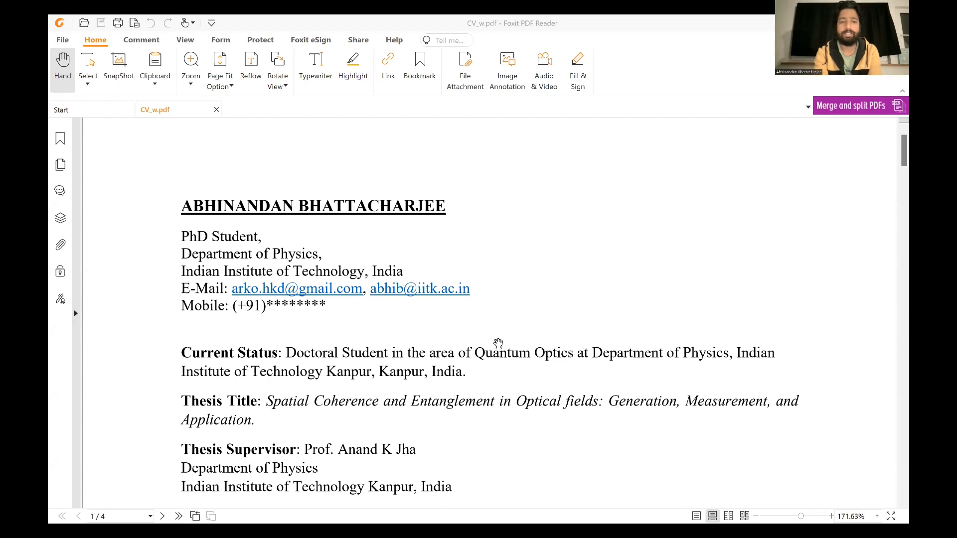
Scroll the long CV down past education, interests and publications to the conferences section on page 3
scroll(down, 3)
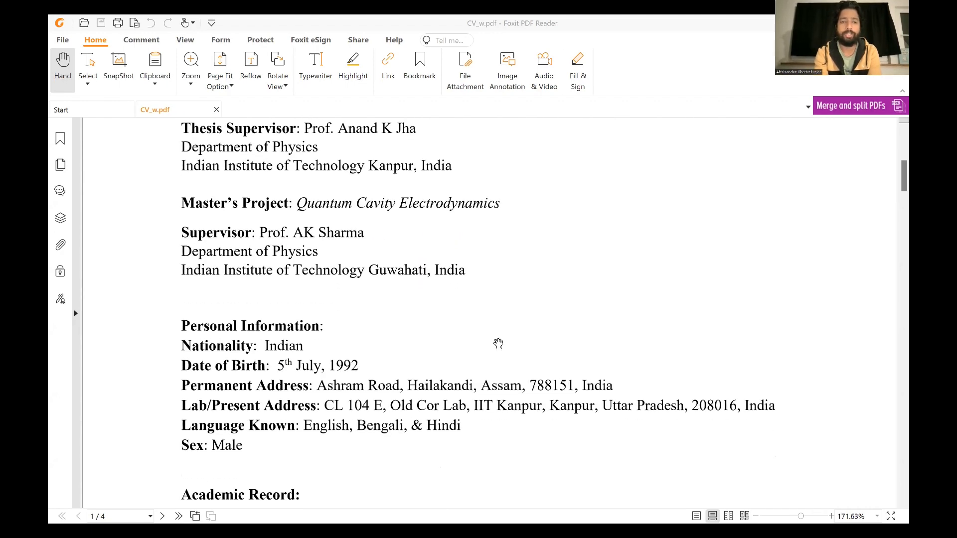
scroll(down, 3)
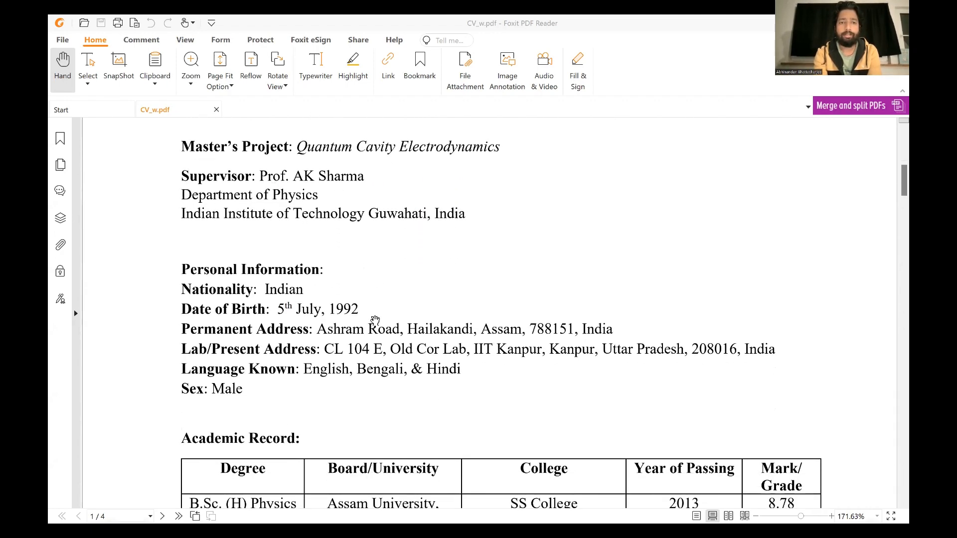
scroll(down, 3)
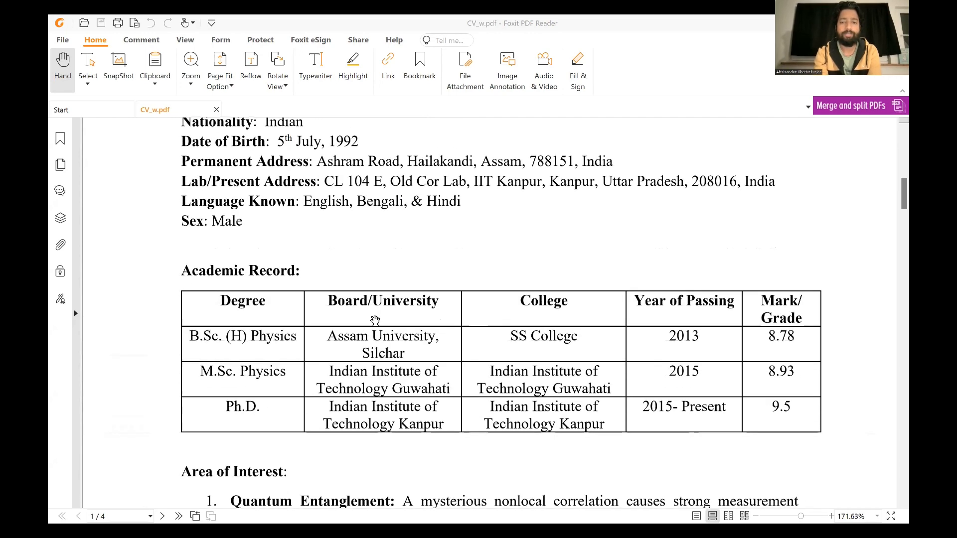
scroll(down, 3)
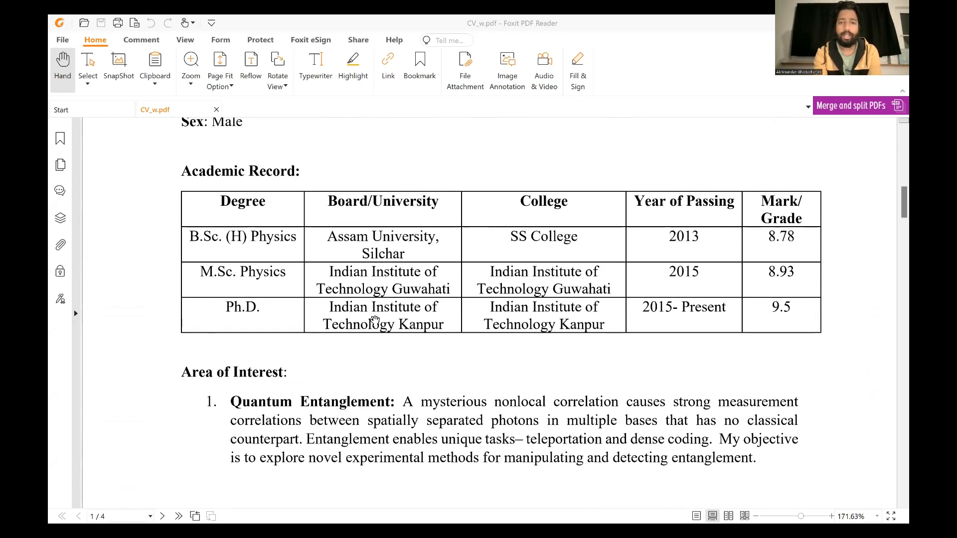
scroll(down, 3)
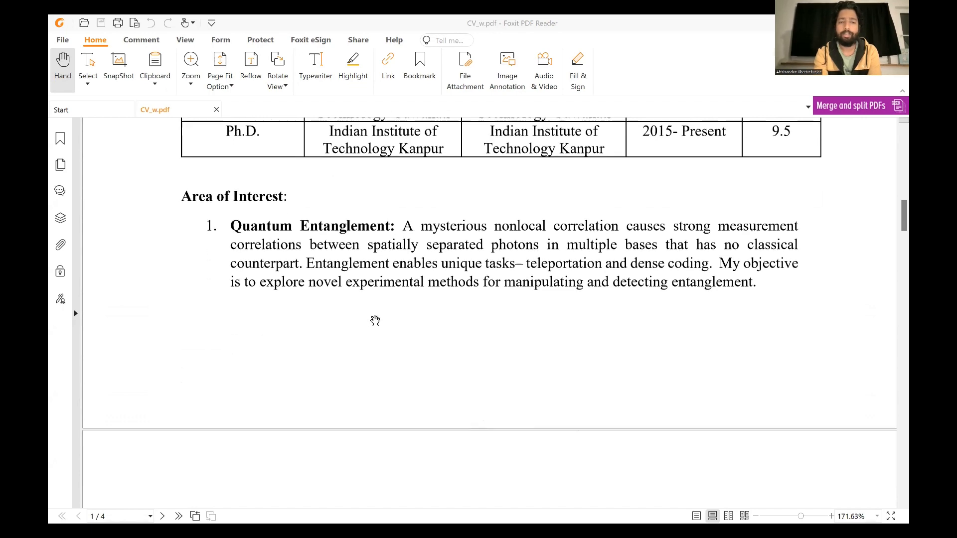
scroll(down, 3)
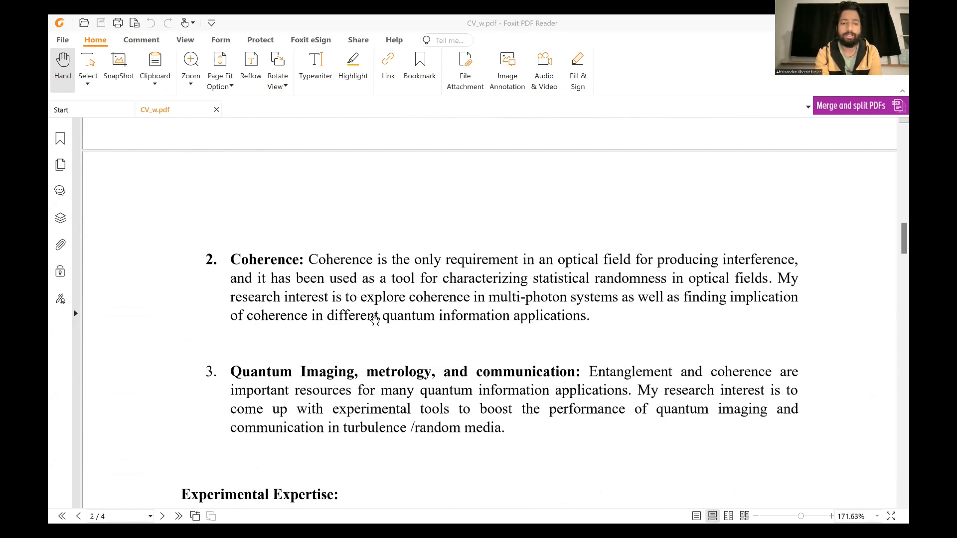
scroll(down, 3)
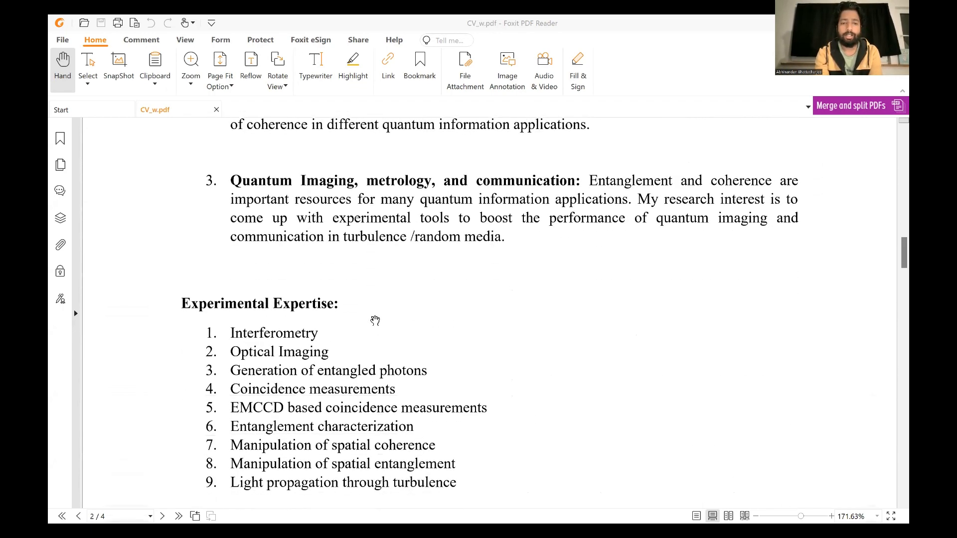
scroll(down, 3)
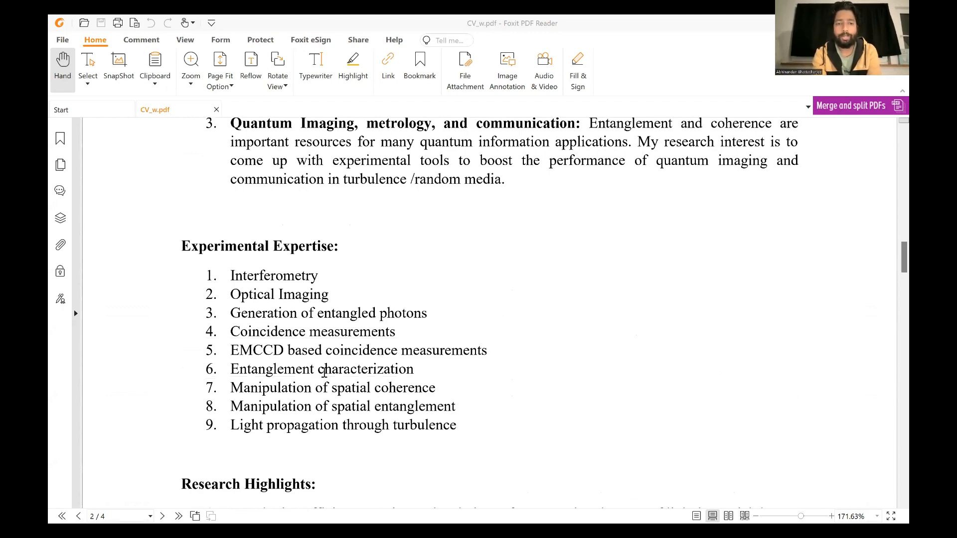
scroll(down, 3)
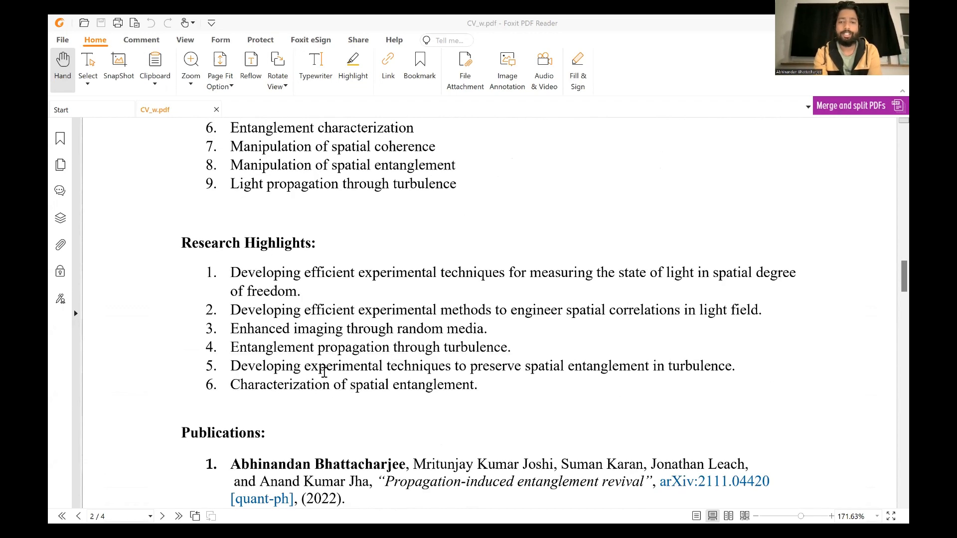
scroll(down, 3)
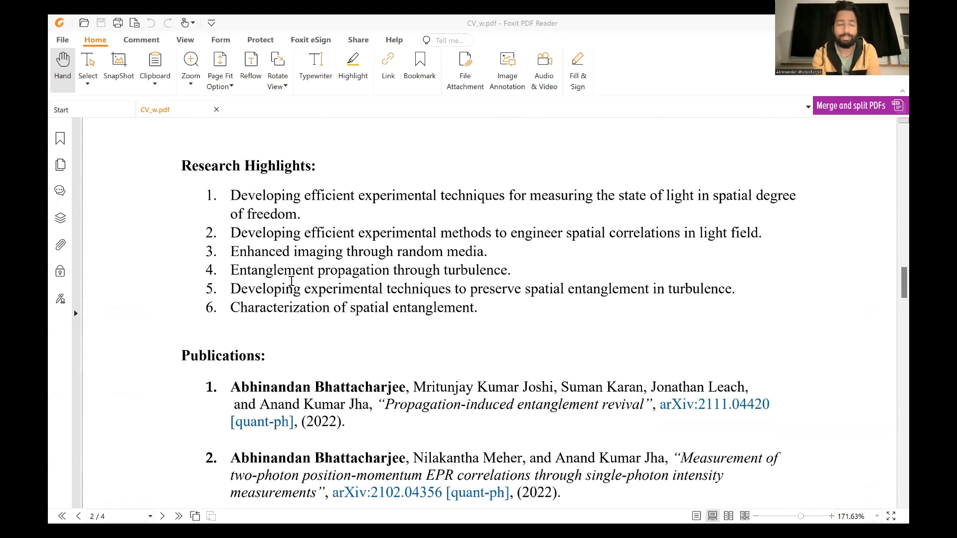
scroll(down, 3)
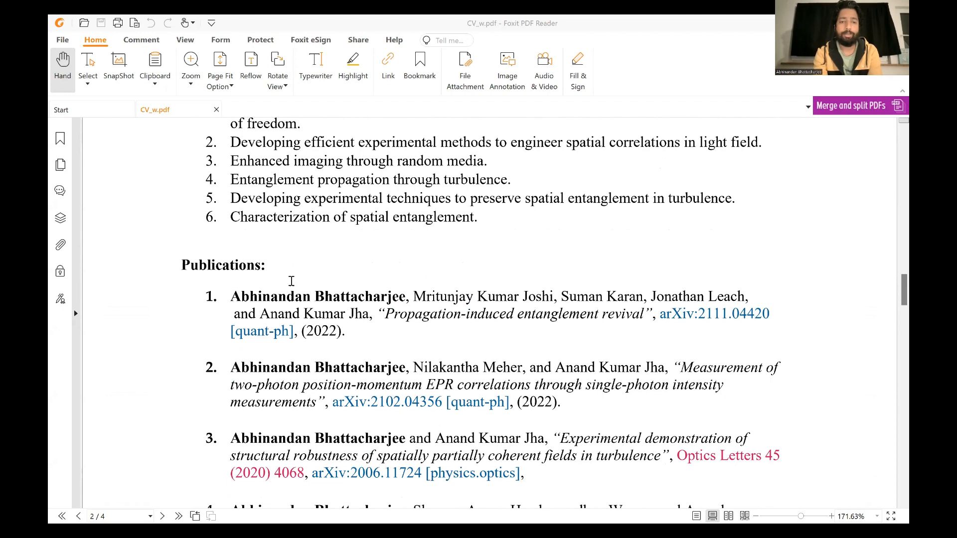
scroll(down, 3)
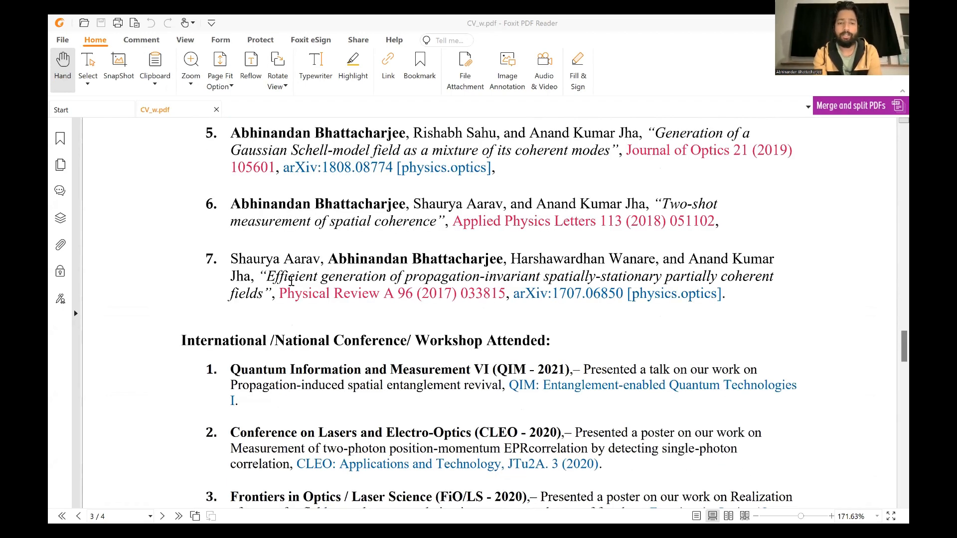
Scroll on through the CV's later pages to the final awards and references page
scroll(down, 3)
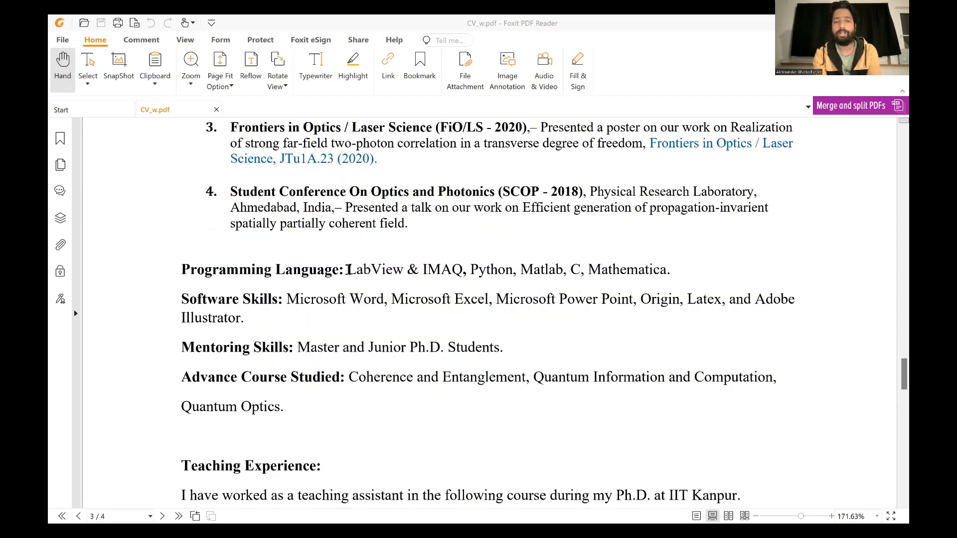
mouse_move(330, 308)
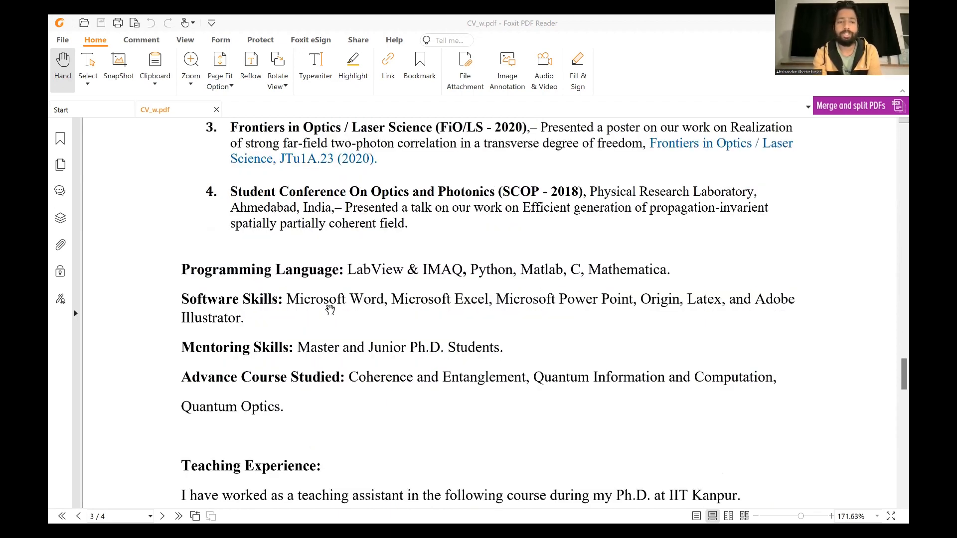
mouse_move(566, 312)
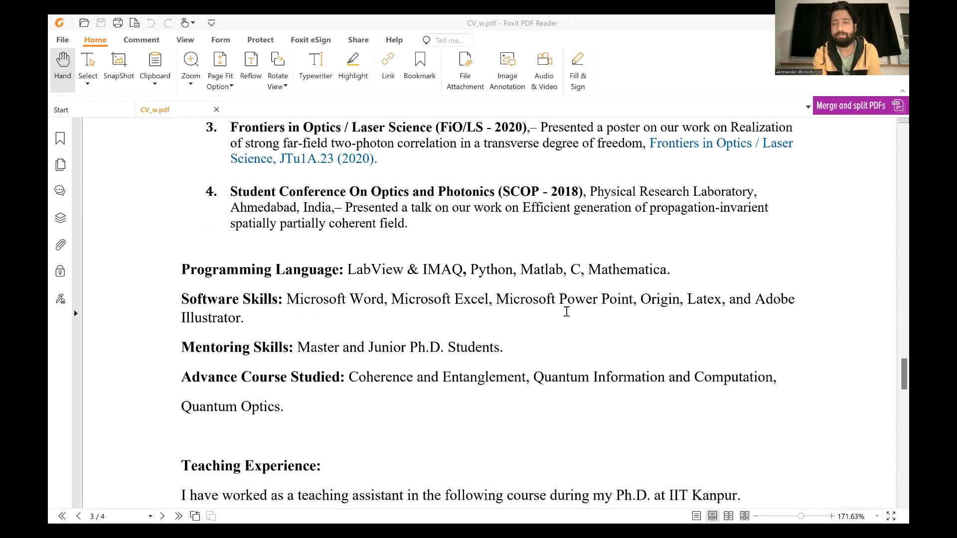
mouse_move(499, 304)
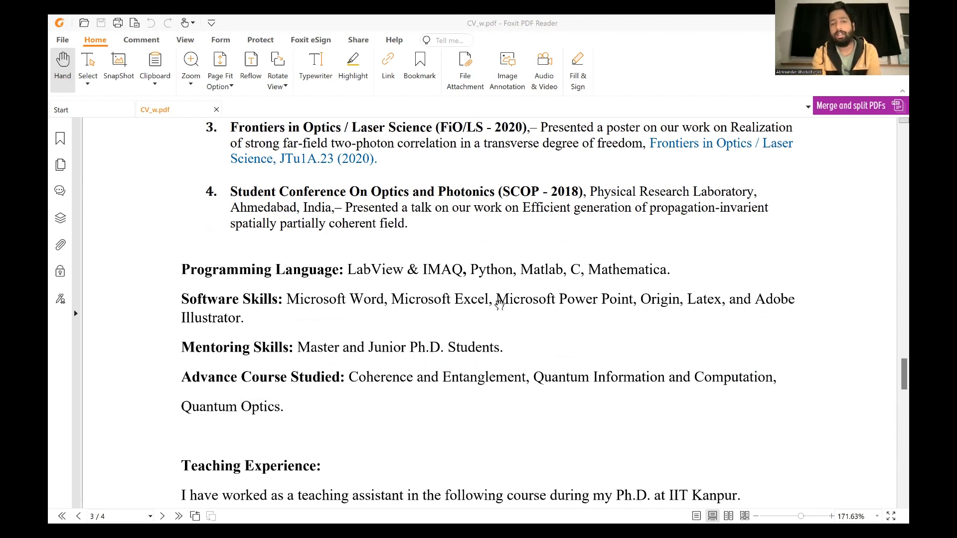
mouse_move(580, 322)
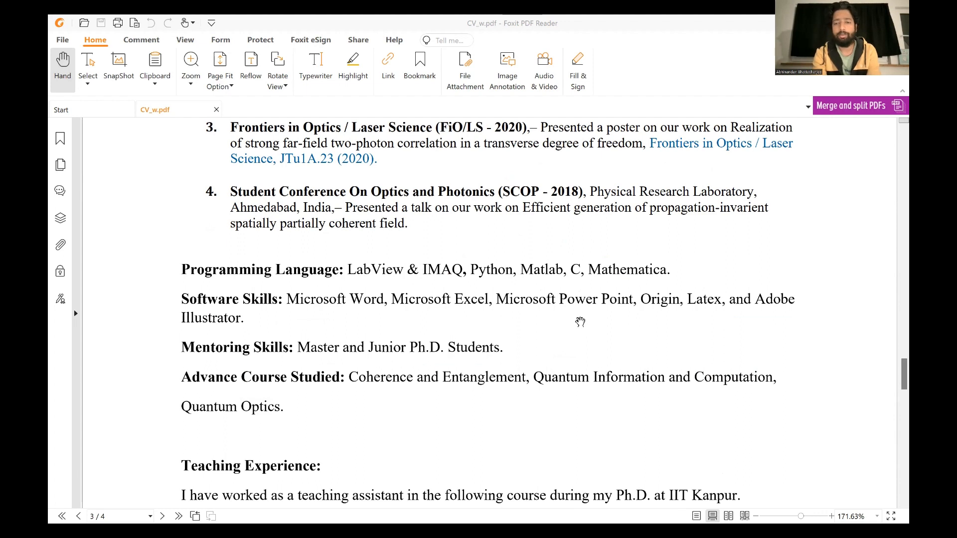
mouse_move(420, 317)
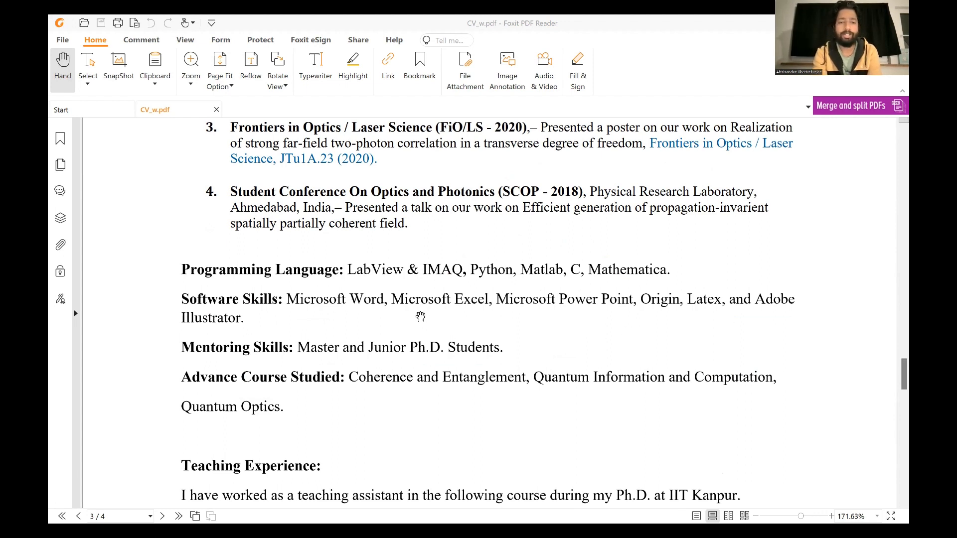
mouse_move(633, 312)
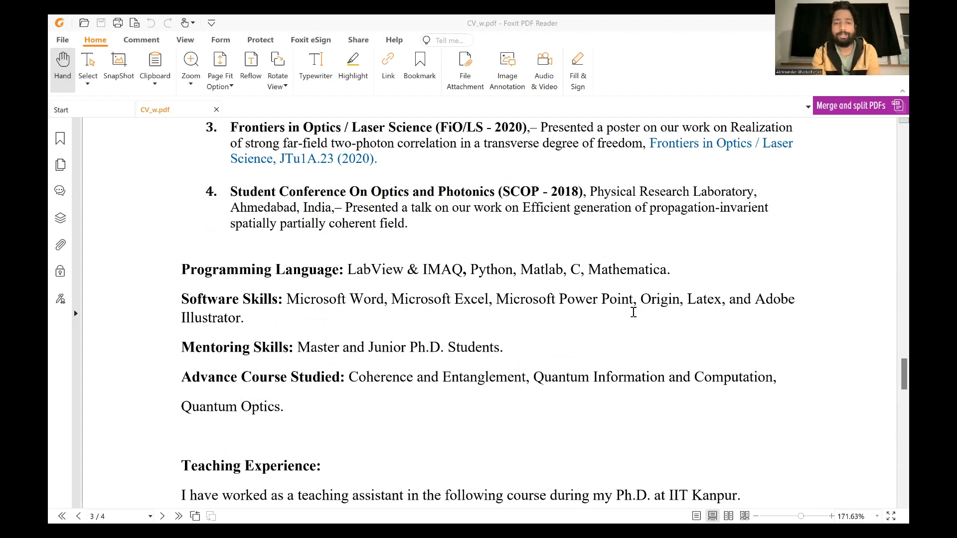
mouse_move(478, 310)
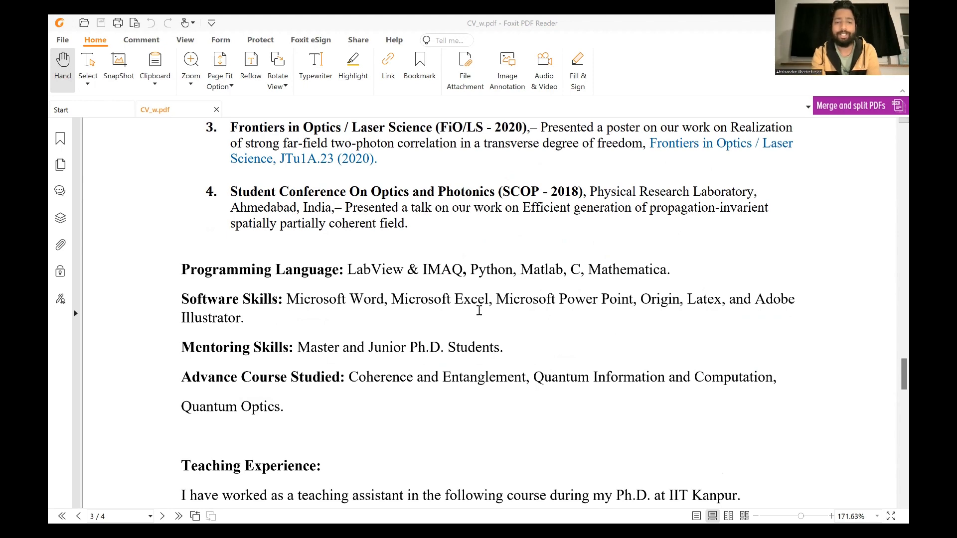
scroll(down, 3)
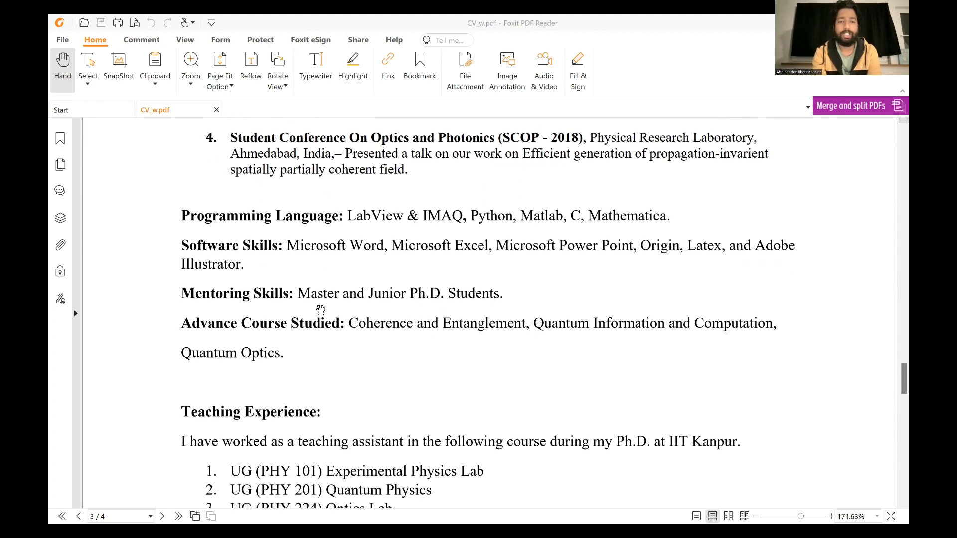
mouse_move(354, 301)
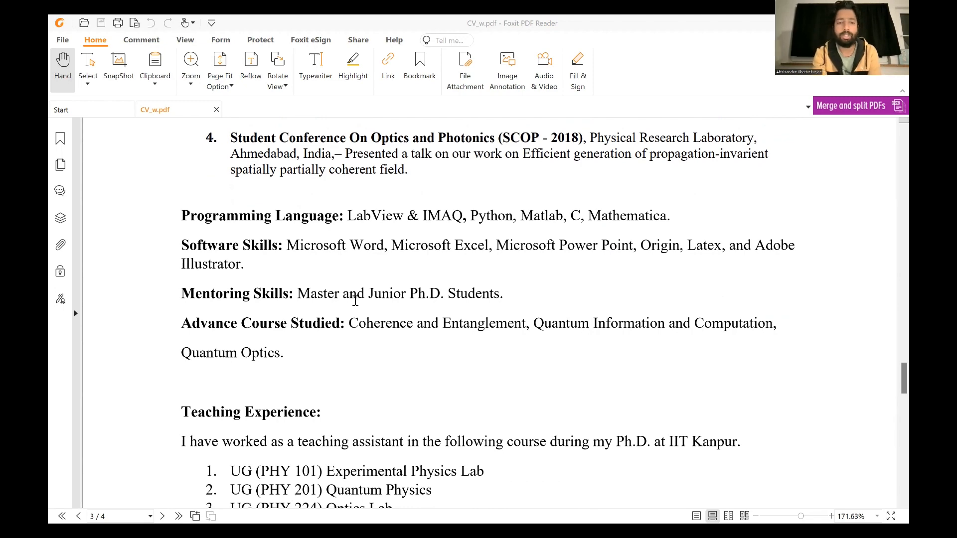
scroll(down, 3)
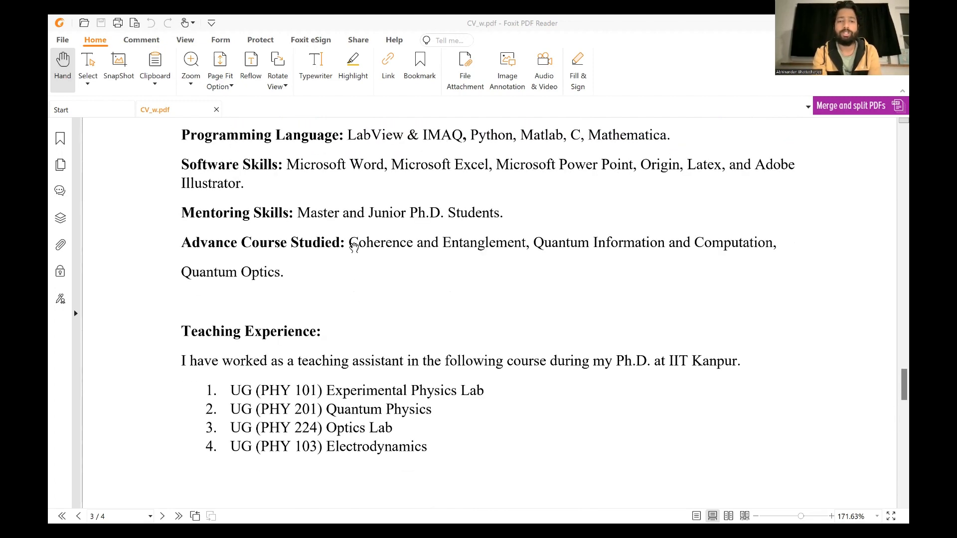
scroll(down, 3)
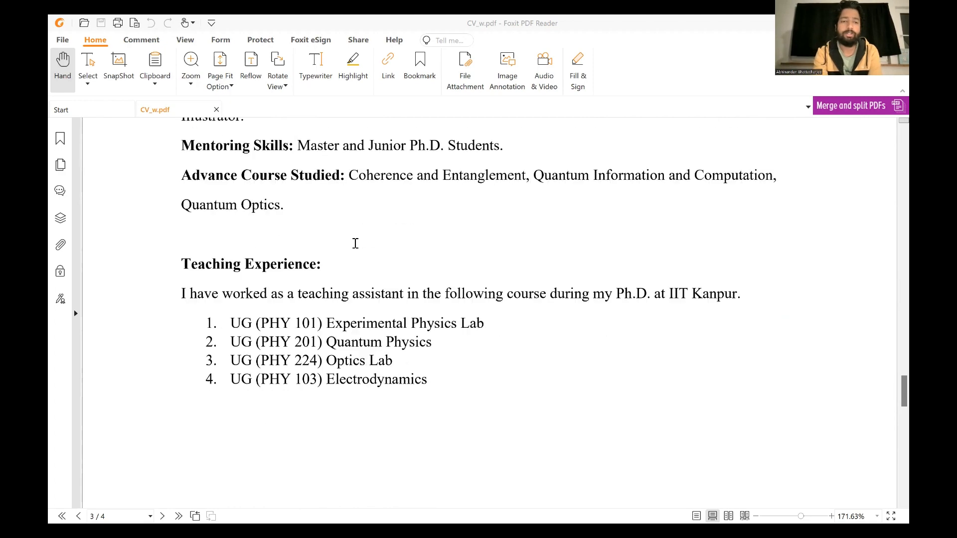
scroll(down, 3)
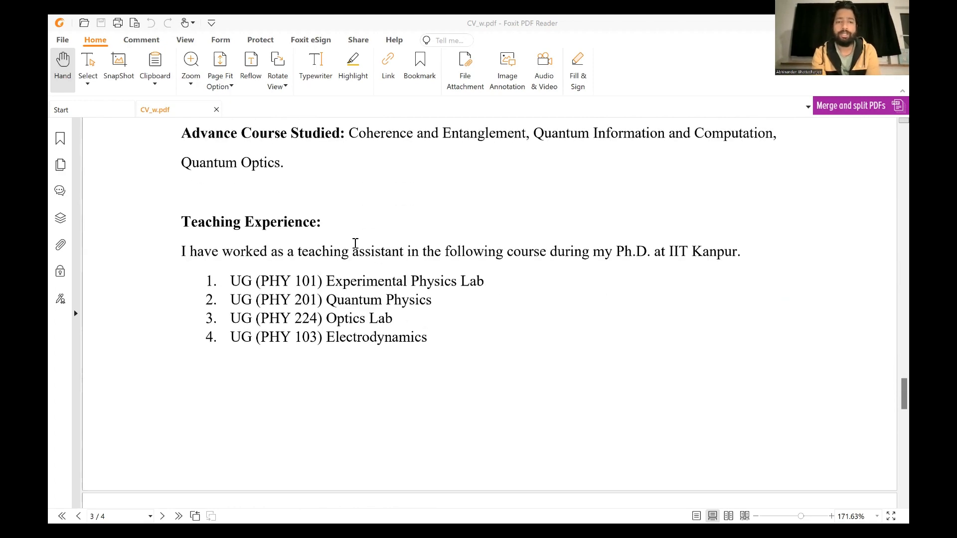
scroll(down, 3)
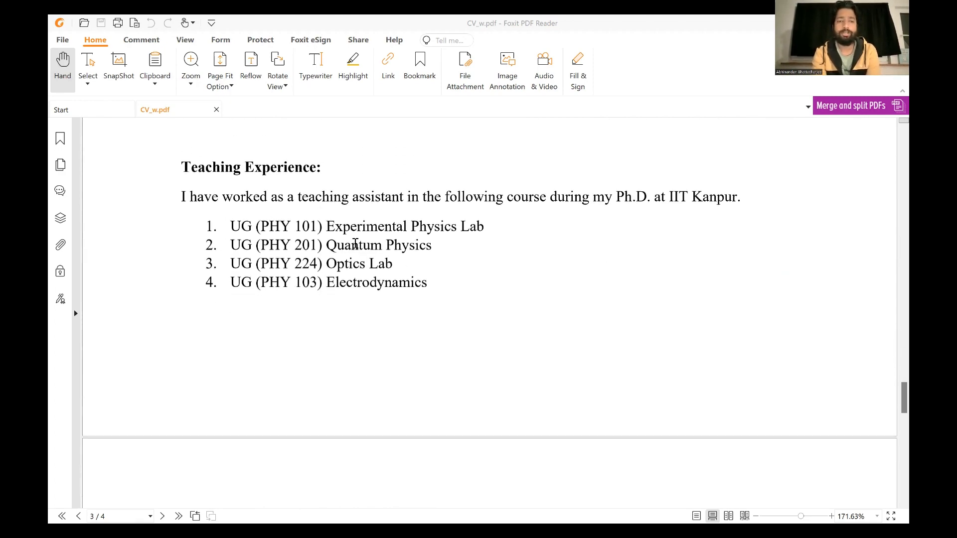
scroll(down, 3)
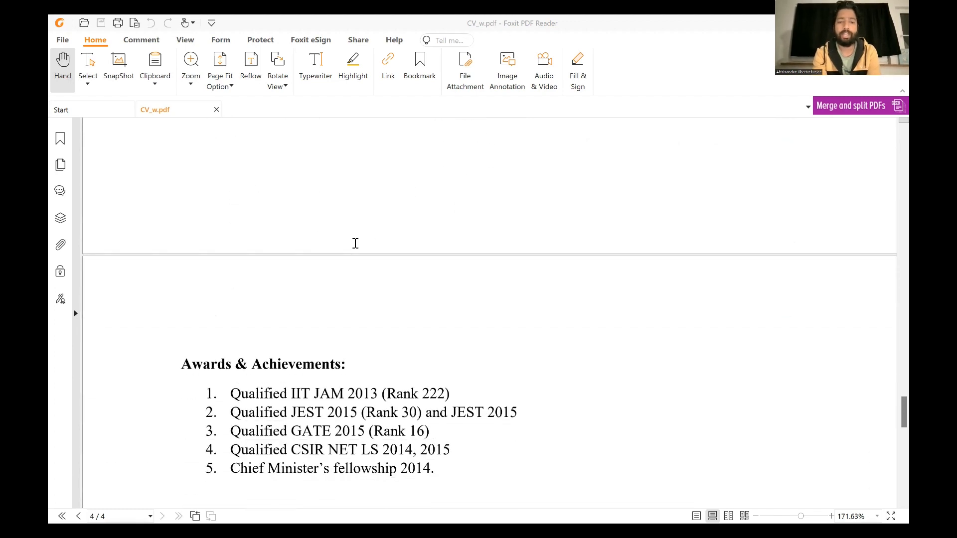
scroll(down, 3)
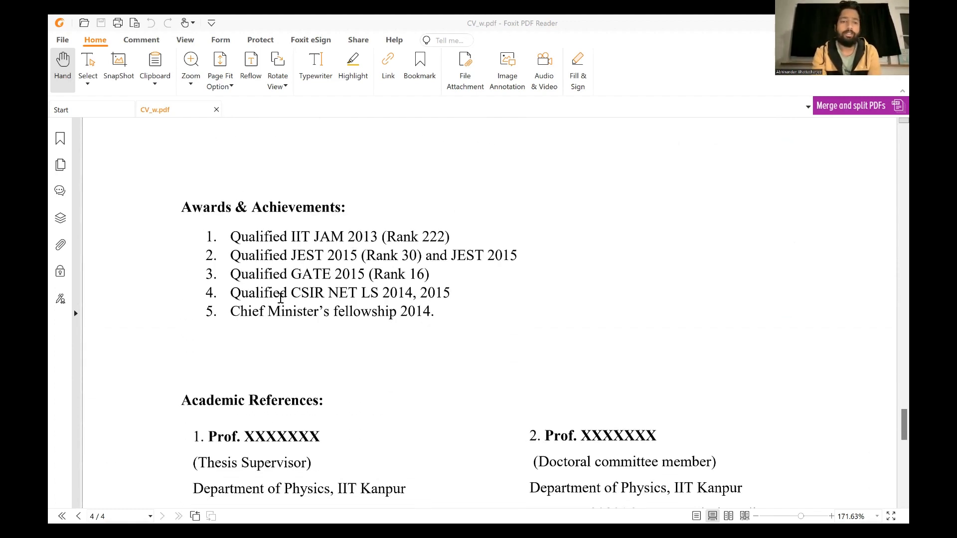
scroll(down, 3)
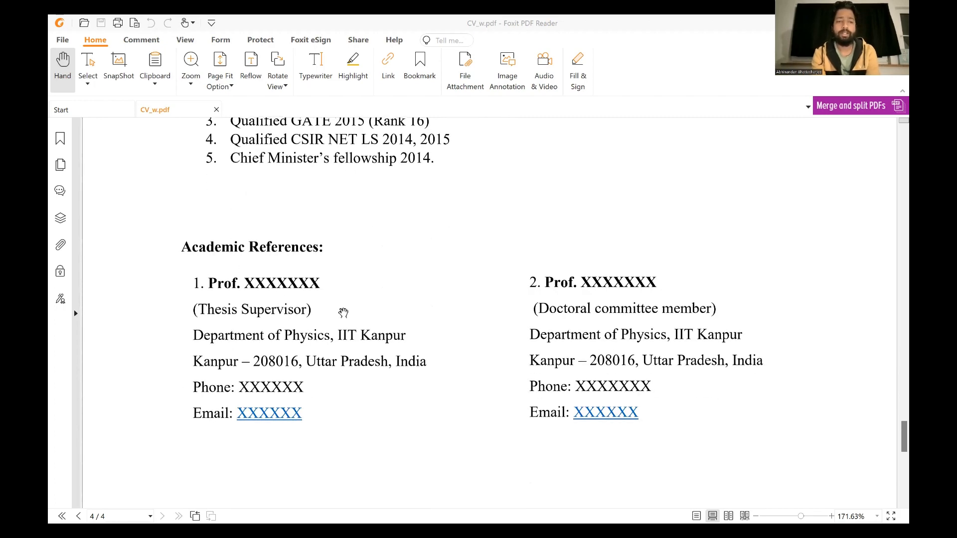
Scroll back up to the start of the CV's first page
scroll(up, 3)
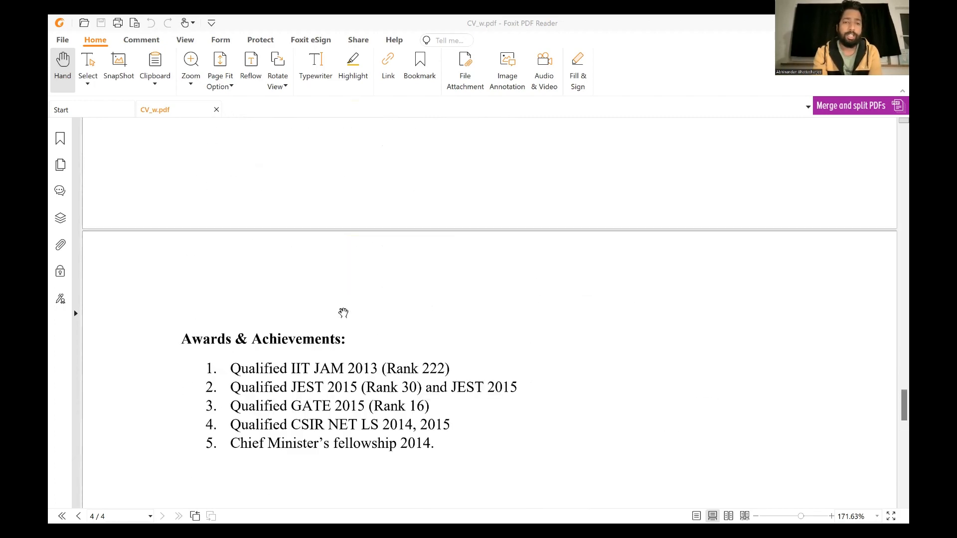
scroll(up, 3)
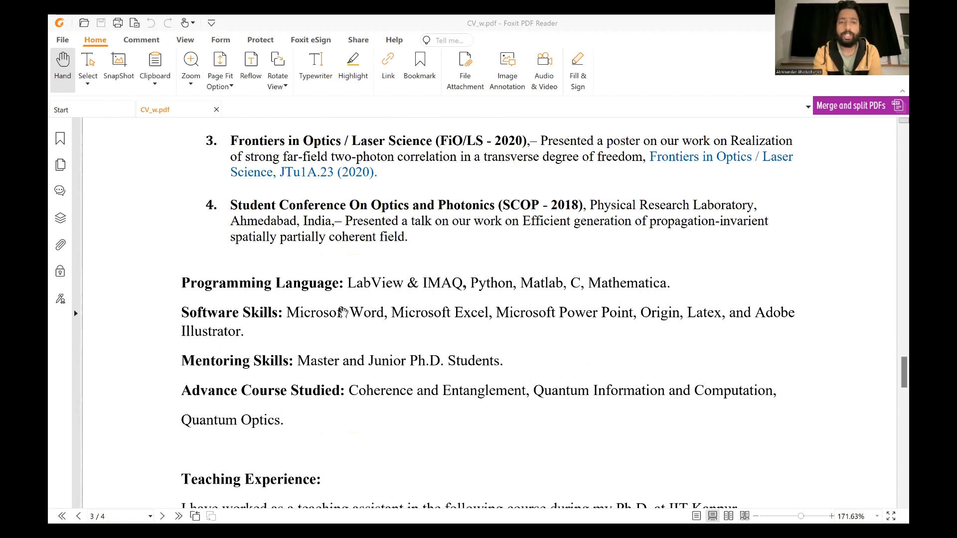
scroll(up, 3)
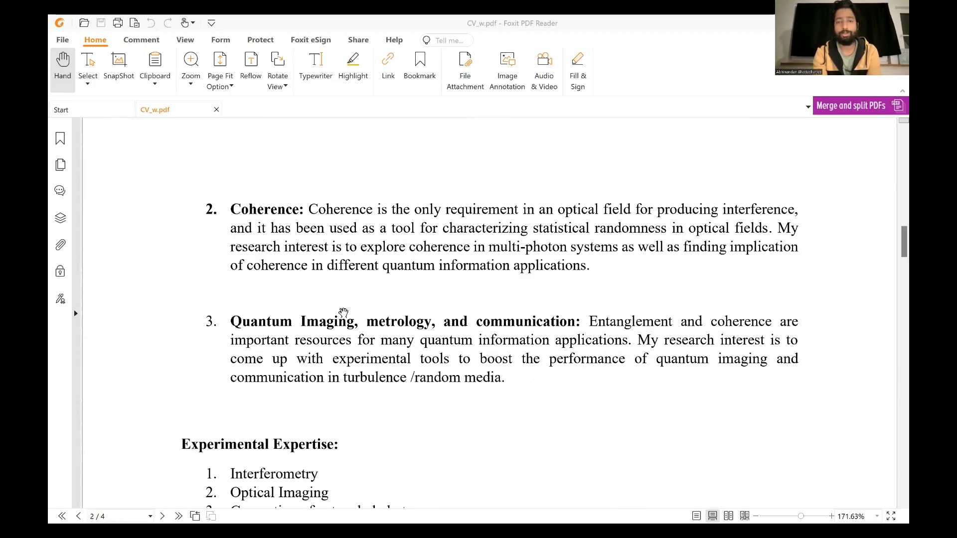
scroll(up, 3)
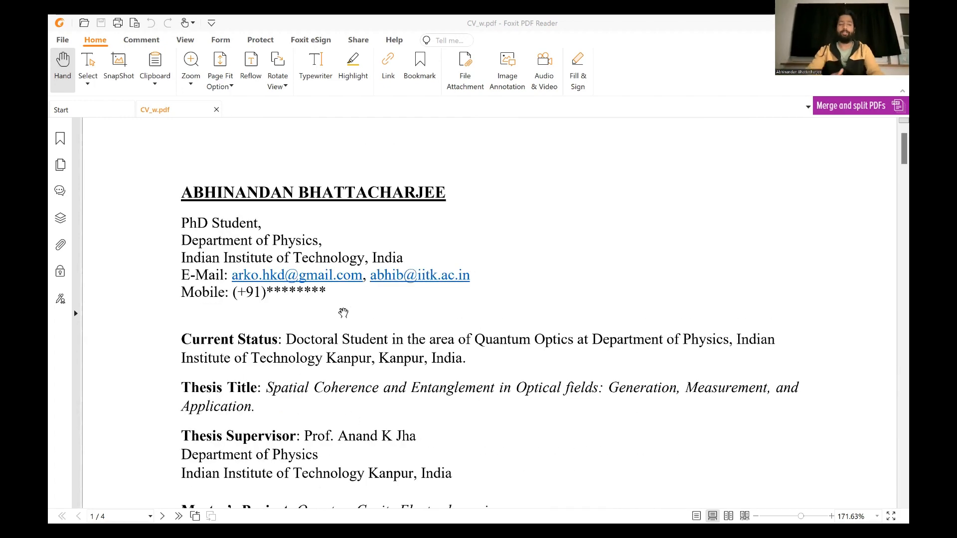
scroll(up, 3)
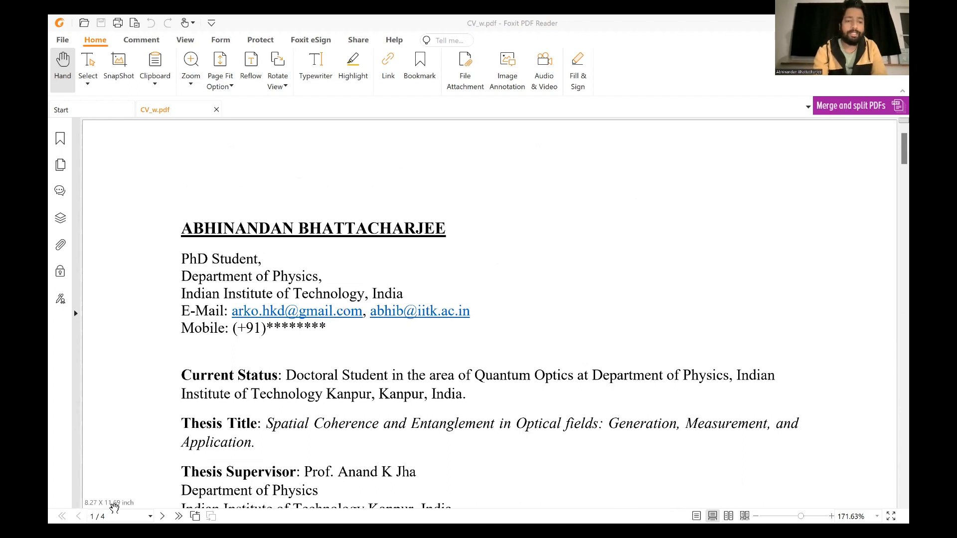
mouse_move(350, 420)
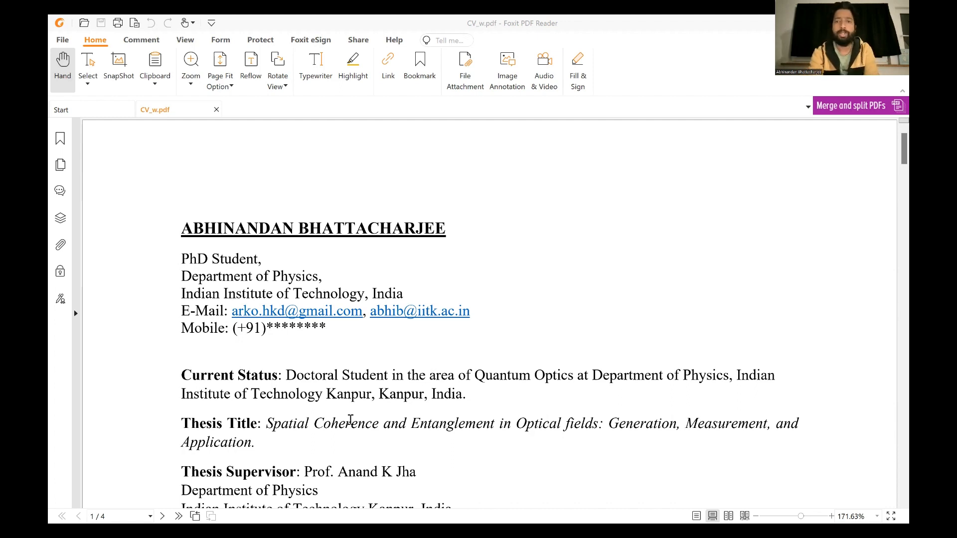
mouse_move(565, 57)
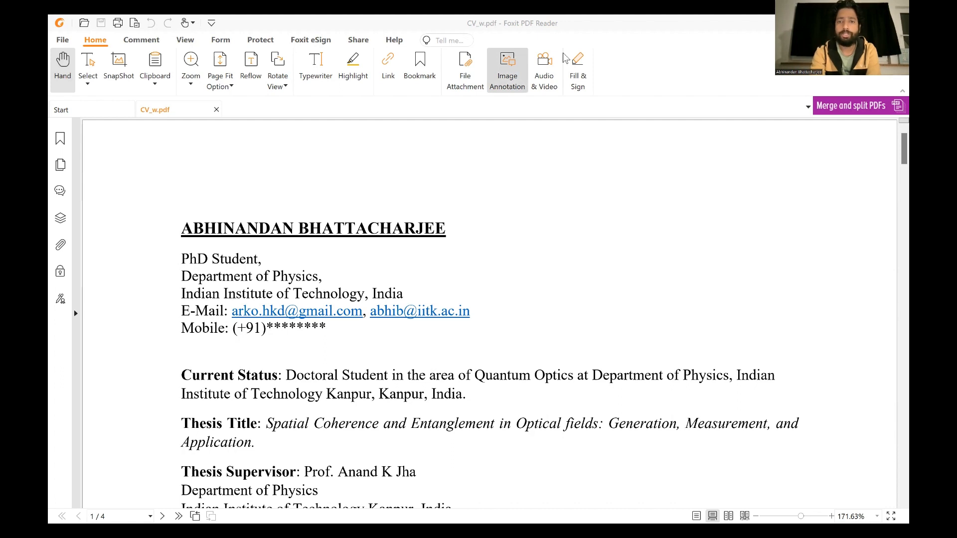
Switch to the cv_slides deck and start the slideshow on the first CV page slide
click(784, 519)
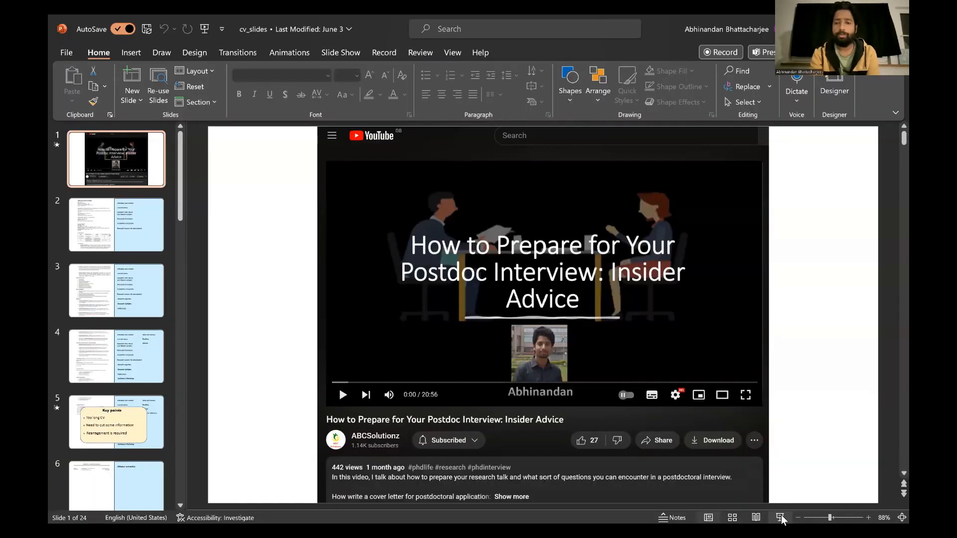
click(781, 518)
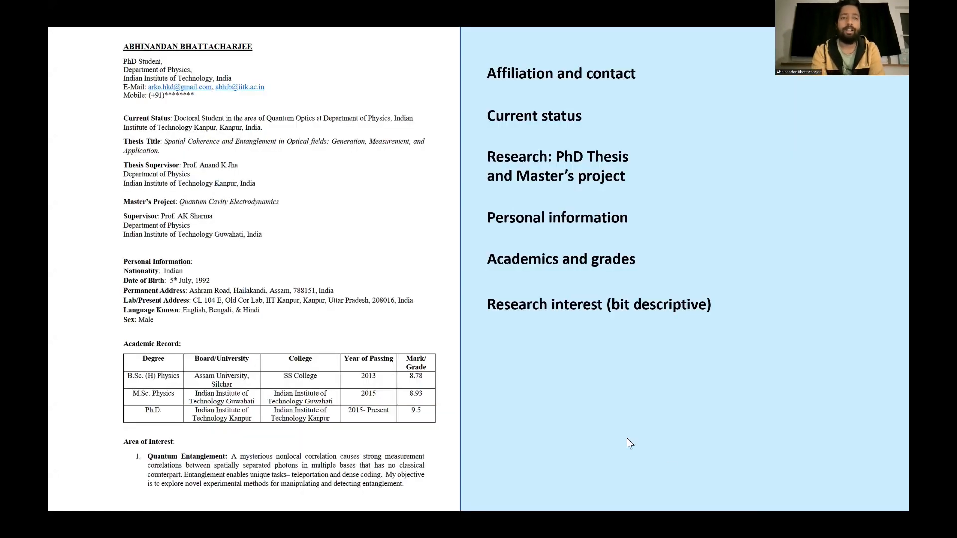
mouse_move(515, 308)
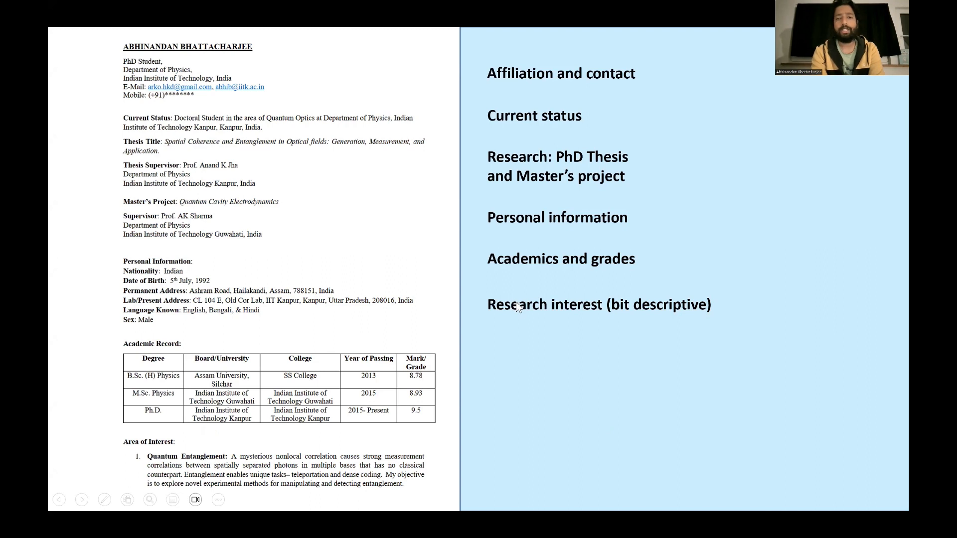
mouse_move(585, 107)
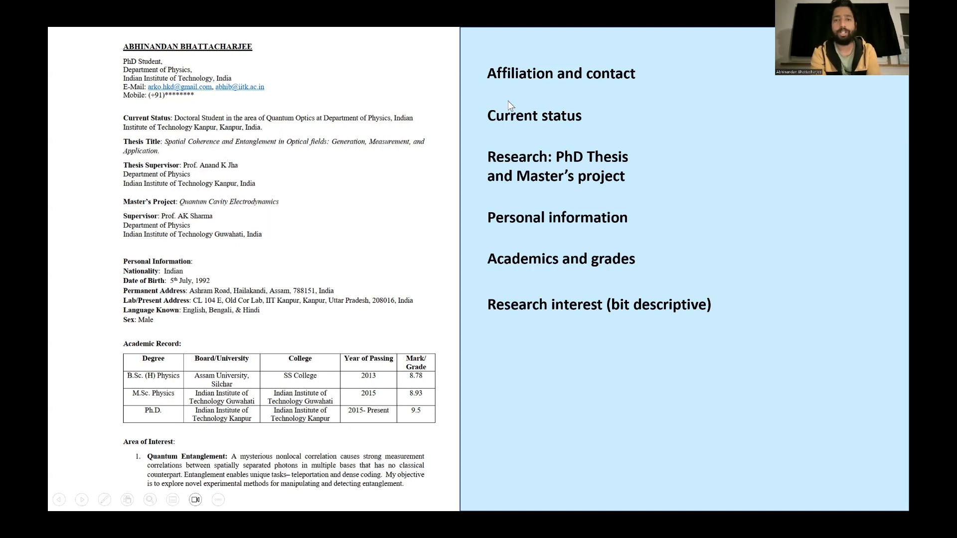
mouse_move(510, 102)
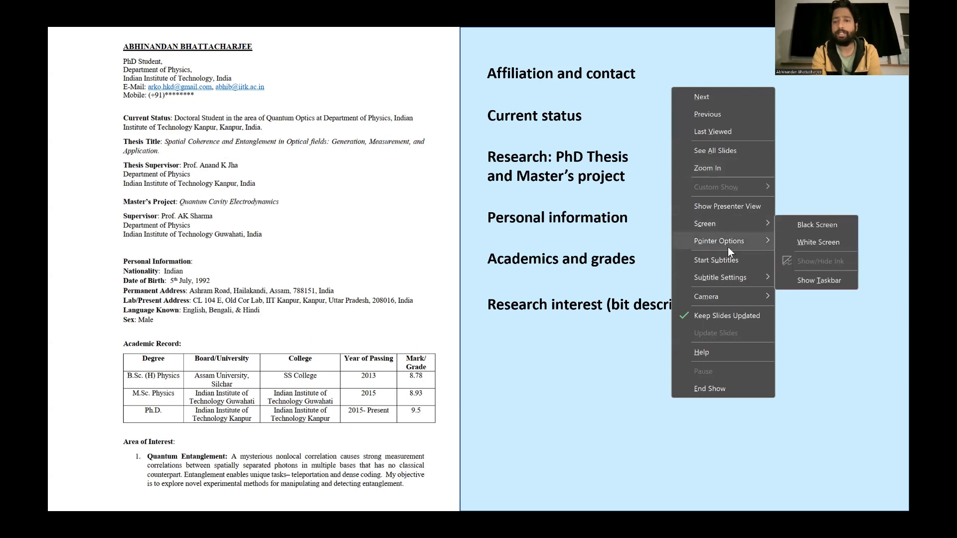
mouse_move(731, 254)
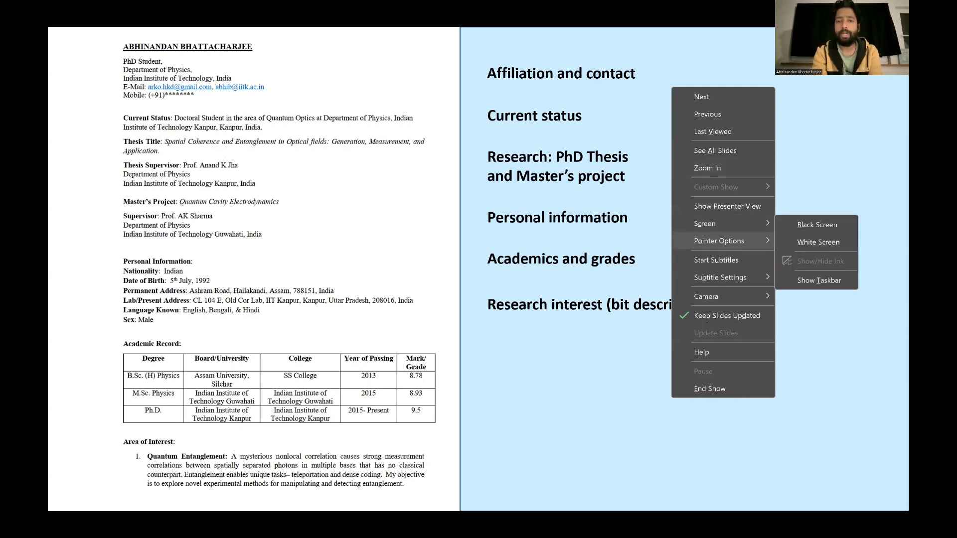
Enable the laser pointer from the slideshow's Pointer Options
click(568, 199)
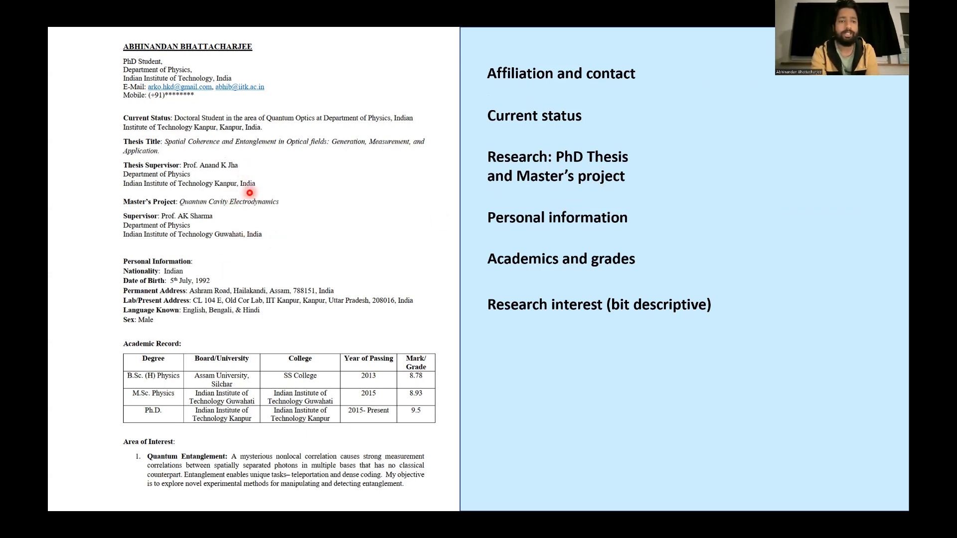
mouse_move(503, 281)
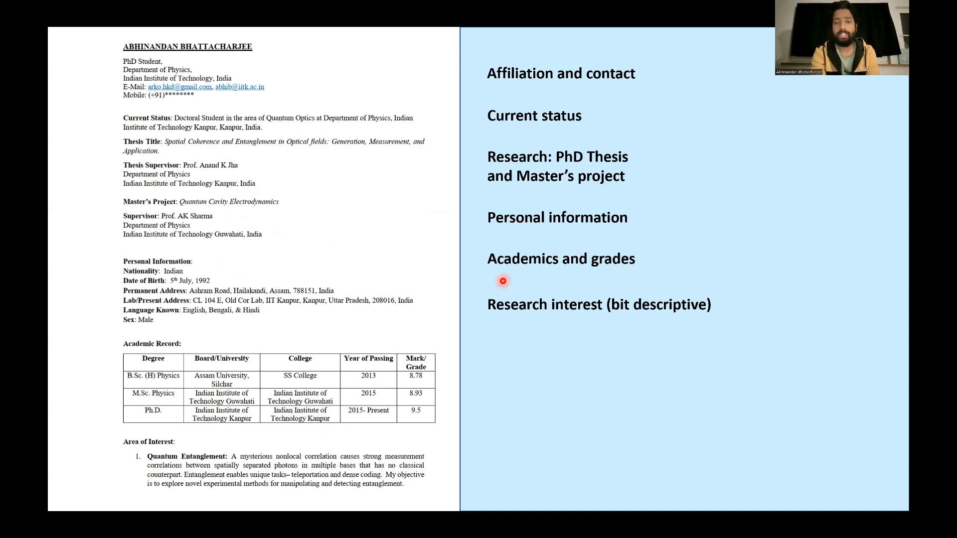
mouse_move(391, 382)
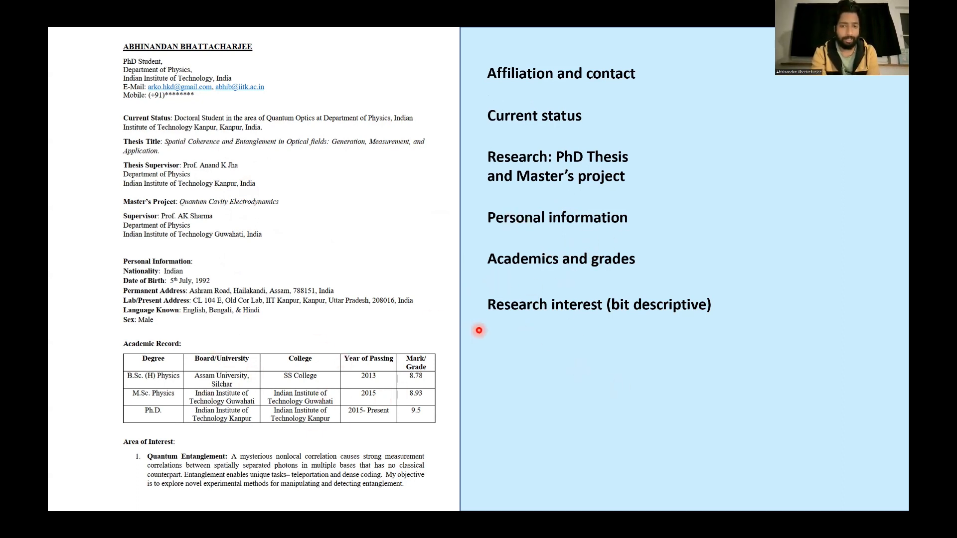
mouse_move(533, 365)
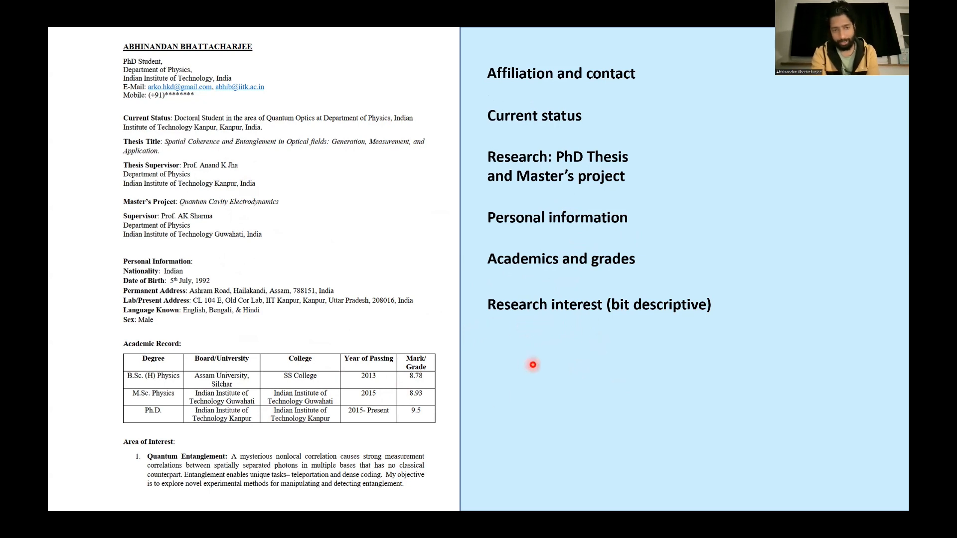
mouse_move(273, 458)
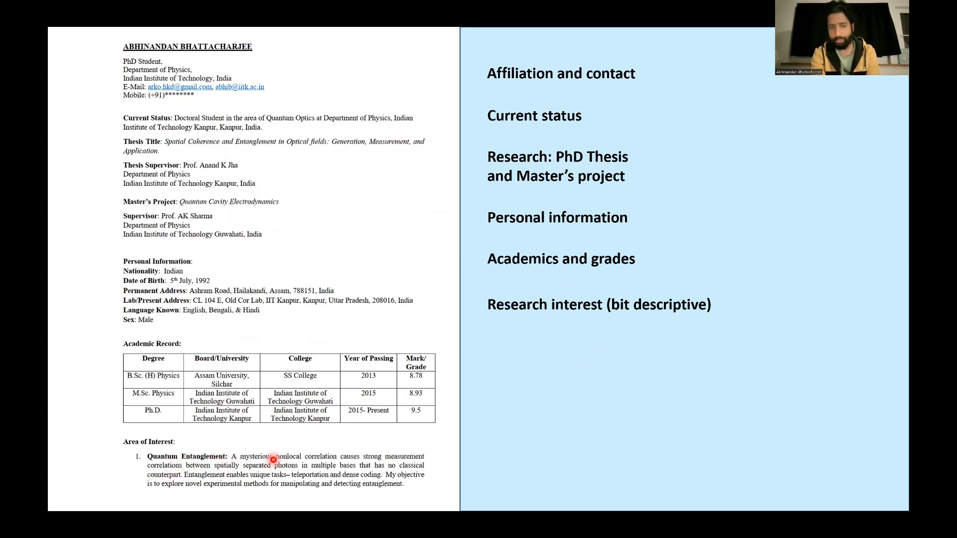
Advance to the slide pairing the CV's conferences, teaching and awards page with its topics
scroll(down, 3)
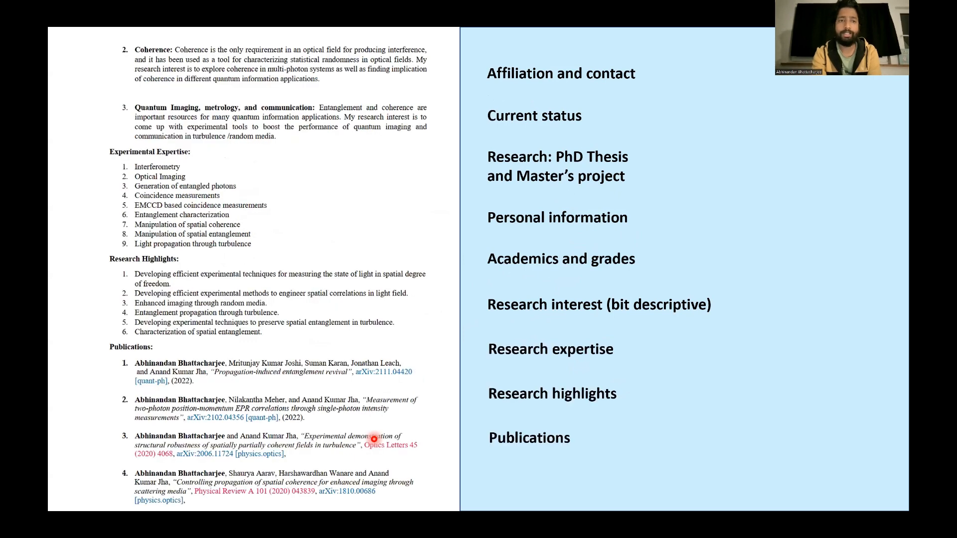
mouse_move(259, 115)
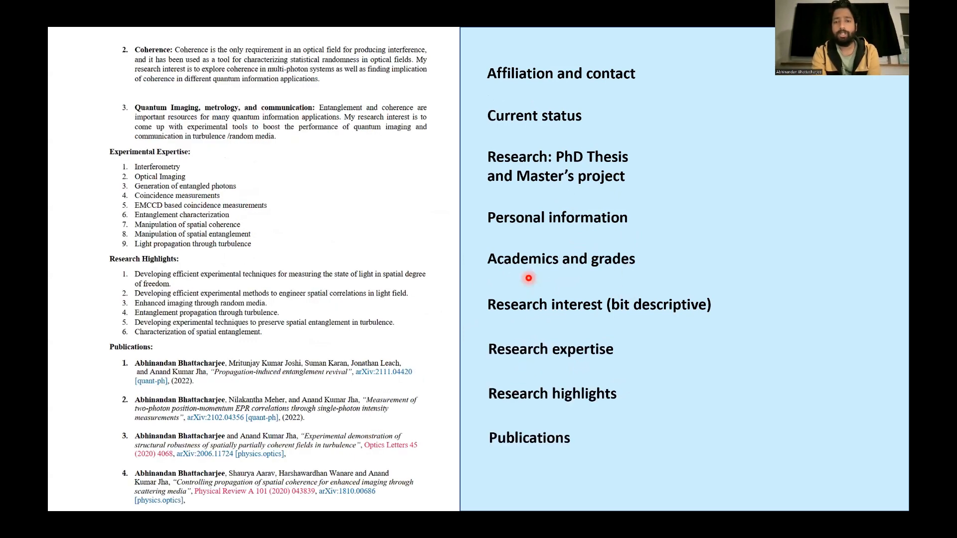
mouse_move(630, 320)
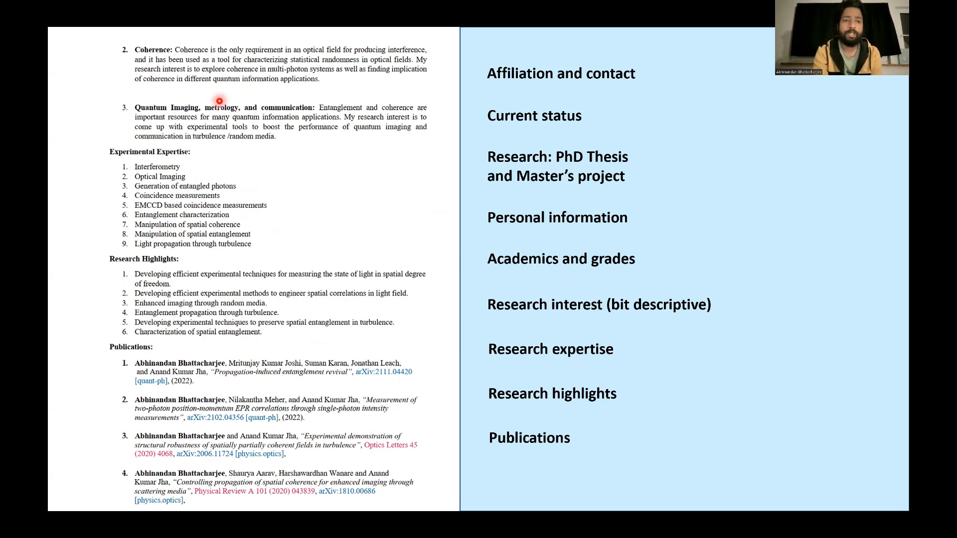
mouse_move(195, 237)
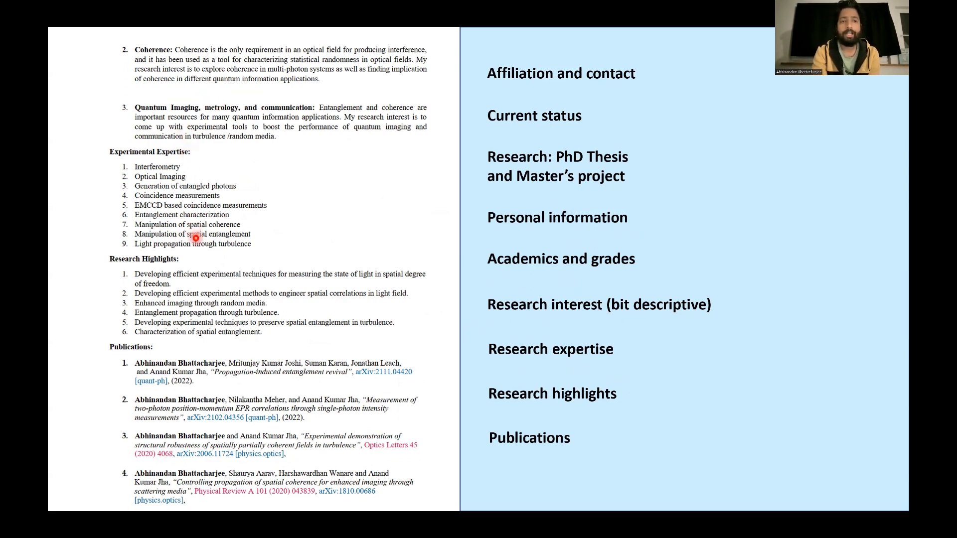
mouse_move(530, 401)
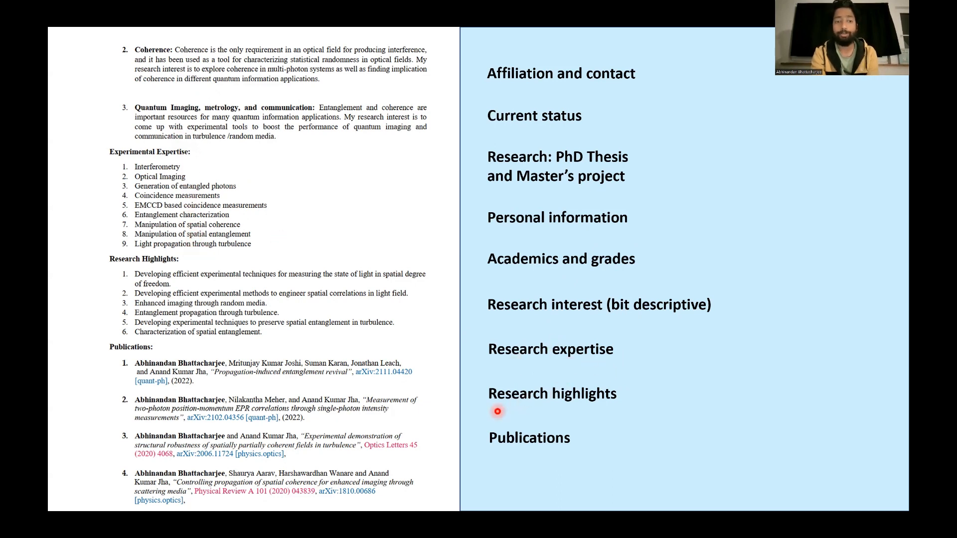
mouse_move(614, 473)
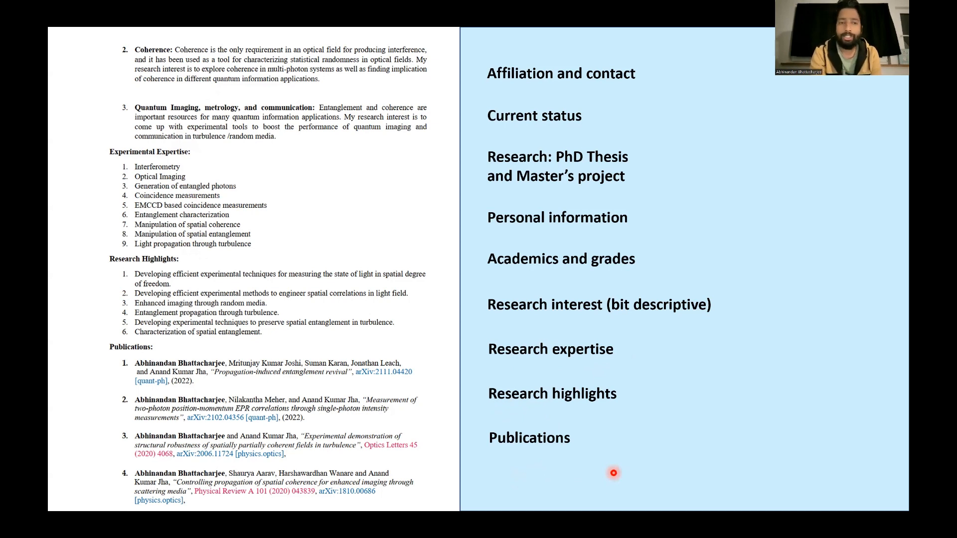
mouse_move(501, 455)
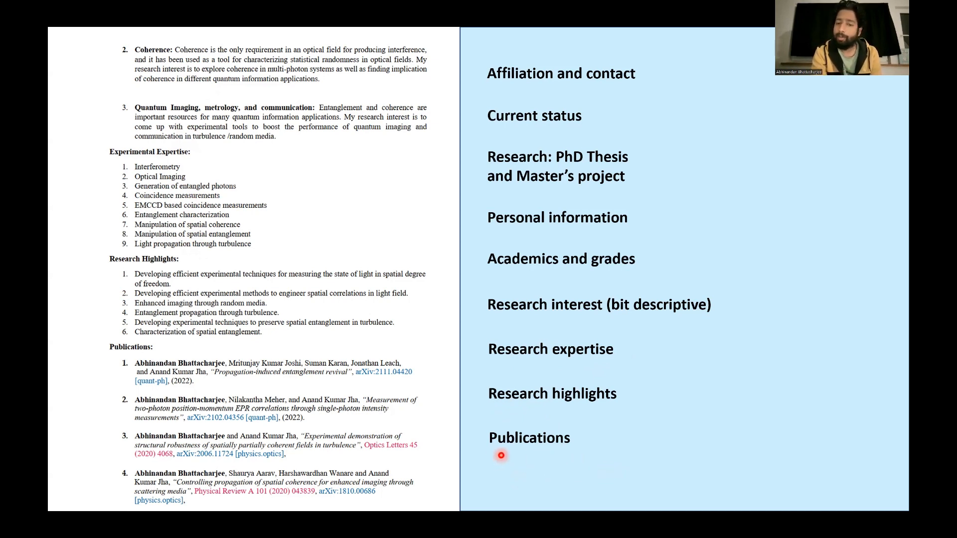
mouse_move(516, 459)
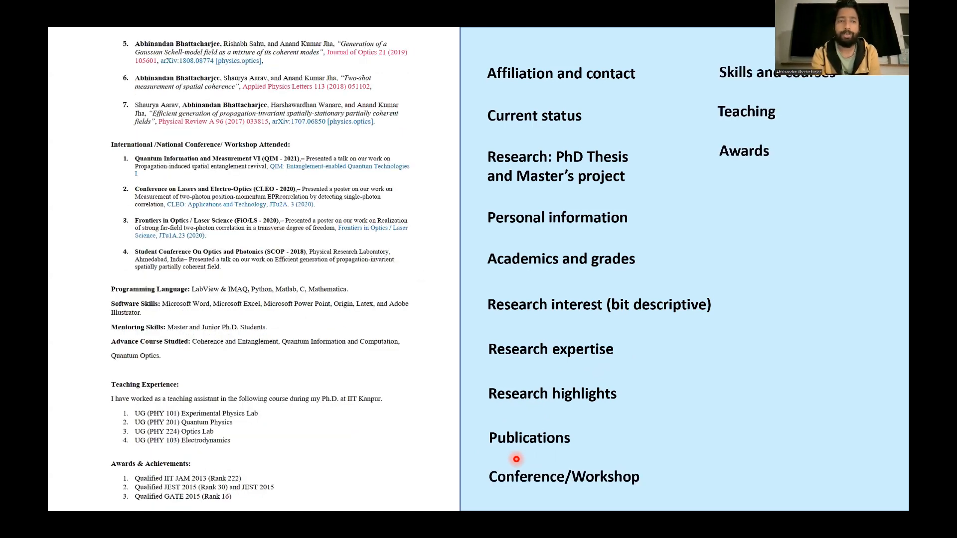
mouse_move(211, 220)
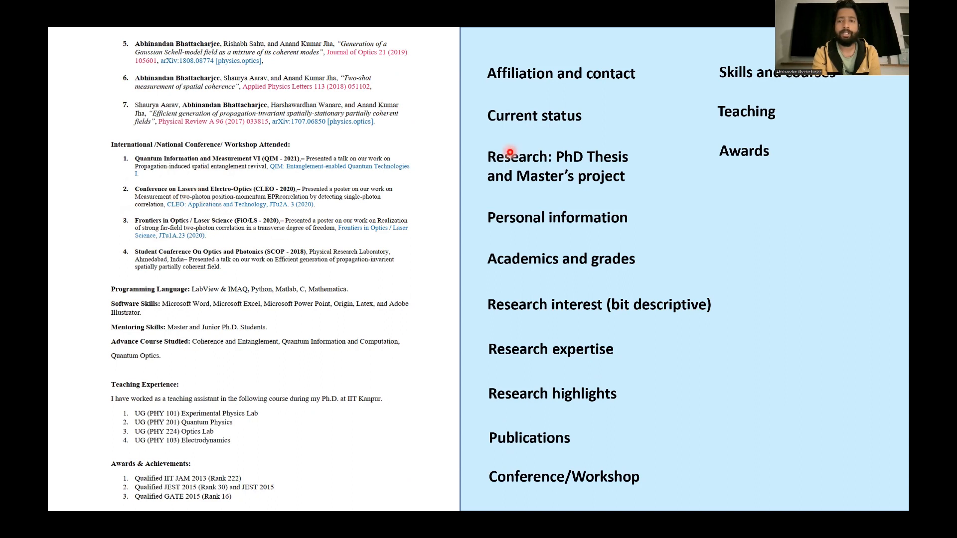
mouse_move(777, 85)
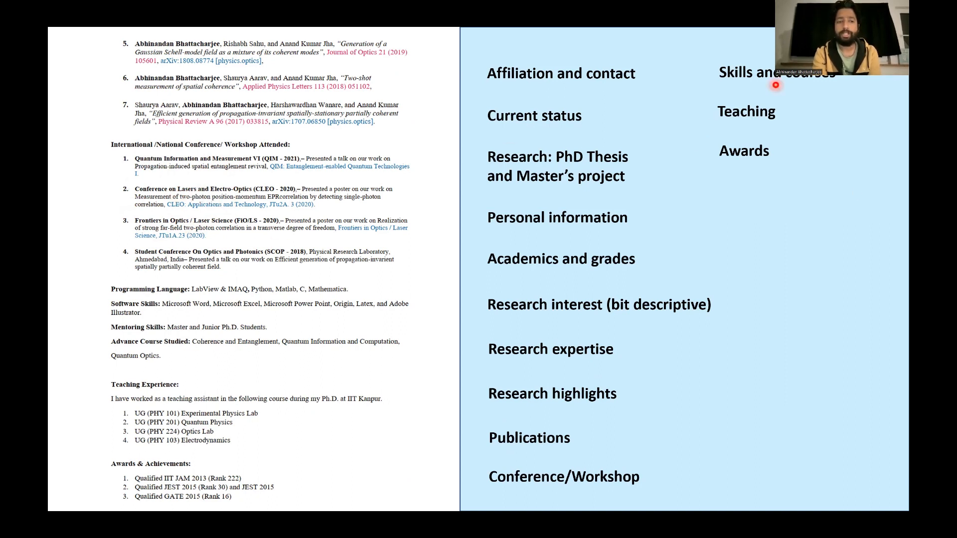
mouse_move(791, 92)
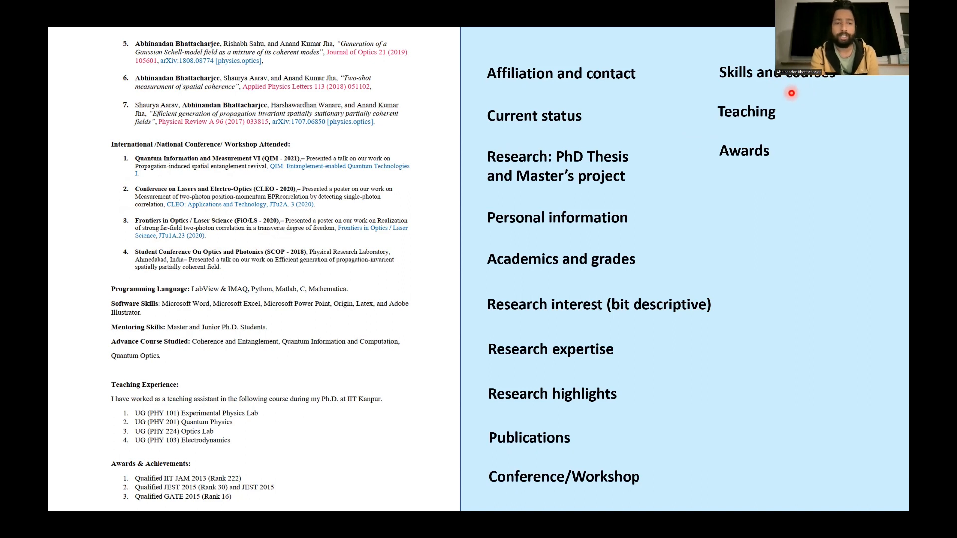
mouse_move(135, 350)
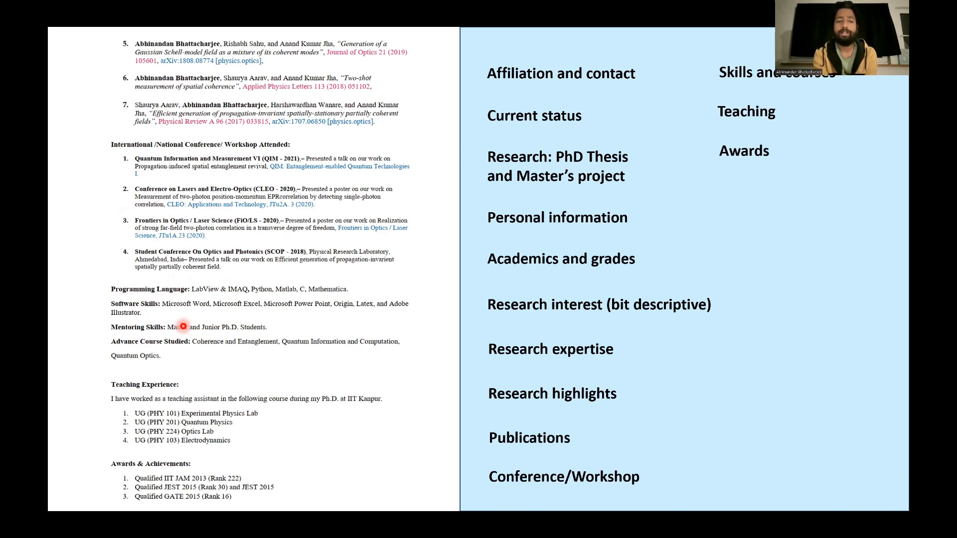
mouse_move(165, 341)
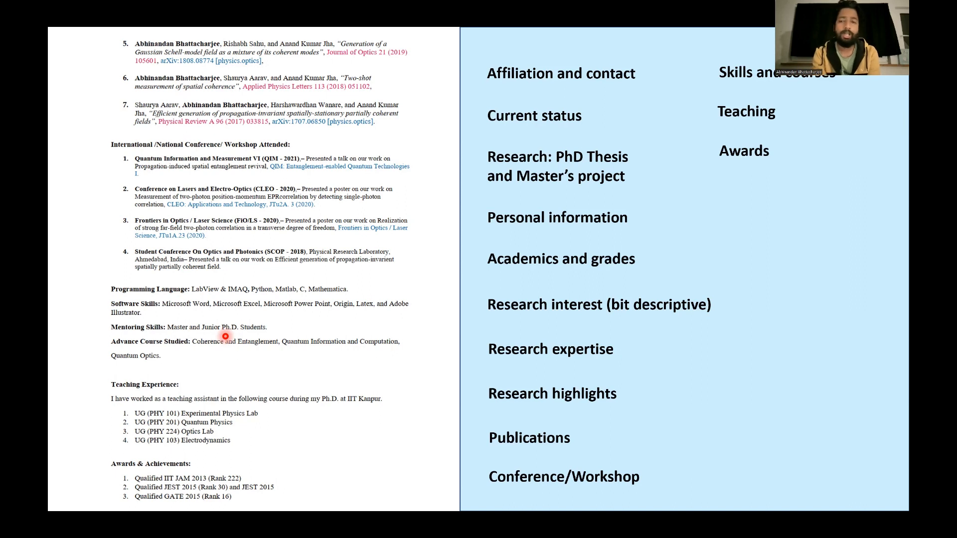
mouse_move(144, 403)
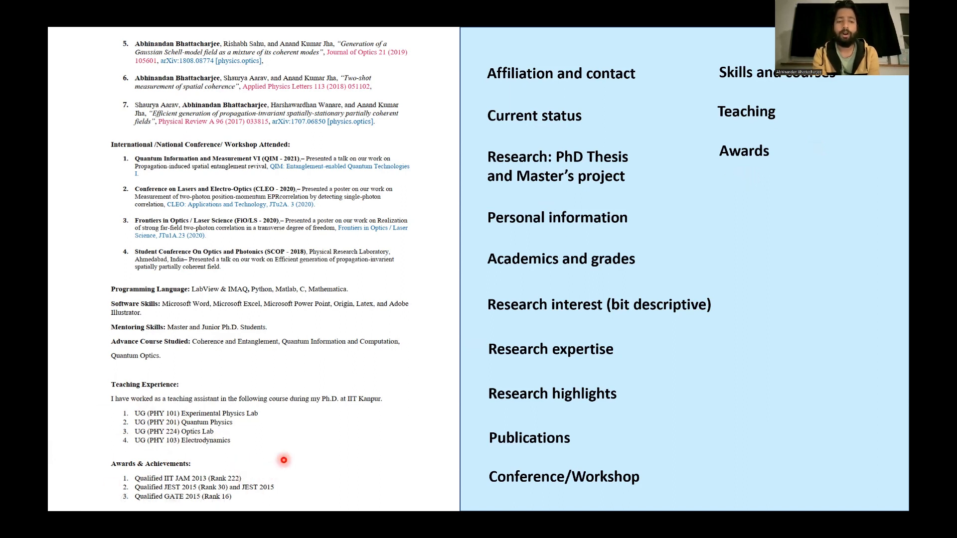
Advance to the slide adding 'Academic reference' beside the CV's references page
scroll(down, 3)
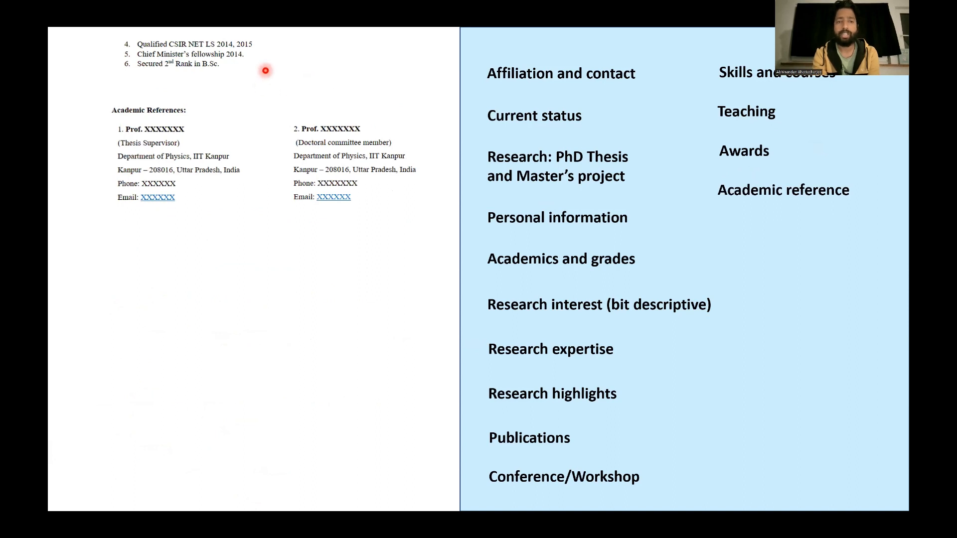
mouse_move(226, 117)
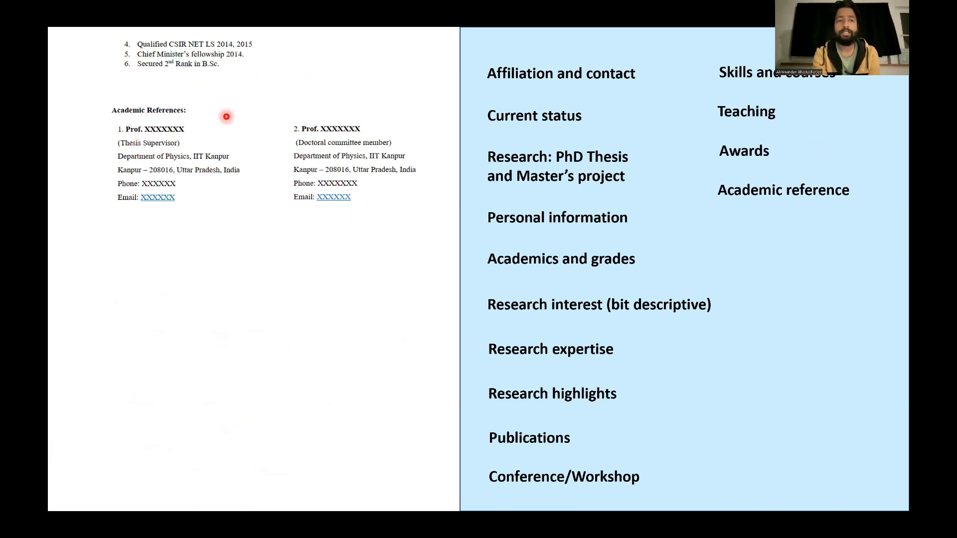
mouse_move(212, 144)
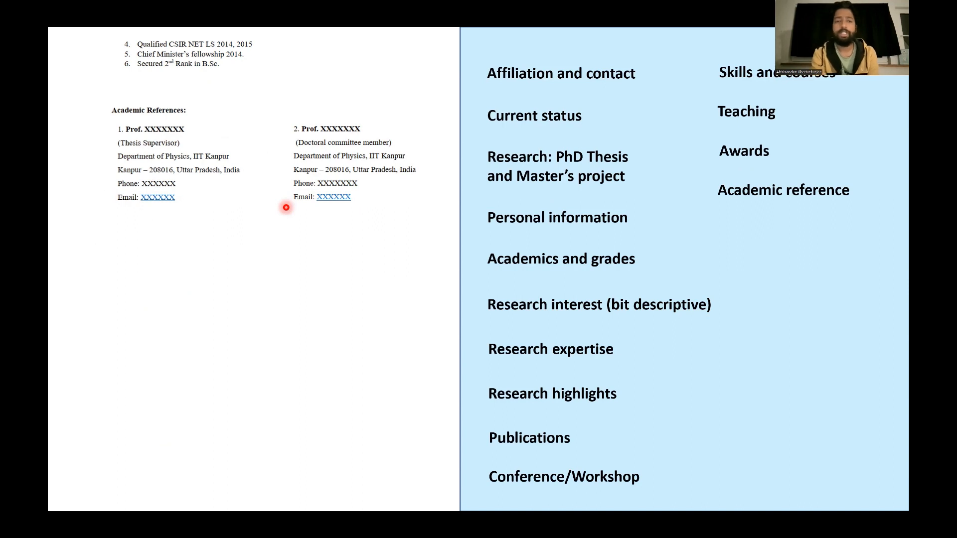
mouse_move(750, 185)
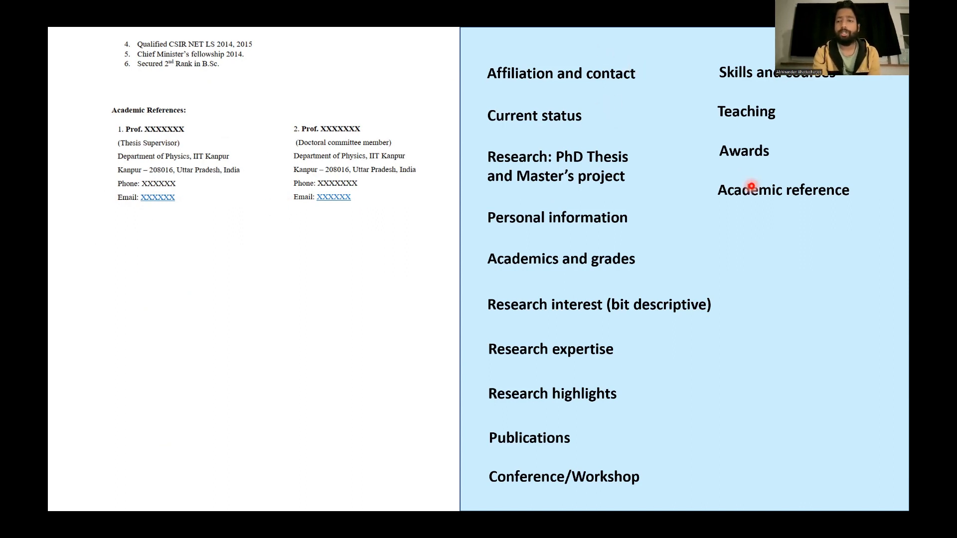
mouse_move(779, 202)
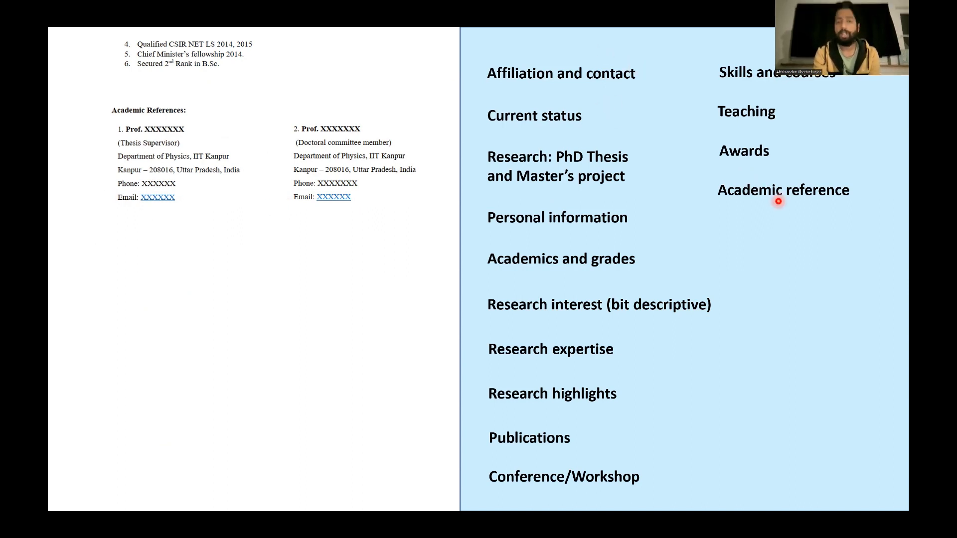
mouse_move(741, 170)
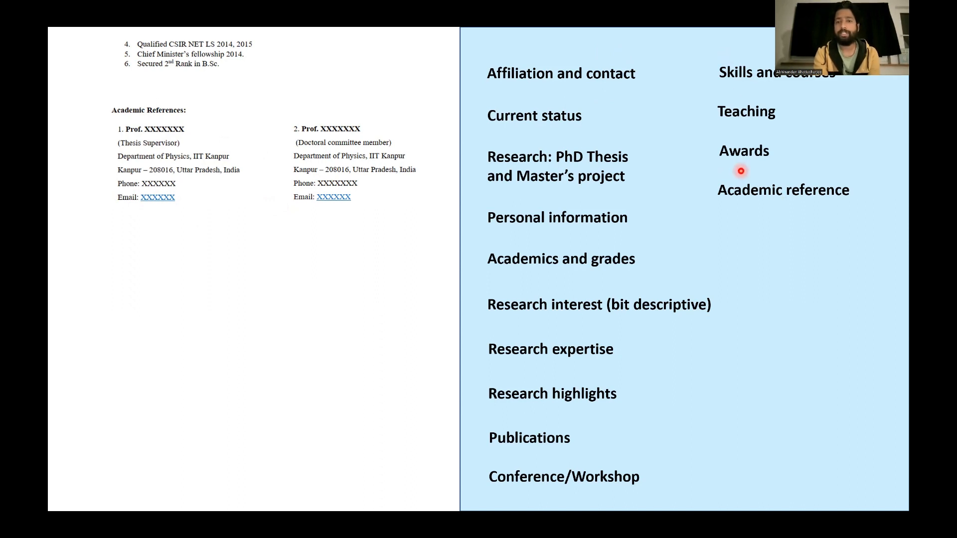
mouse_move(541, 510)
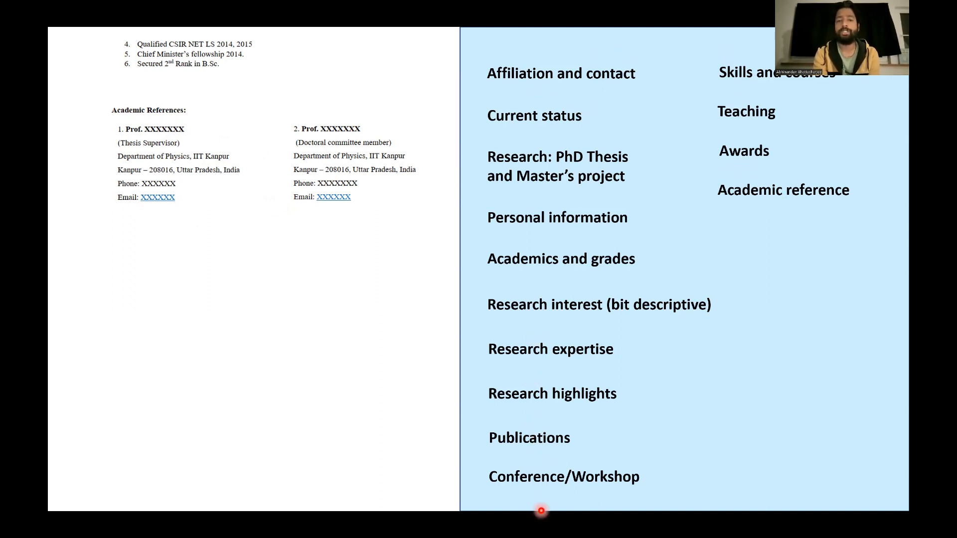
mouse_move(504, 109)
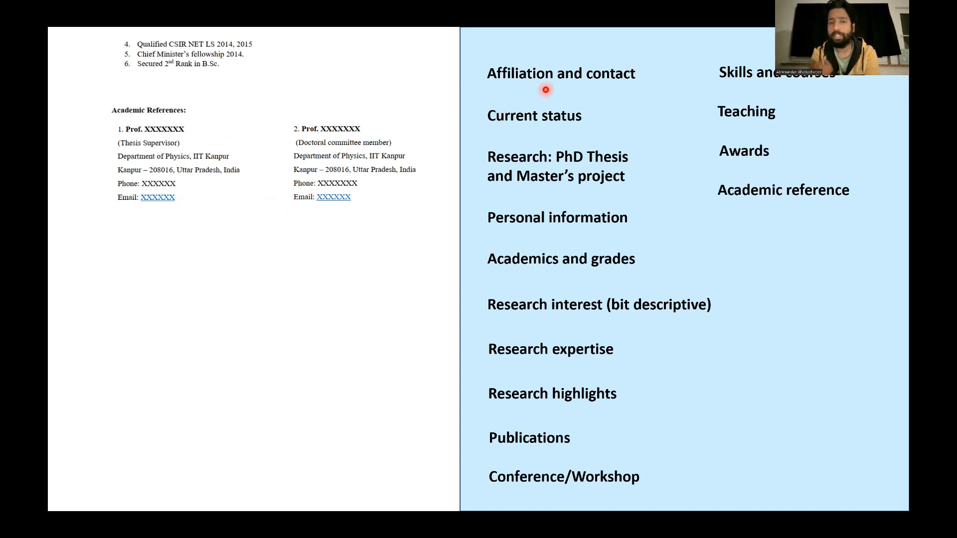
mouse_move(489, 129)
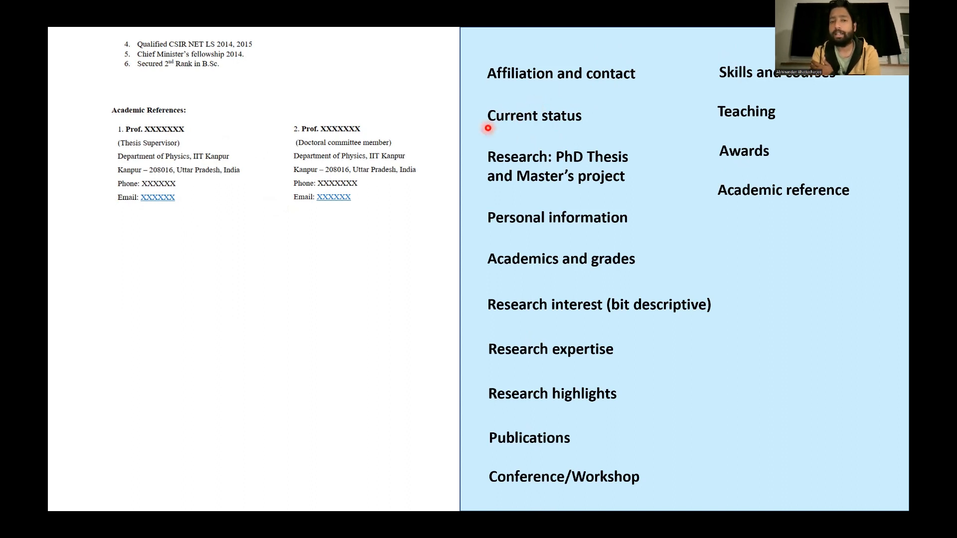
mouse_move(466, 232)
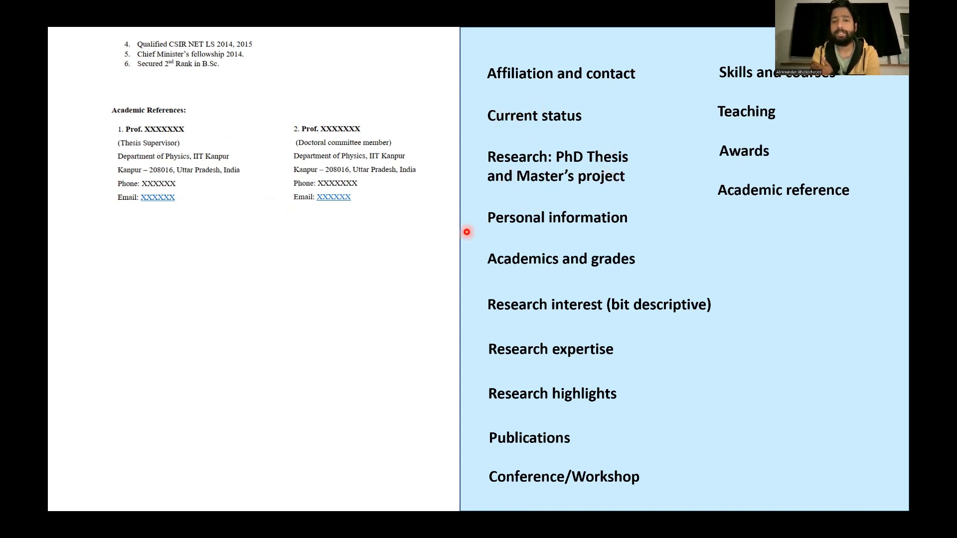
mouse_move(645, 278)
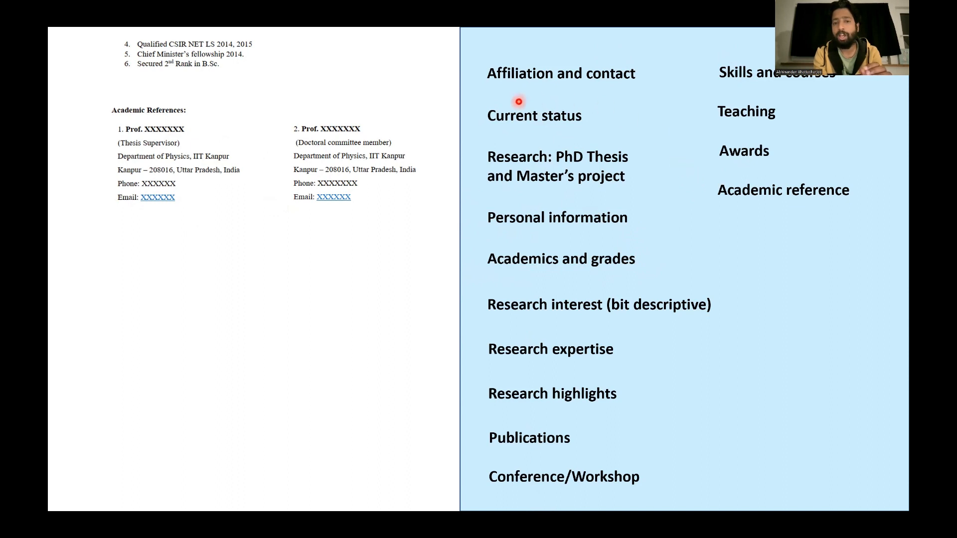
mouse_move(647, 270)
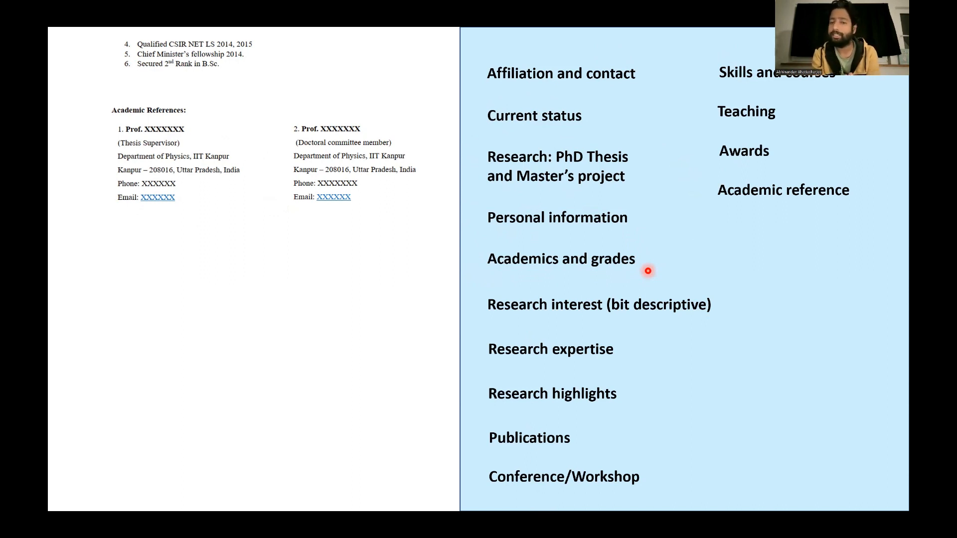
mouse_move(489, 323)
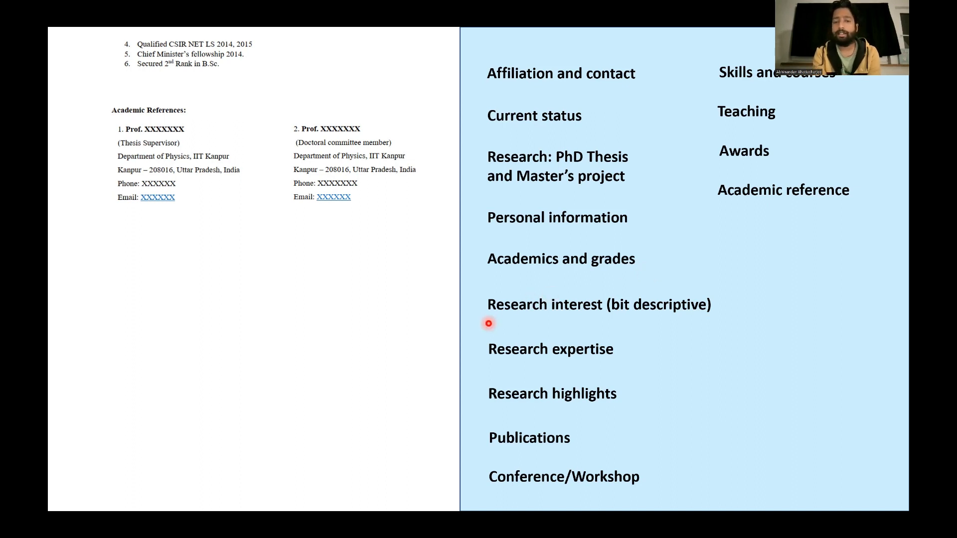
mouse_move(652, 330)
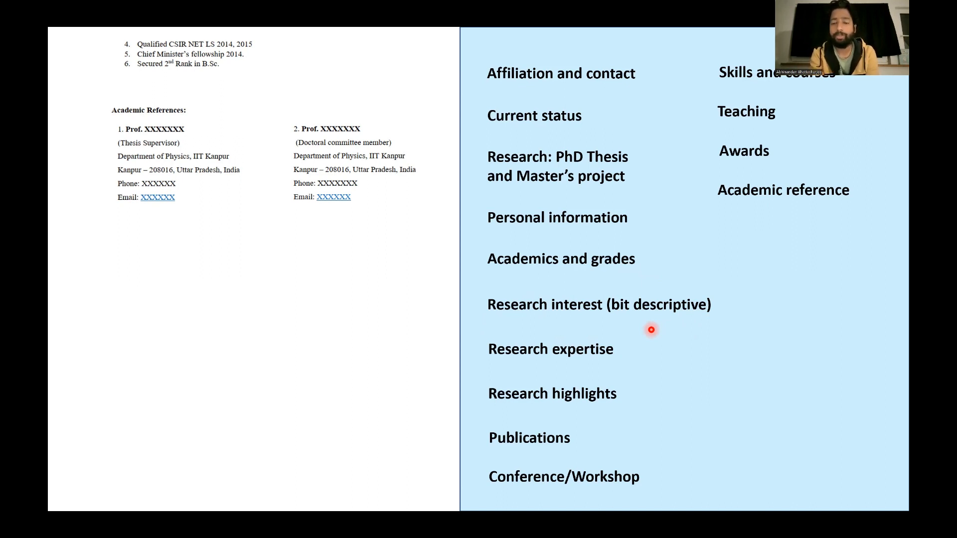
mouse_move(541, 312)
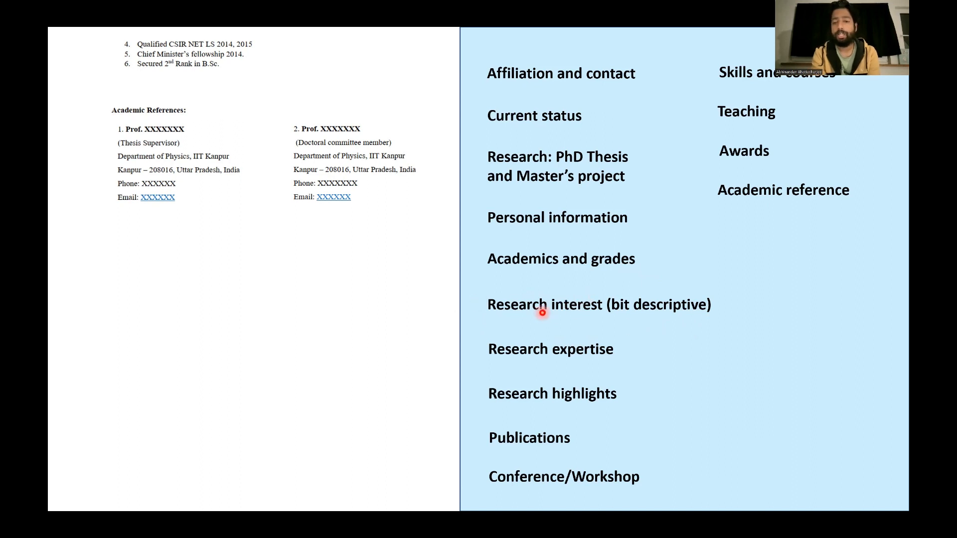
mouse_move(638, 307)
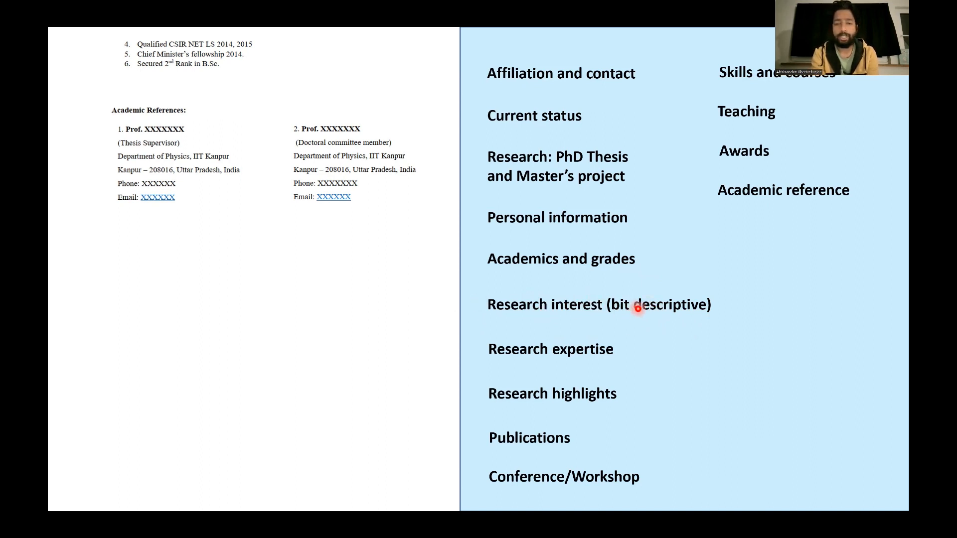
mouse_move(527, 379)
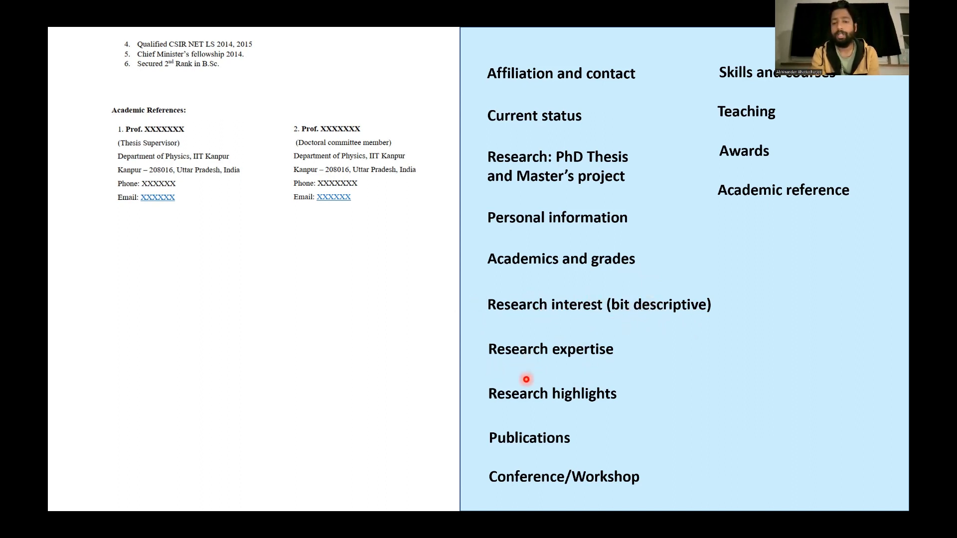
mouse_move(595, 394)
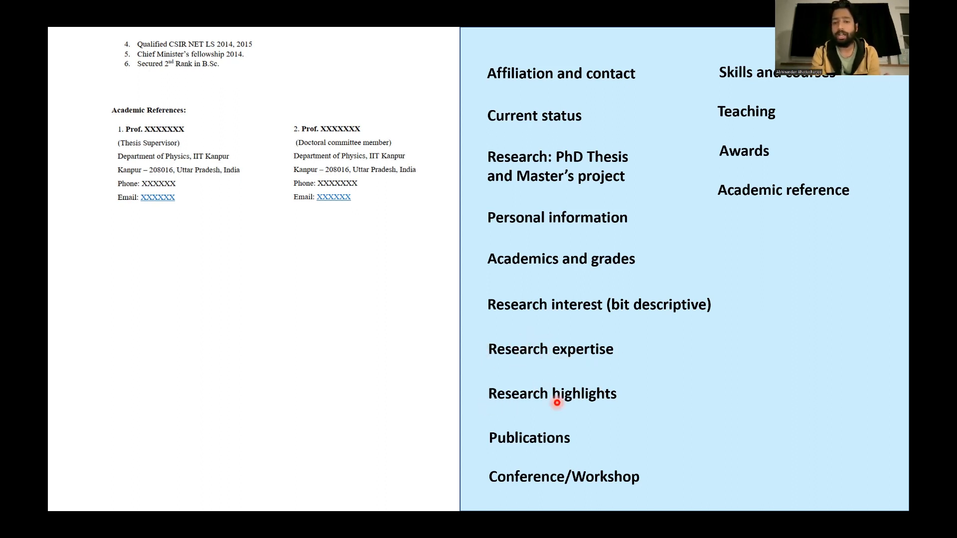
mouse_move(494, 456)
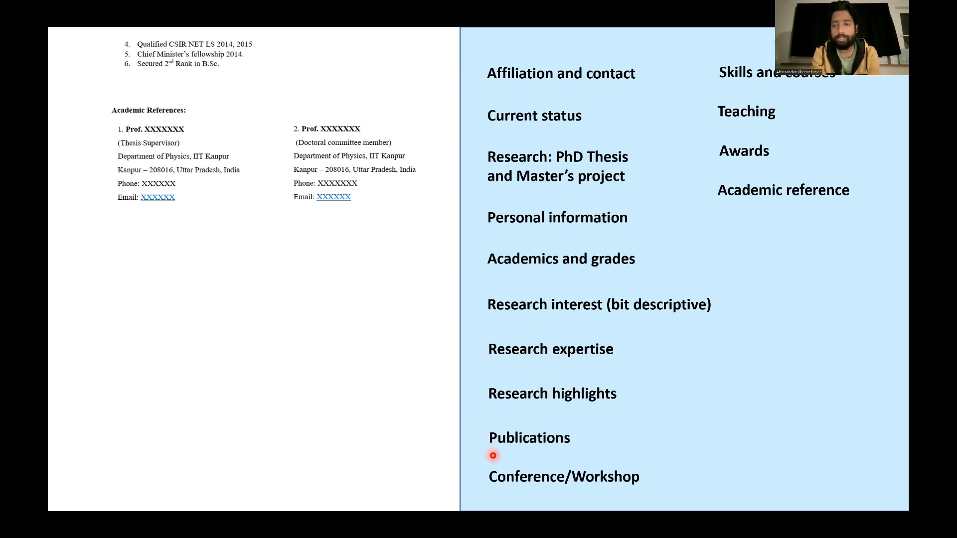
mouse_move(580, 447)
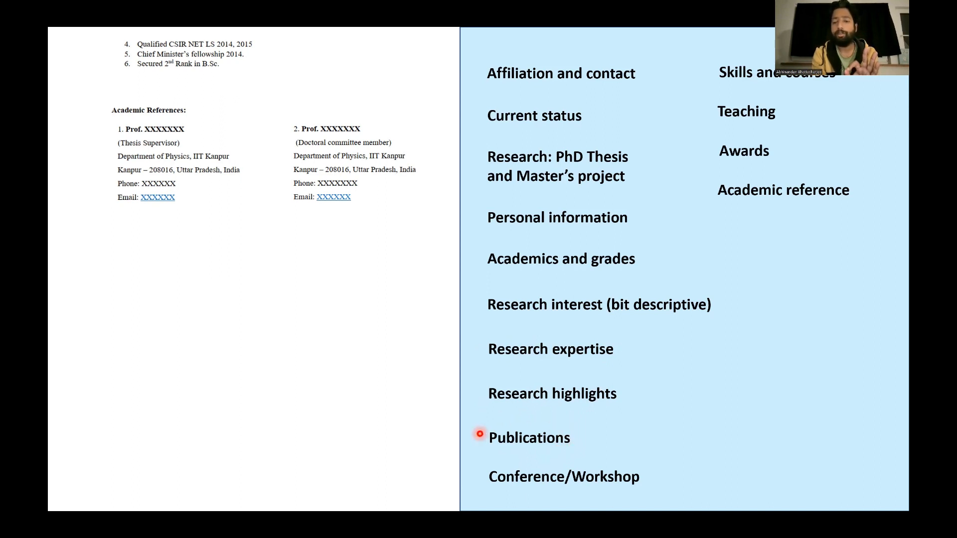
mouse_move(587, 433)
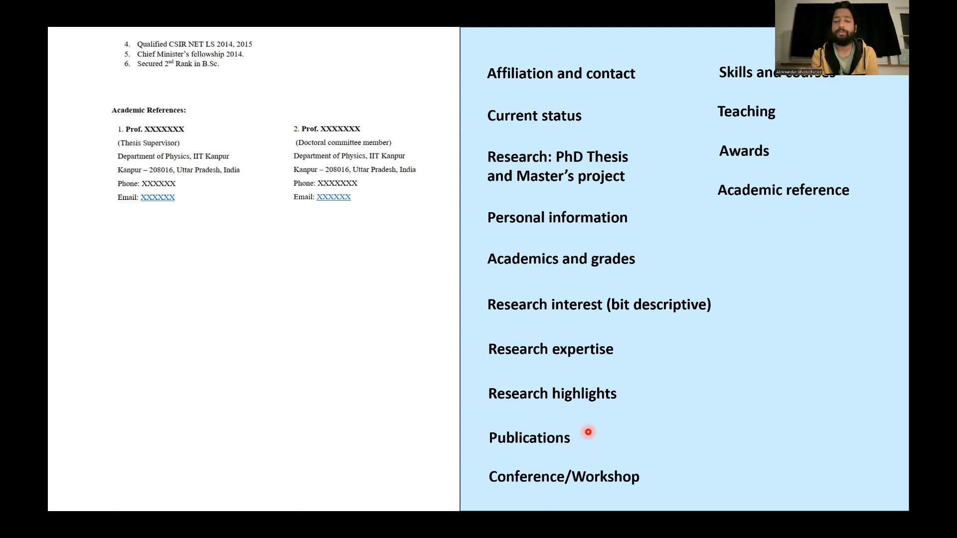
mouse_move(501, 423)
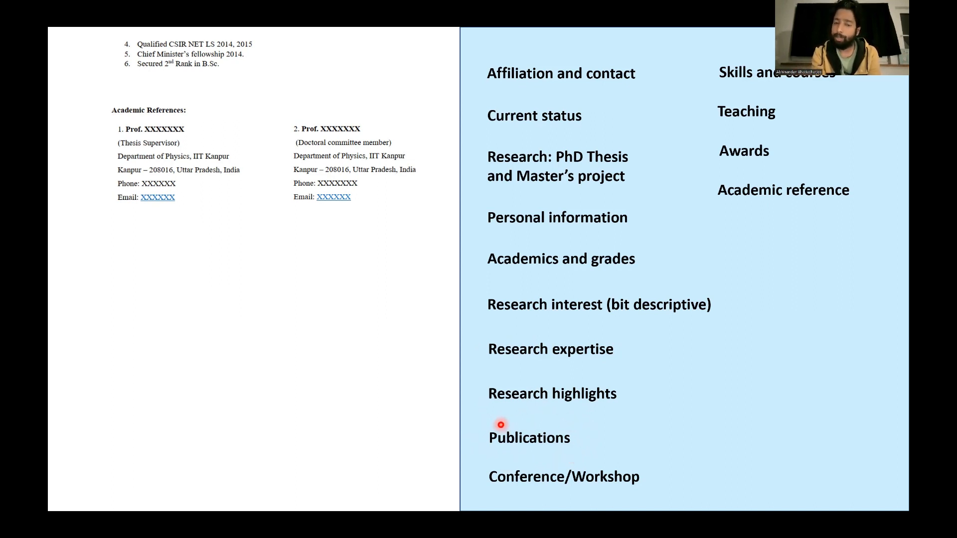
mouse_move(481, 451)
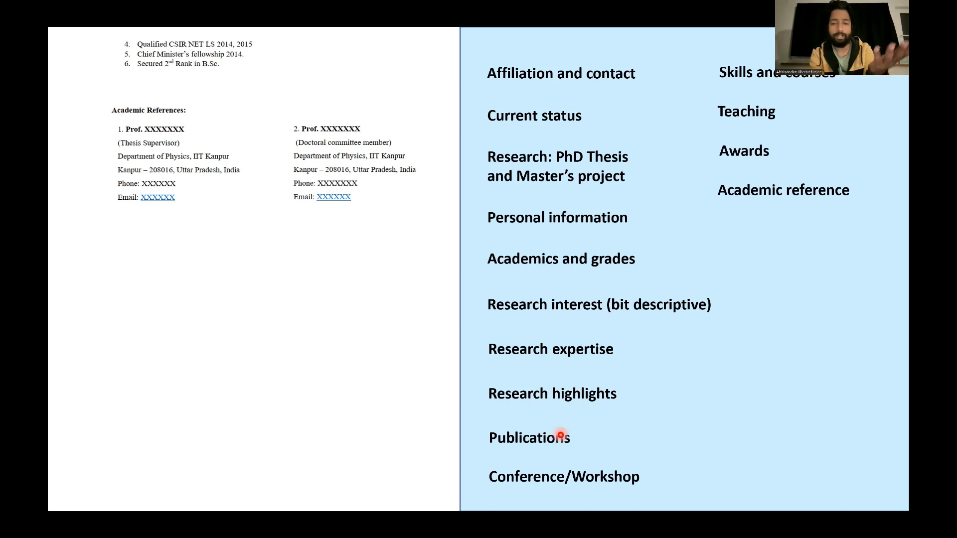
mouse_move(552, 443)
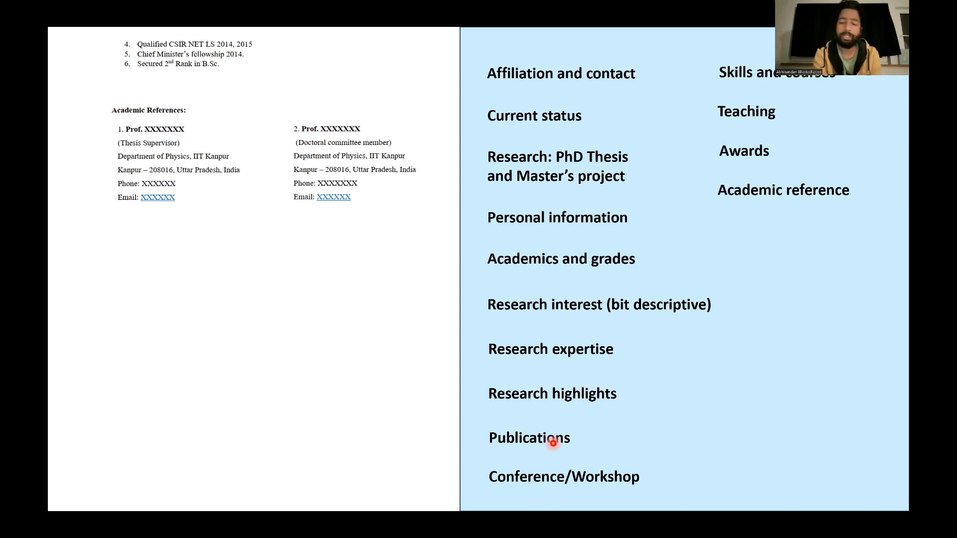
mouse_move(627, 492)
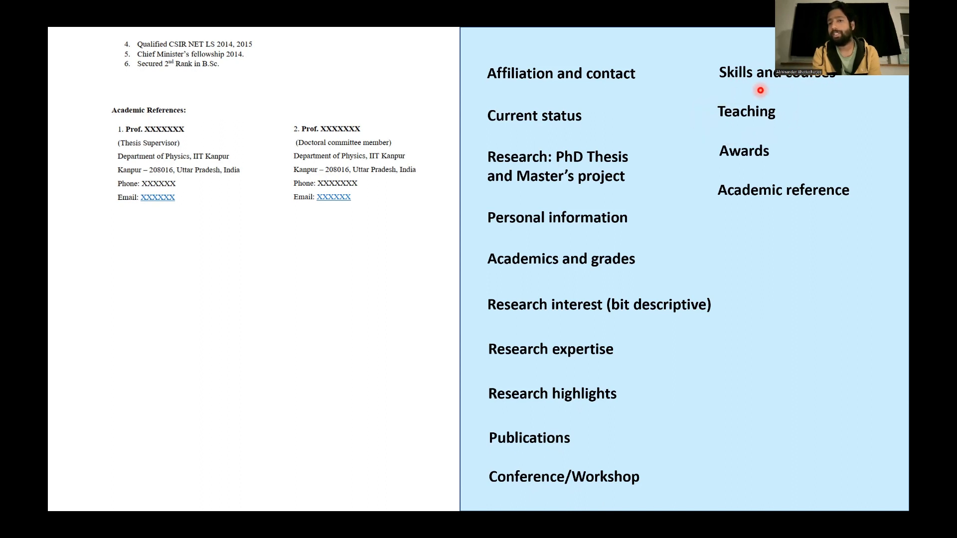
mouse_move(783, 123)
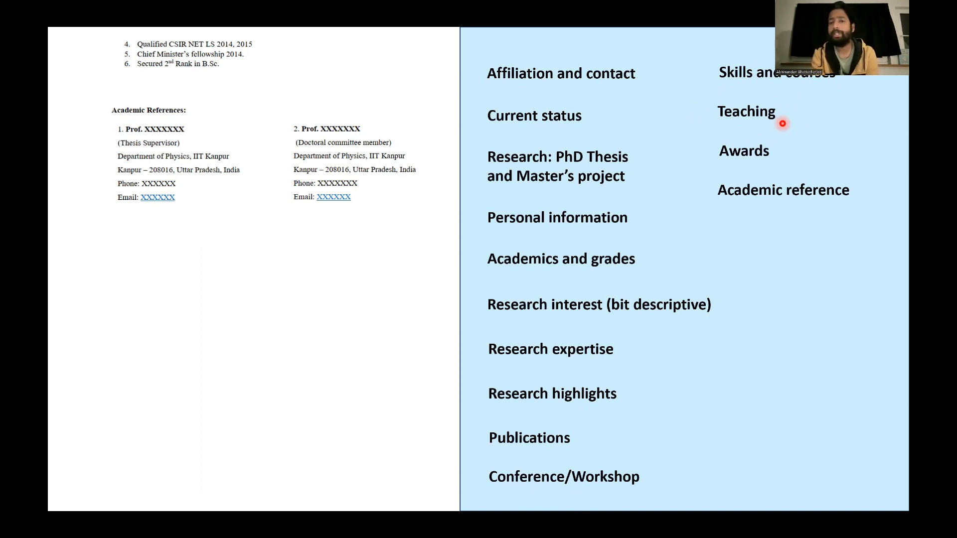
mouse_move(760, 173)
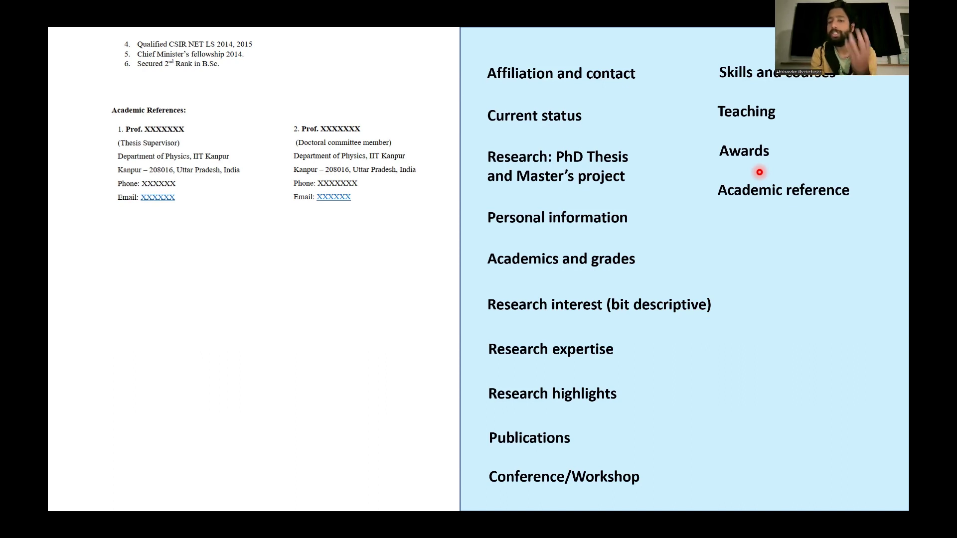
mouse_move(811, 201)
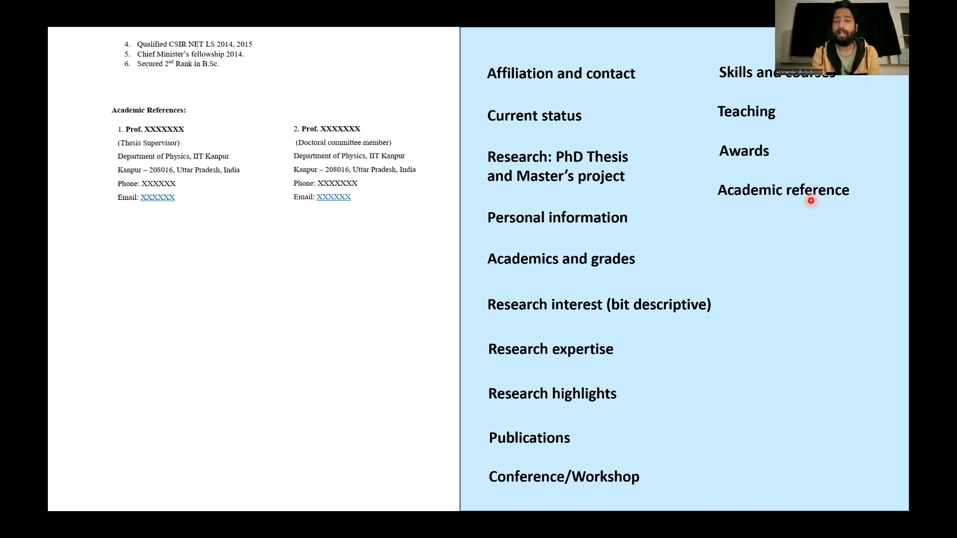
mouse_move(804, 204)
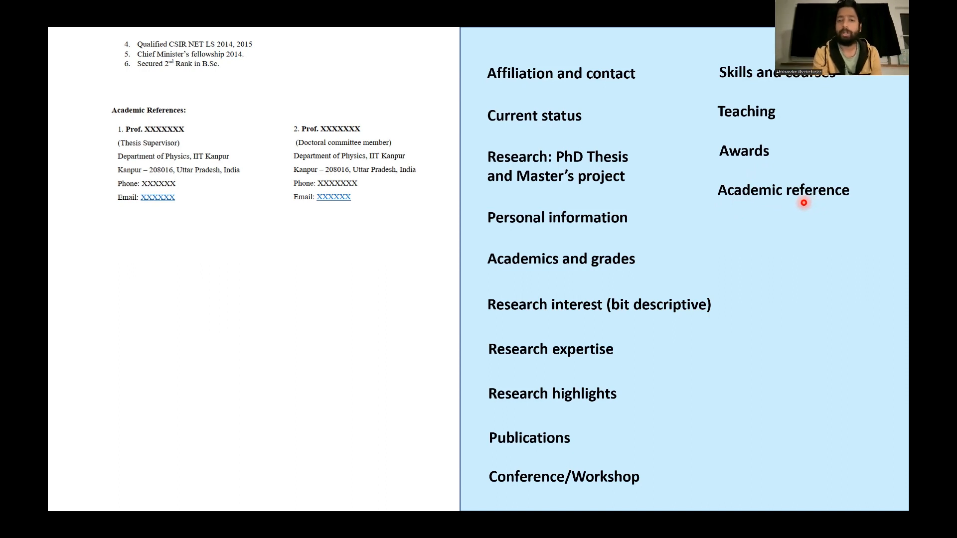
mouse_move(683, 163)
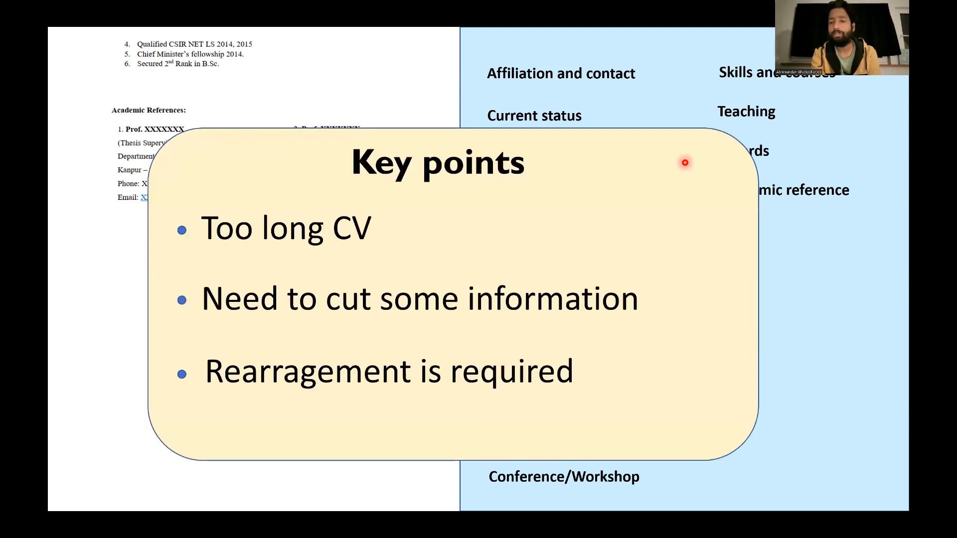
mouse_move(369, 422)
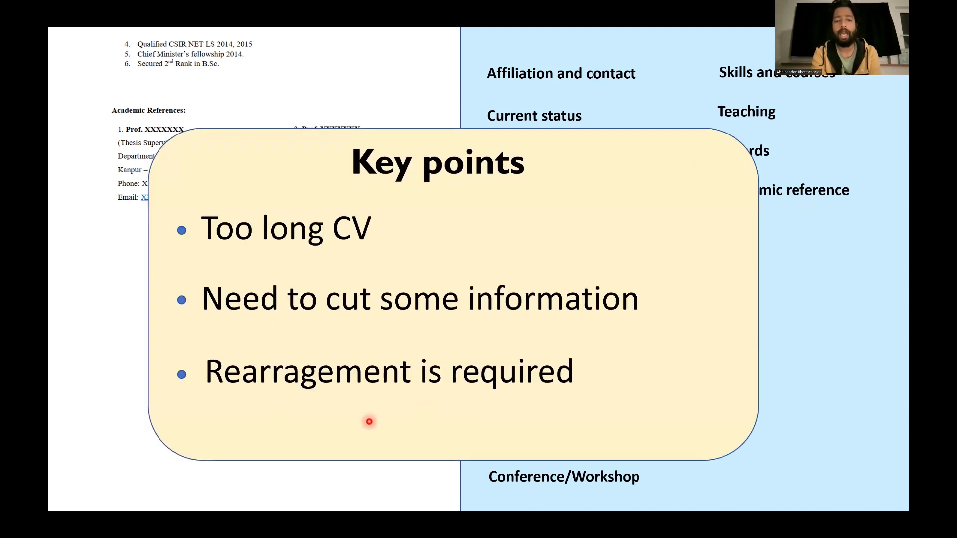
mouse_move(487, 428)
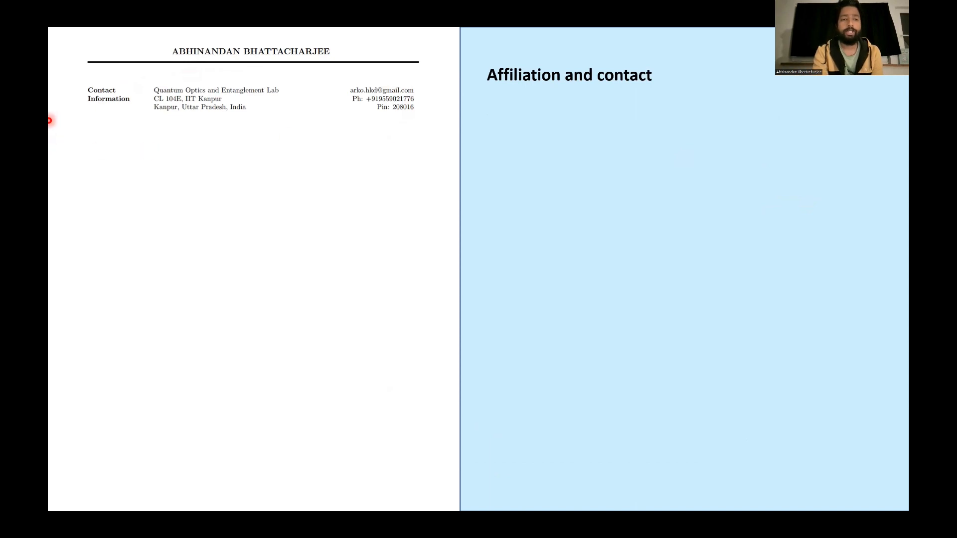
mouse_move(80, 144)
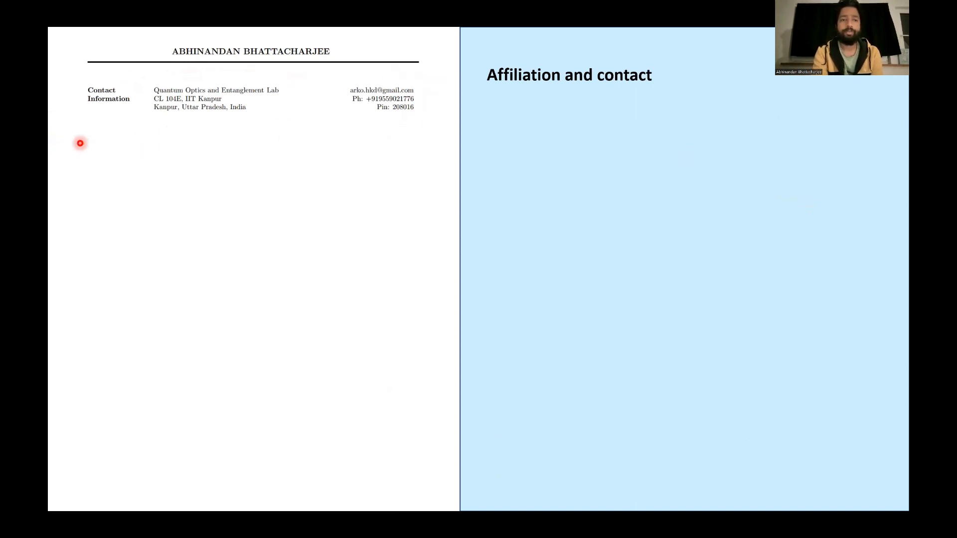
mouse_move(129, 159)
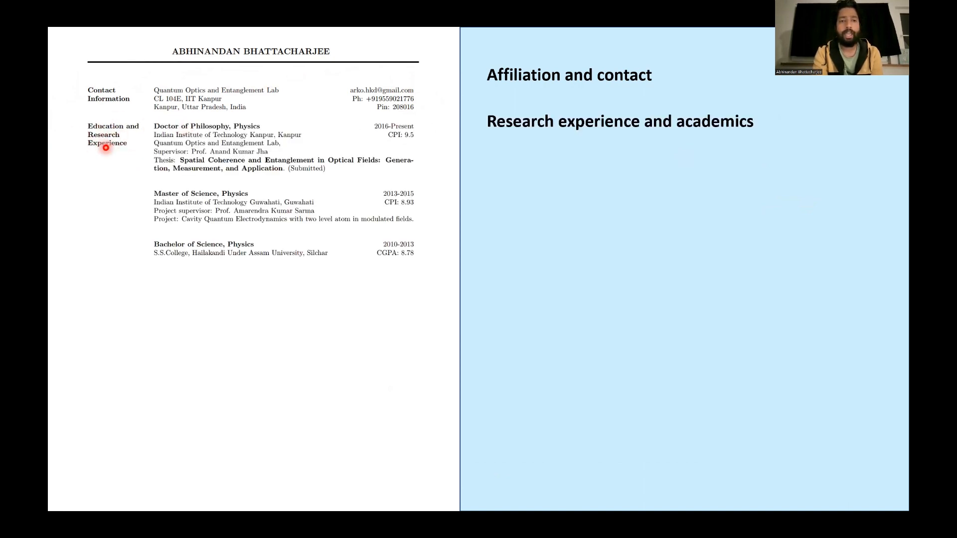
mouse_move(155, 128)
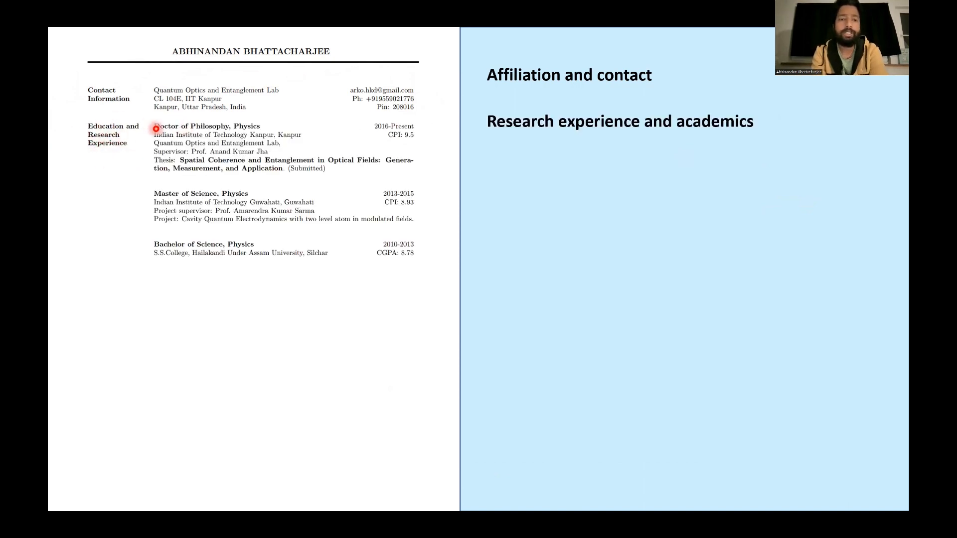
mouse_move(378, 174)
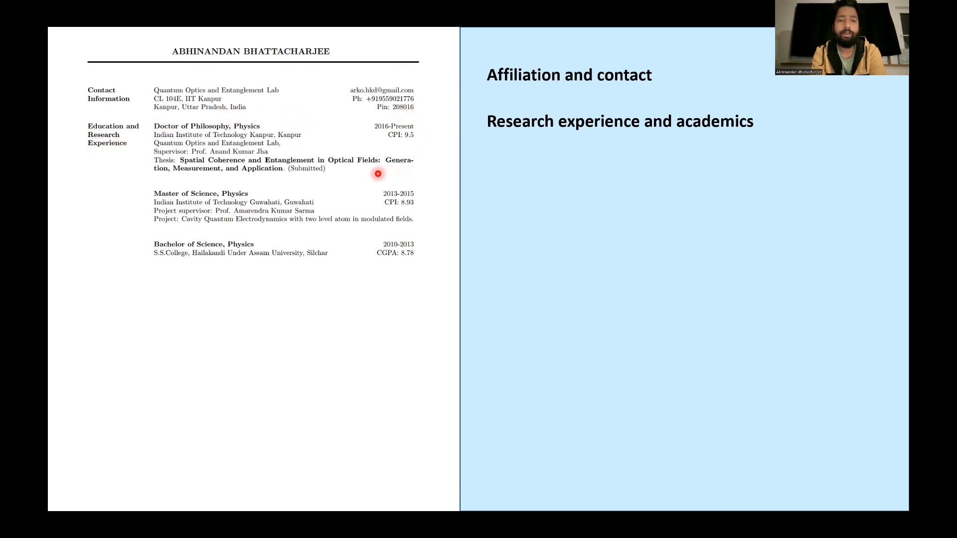
mouse_move(146, 132)
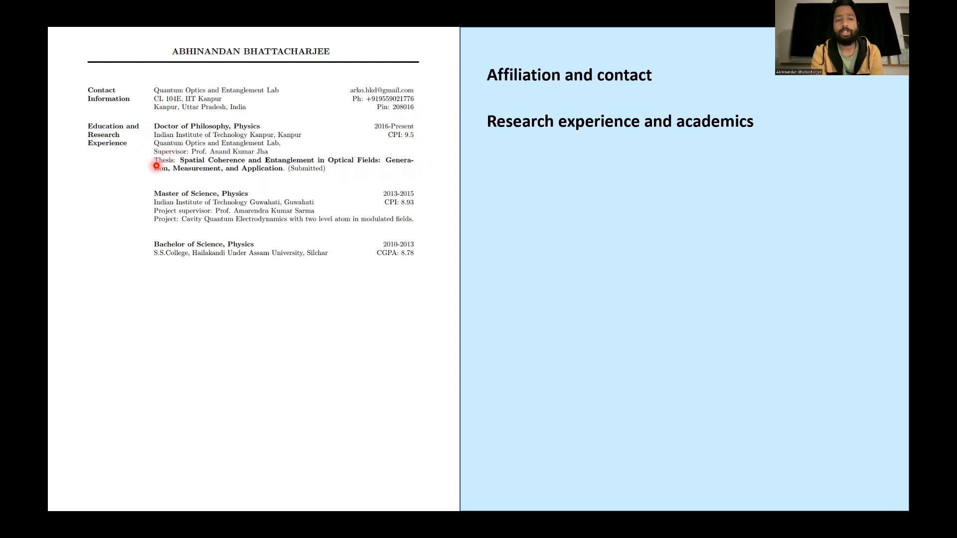
mouse_move(301, 177)
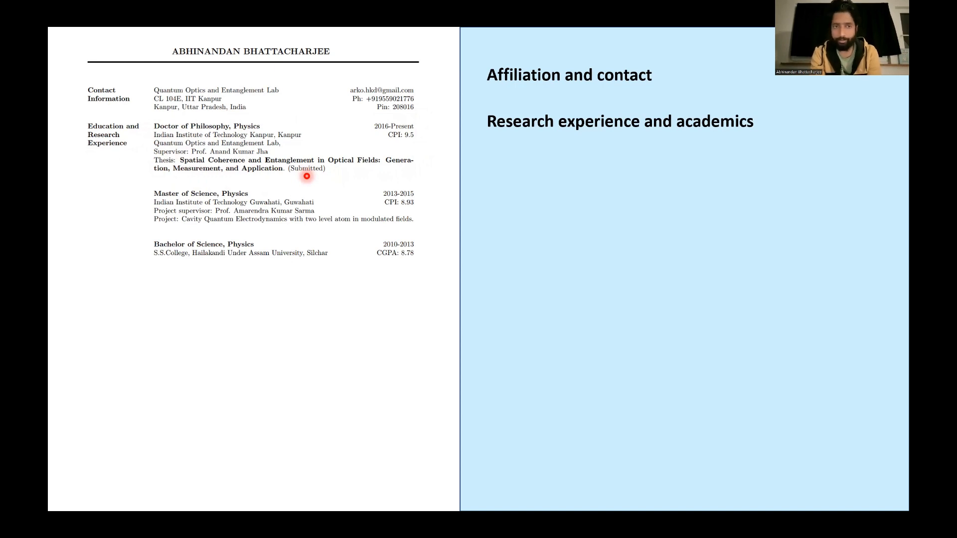
mouse_move(210, 180)
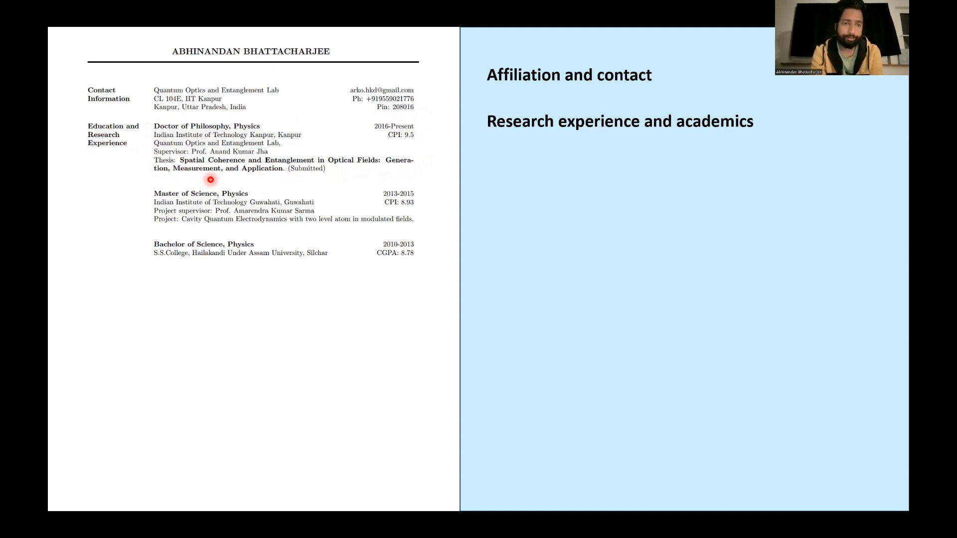
mouse_move(156, 224)
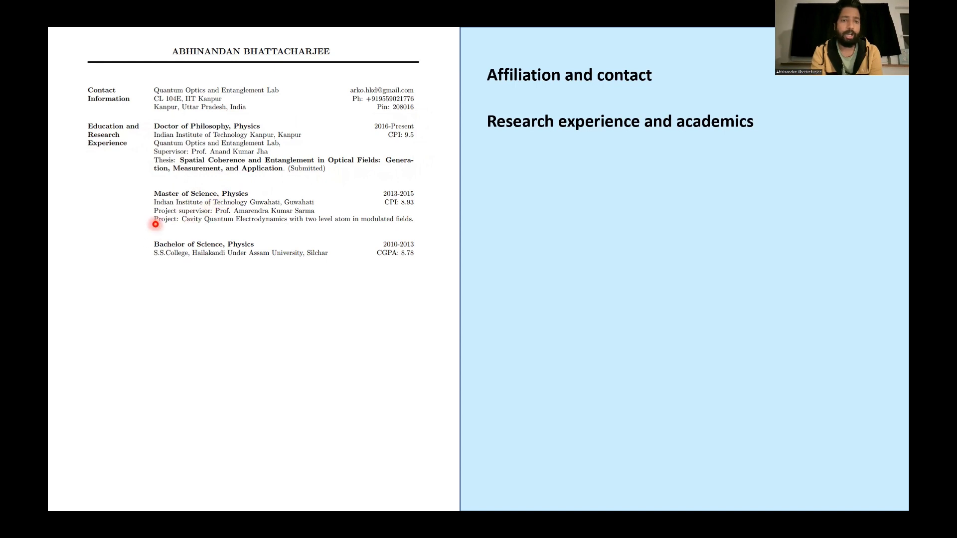
mouse_move(411, 217)
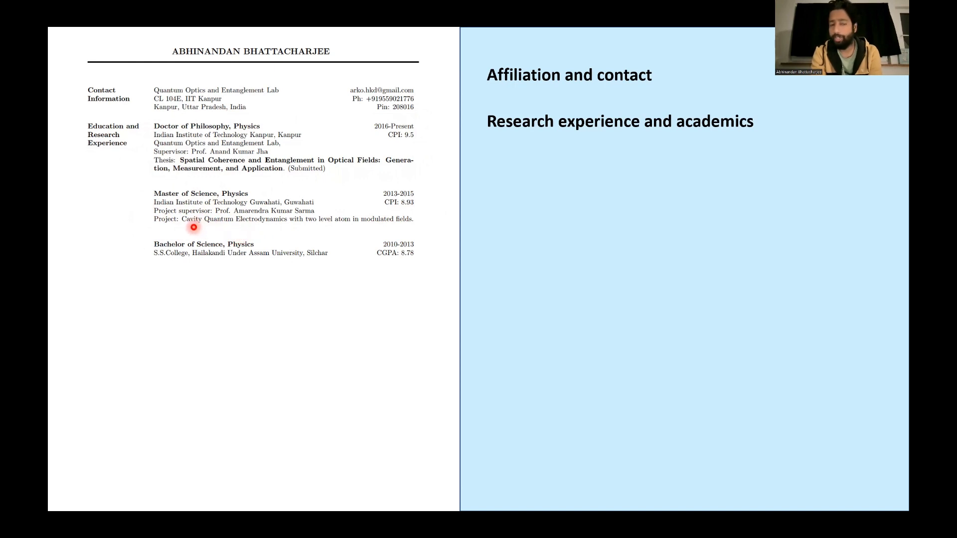
mouse_move(355, 219)
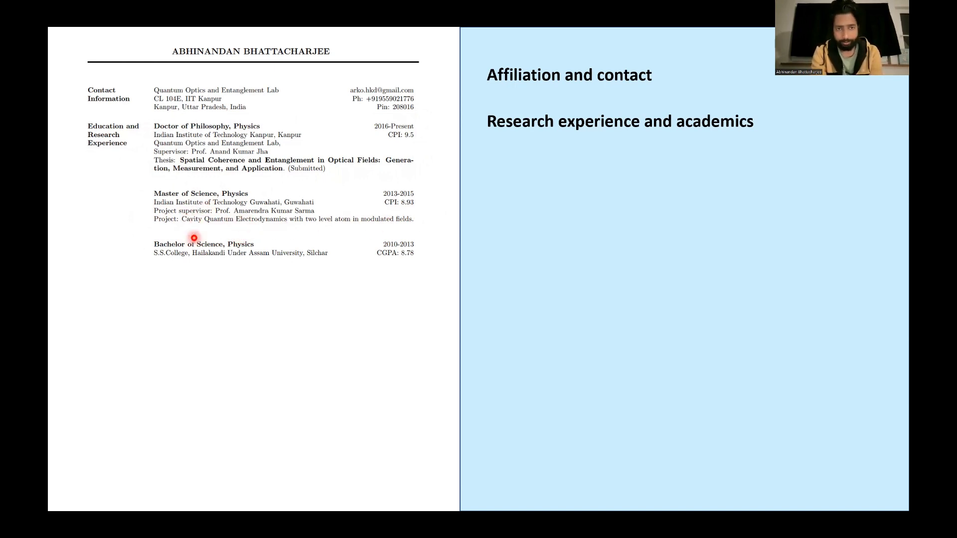
mouse_move(181, 277)
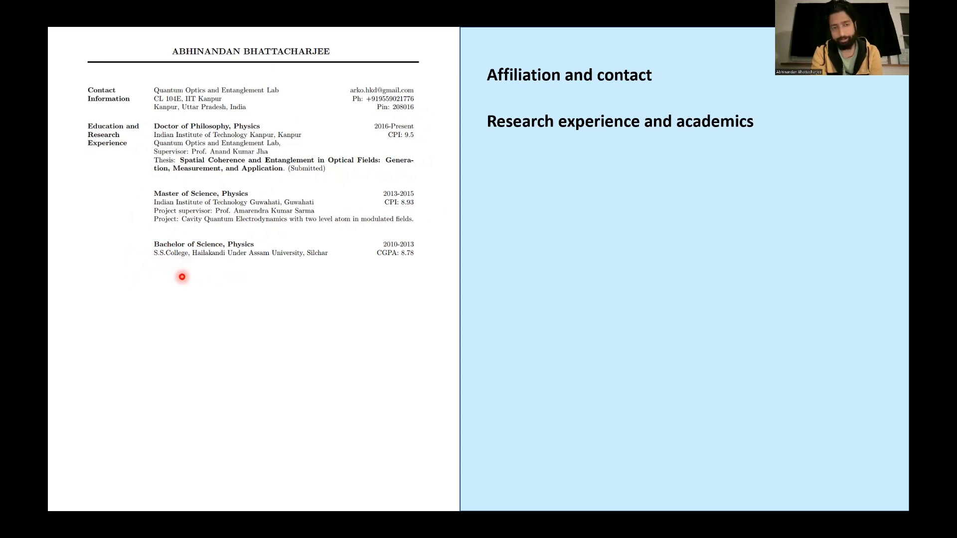
mouse_move(447, 279)
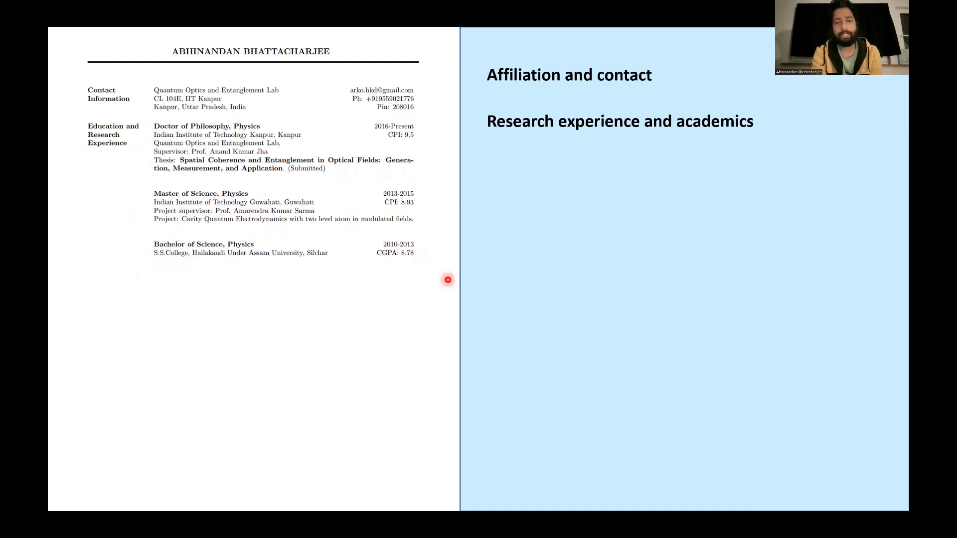
mouse_move(423, 257)
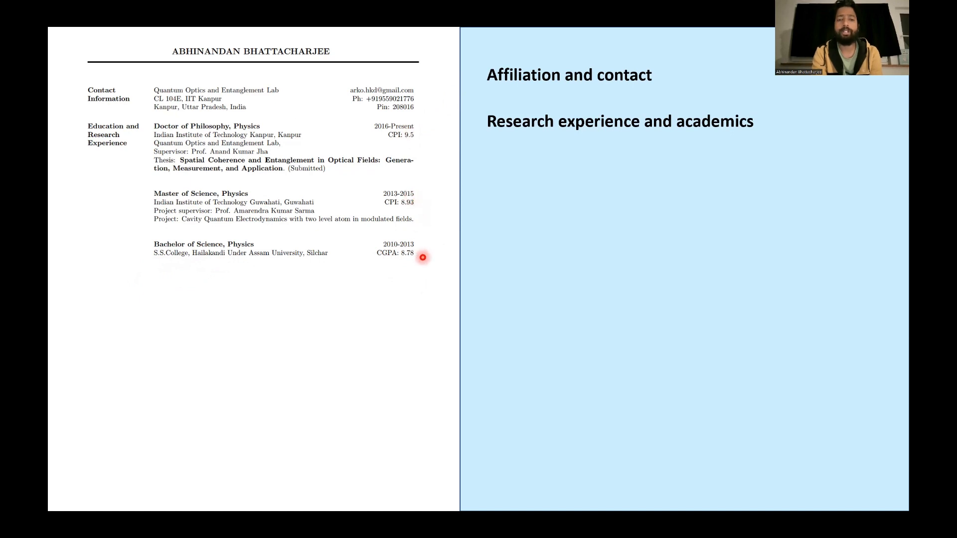
mouse_move(419, 281)
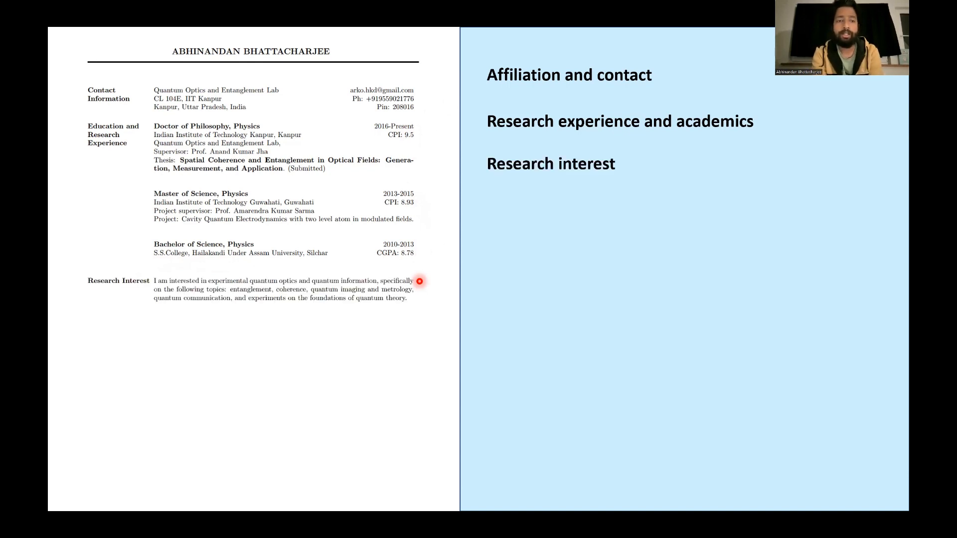
mouse_move(212, 275)
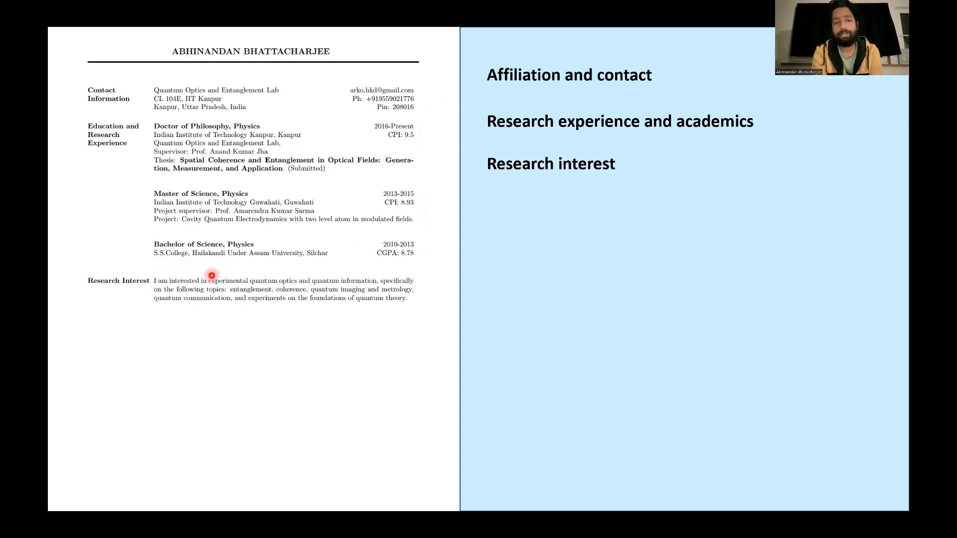
mouse_move(256, 300)
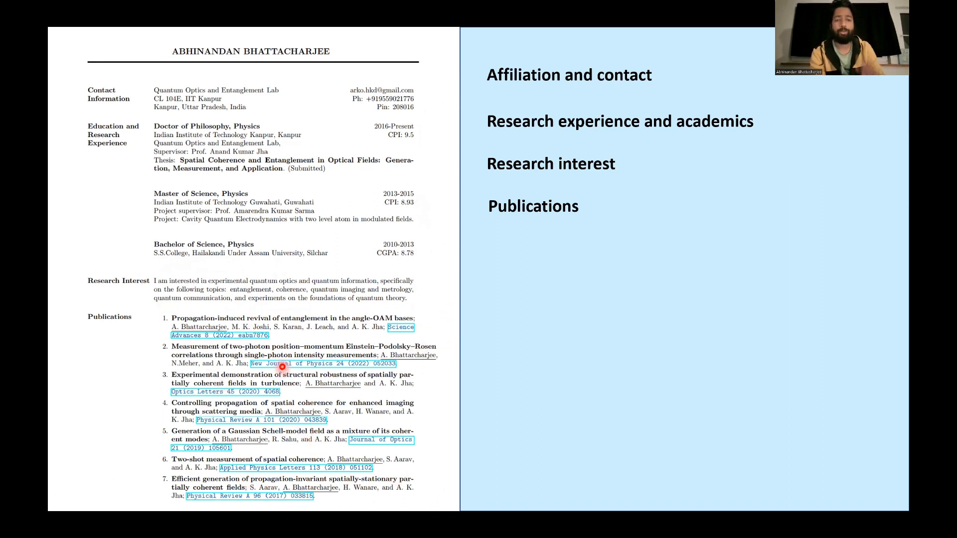
mouse_move(290, 388)
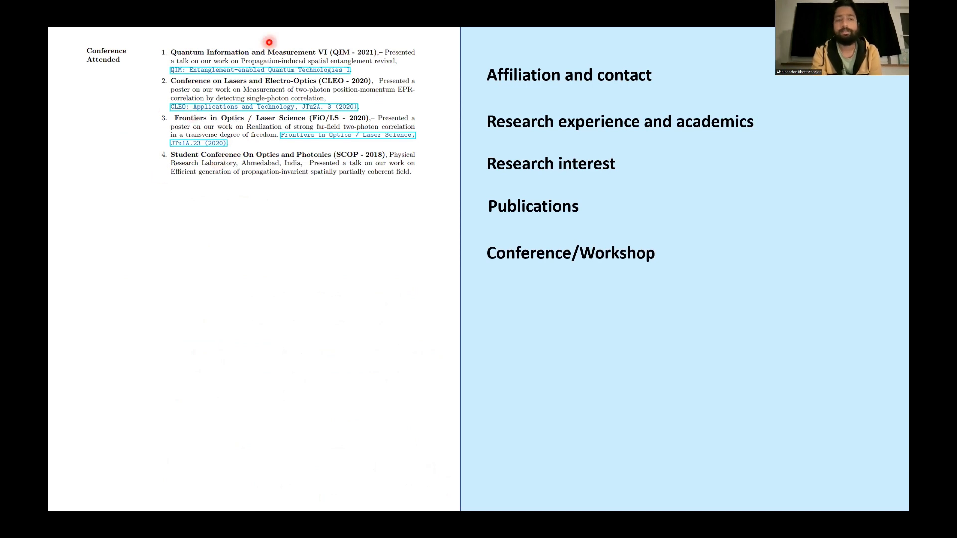
mouse_move(303, 240)
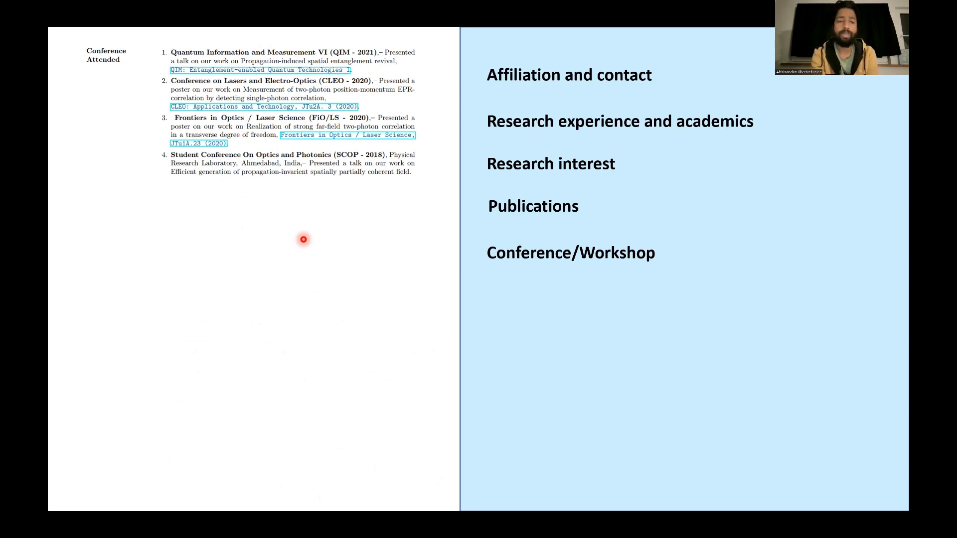
mouse_move(368, 202)
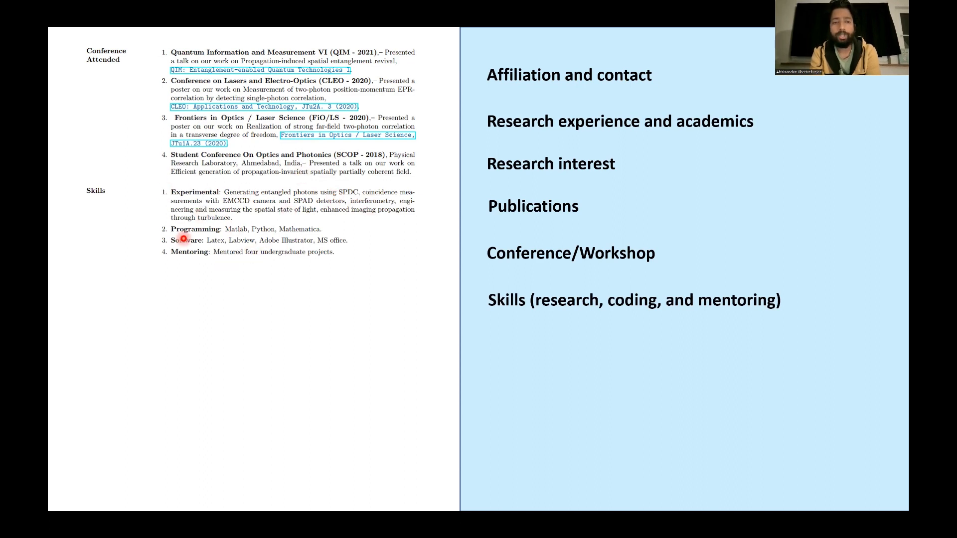
mouse_move(178, 209)
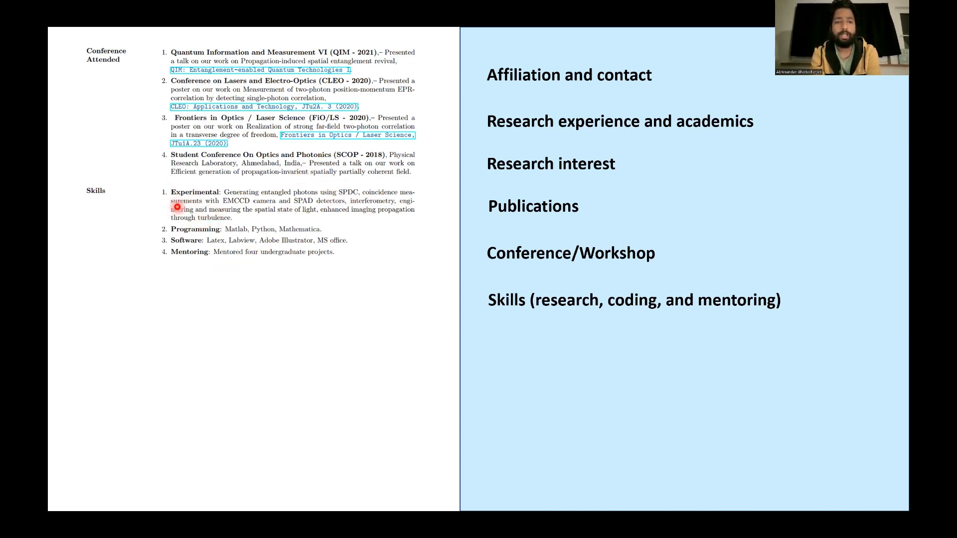
mouse_move(199, 201)
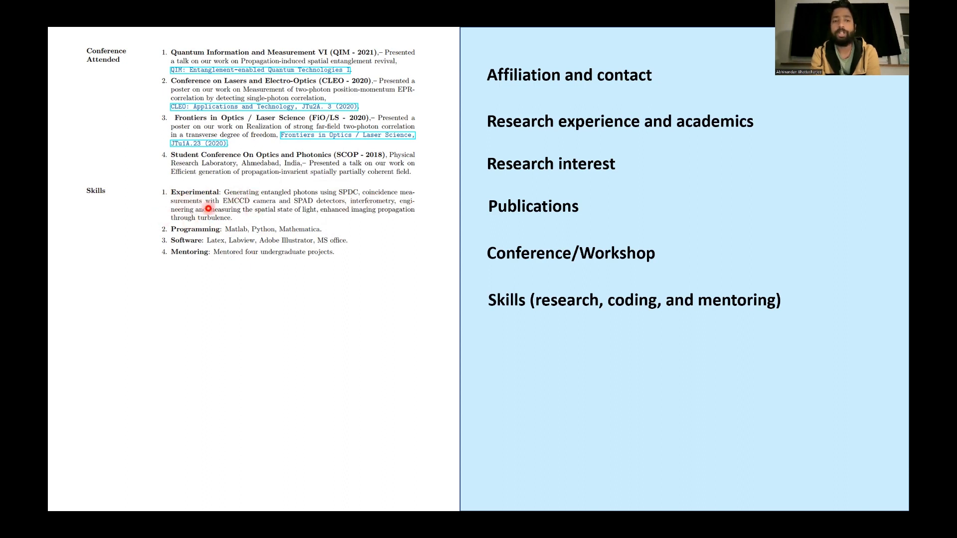
mouse_move(311, 215)
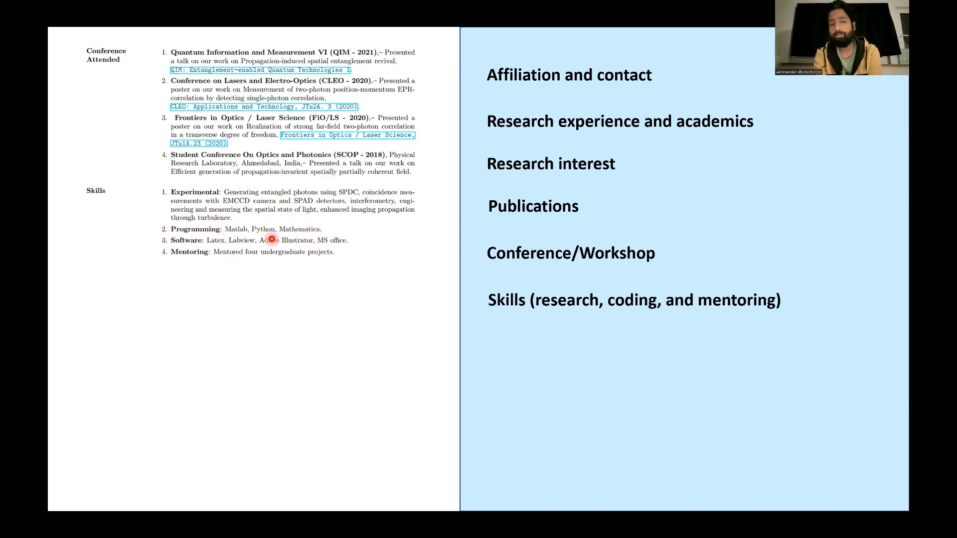
mouse_move(153, 279)
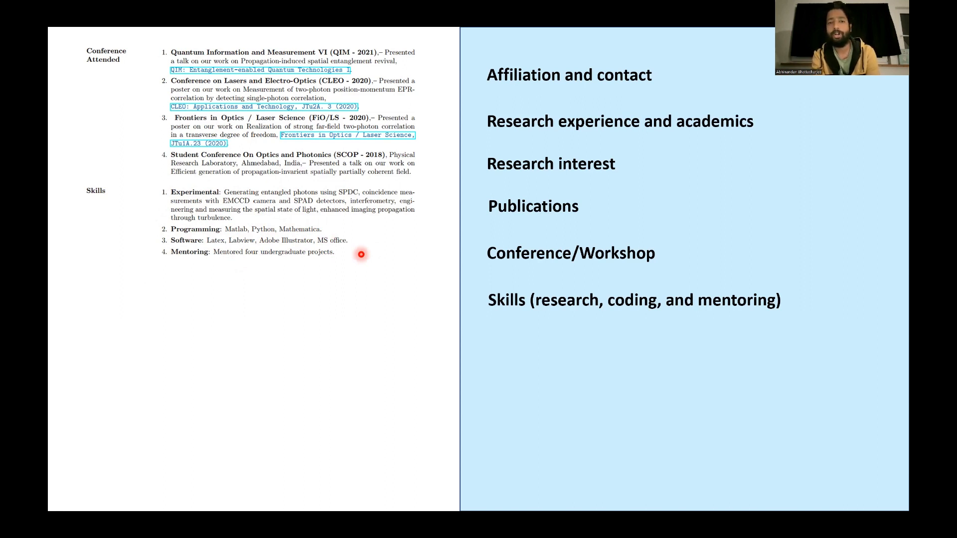
mouse_move(316, 241)
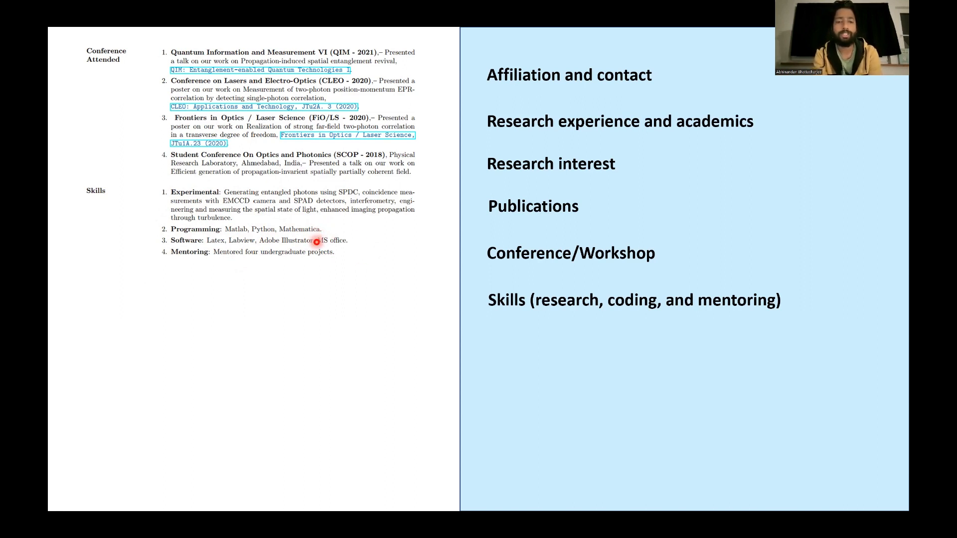
mouse_move(211, 252)
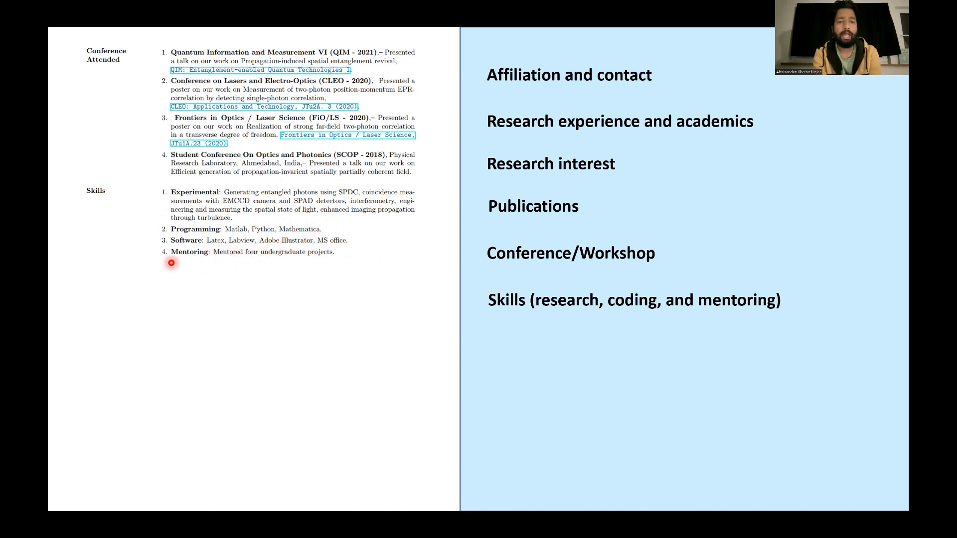
mouse_move(227, 260)
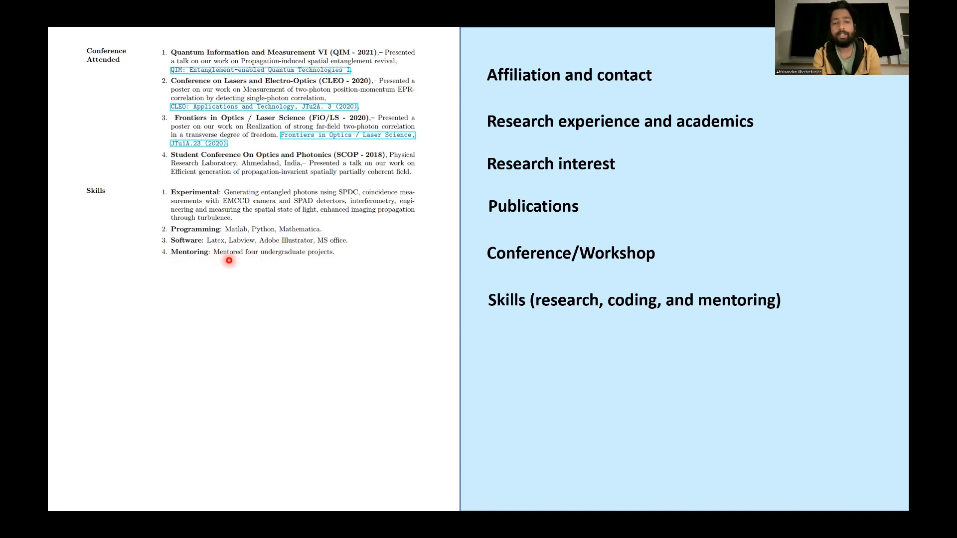
mouse_move(260, 270)
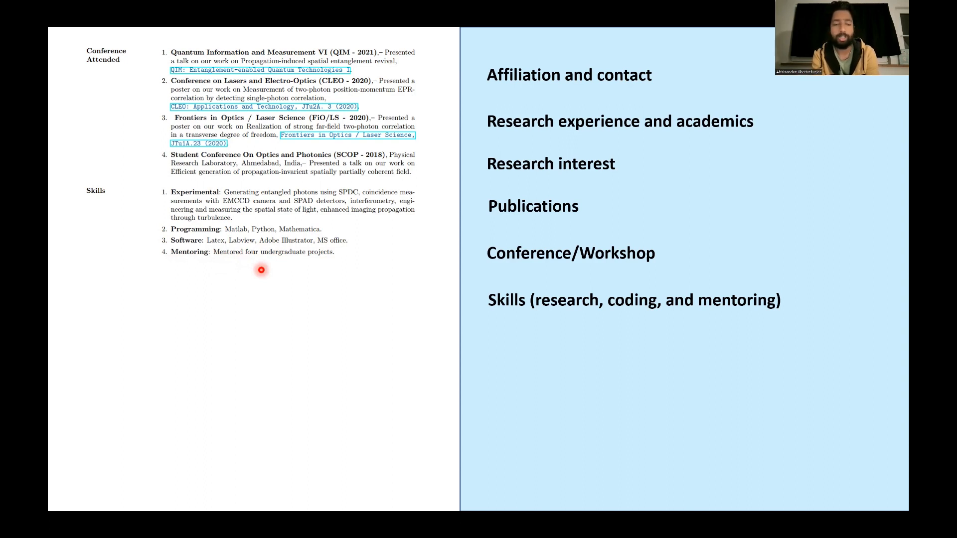
mouse_move(276, 269)
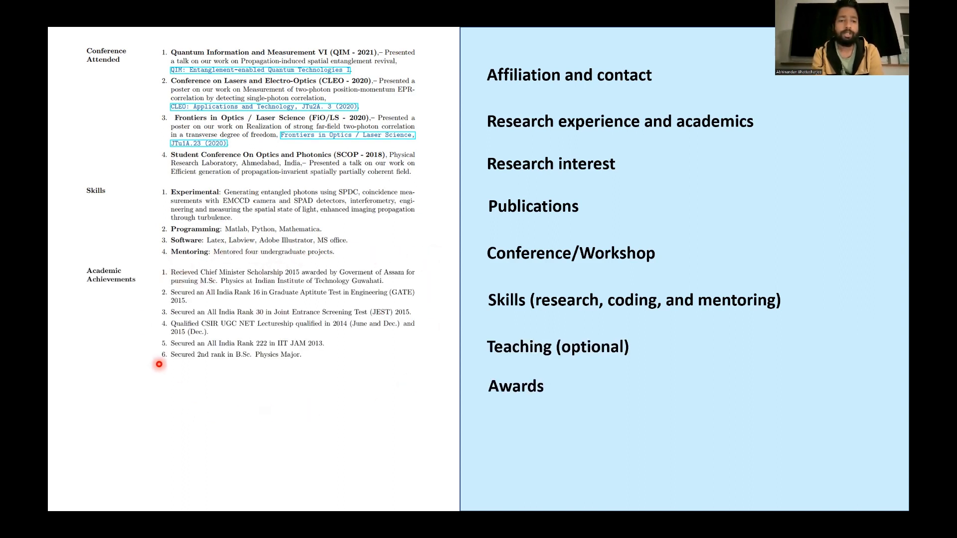
mouse_move(322, 385)
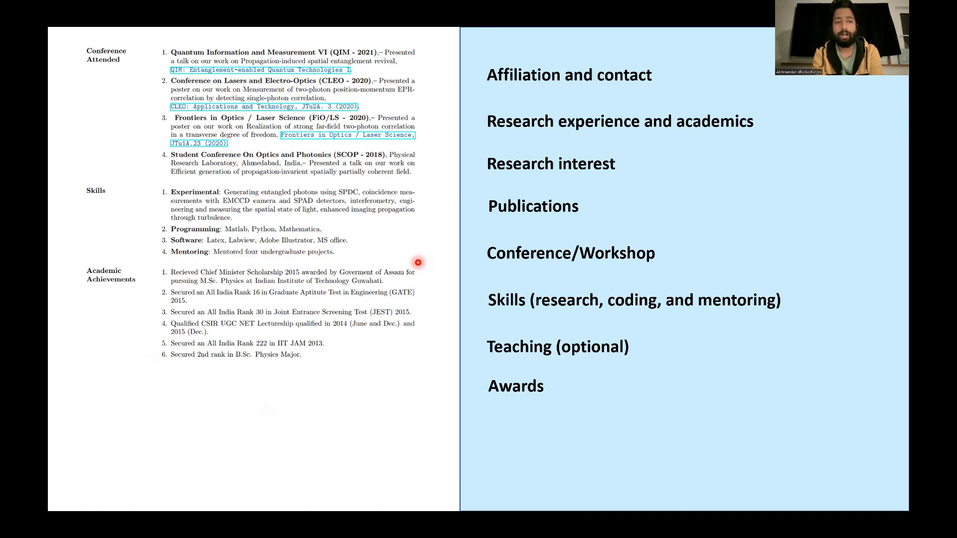
mouse_move(249, 313)
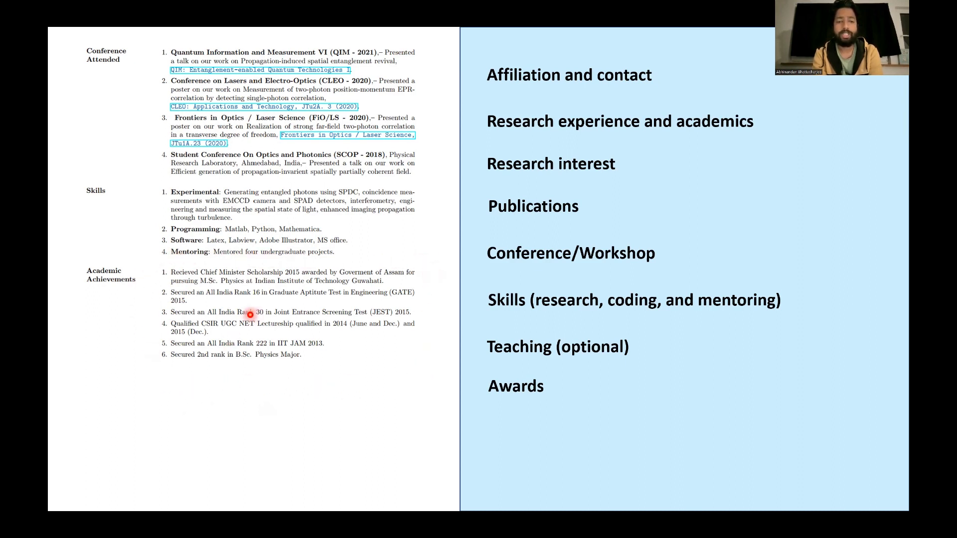
mouse_move(360, 387)
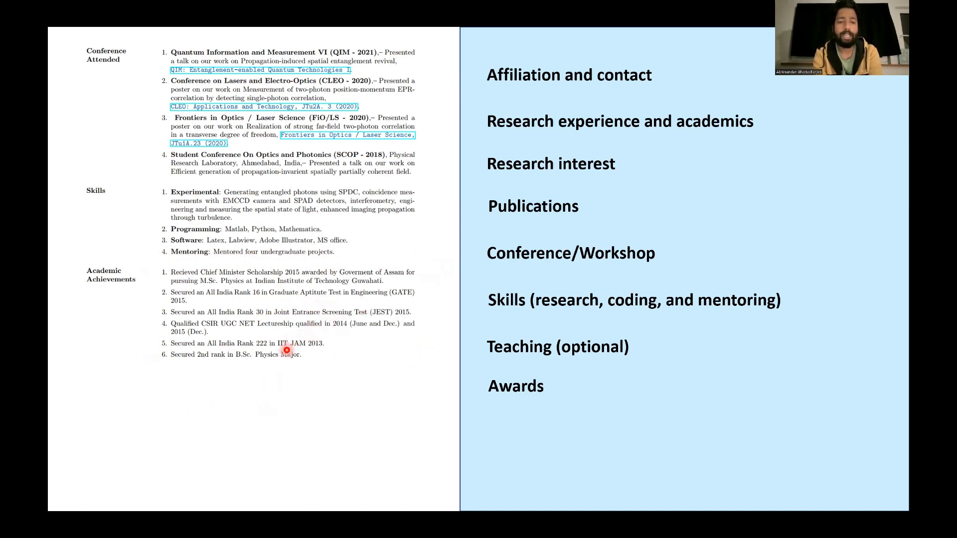
mouse_move(319, 380)
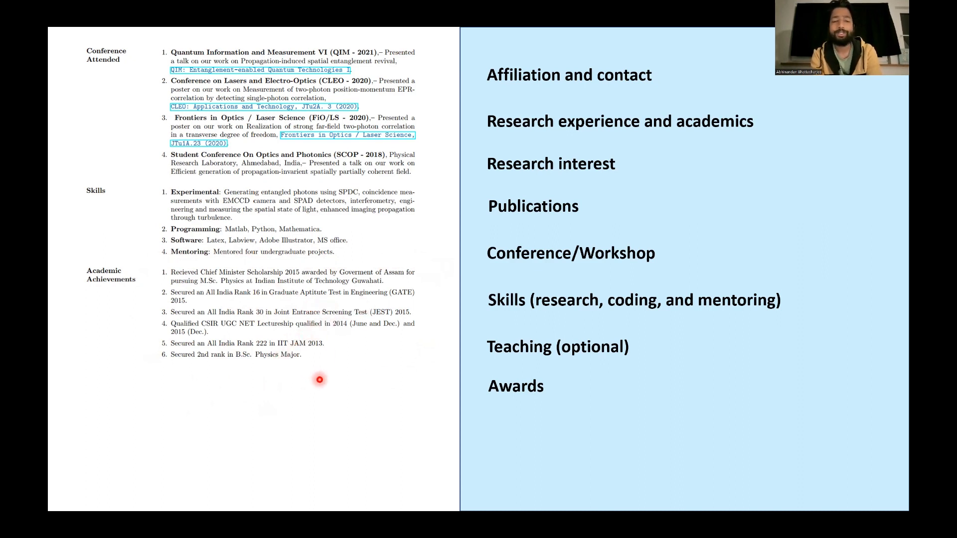
mouse_move(436, 367)
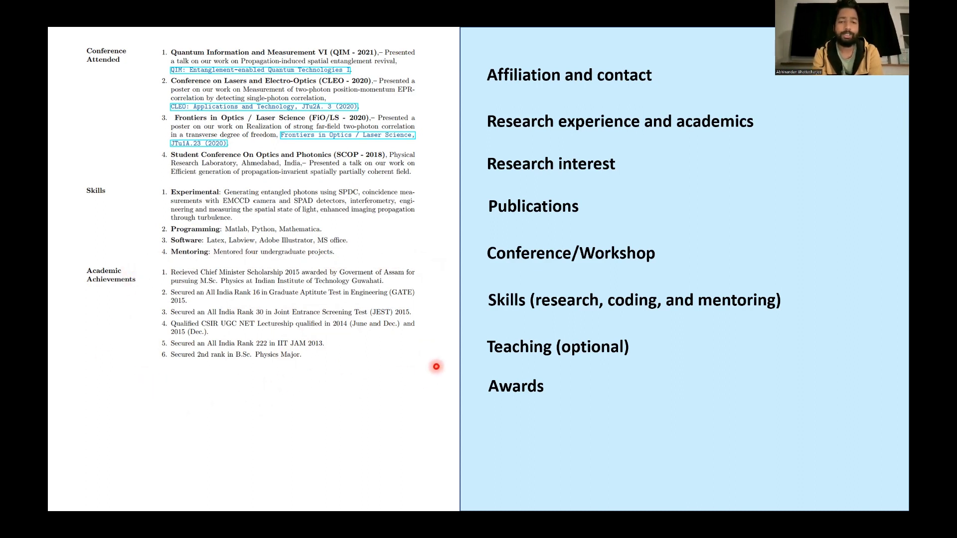
mouse_move(358, 377)
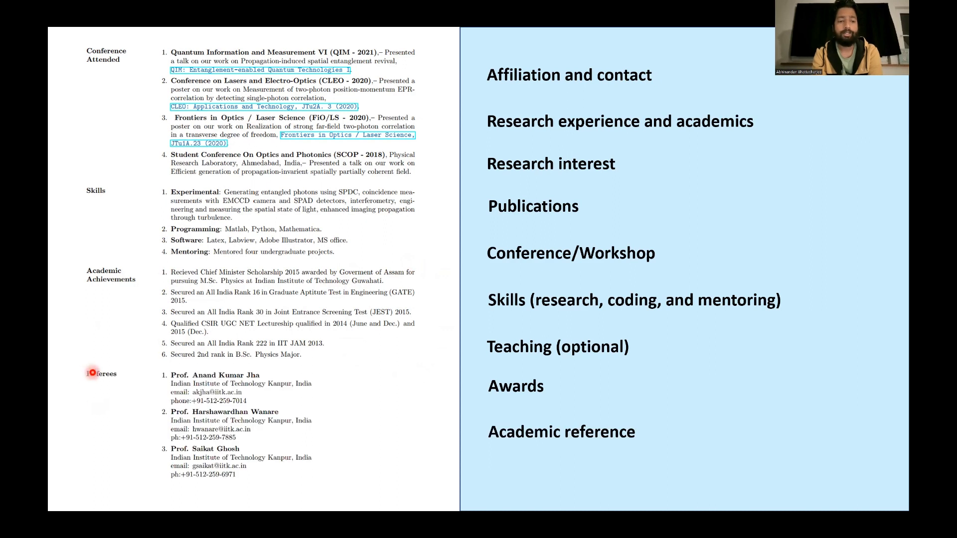
mouse_move(129, 454)
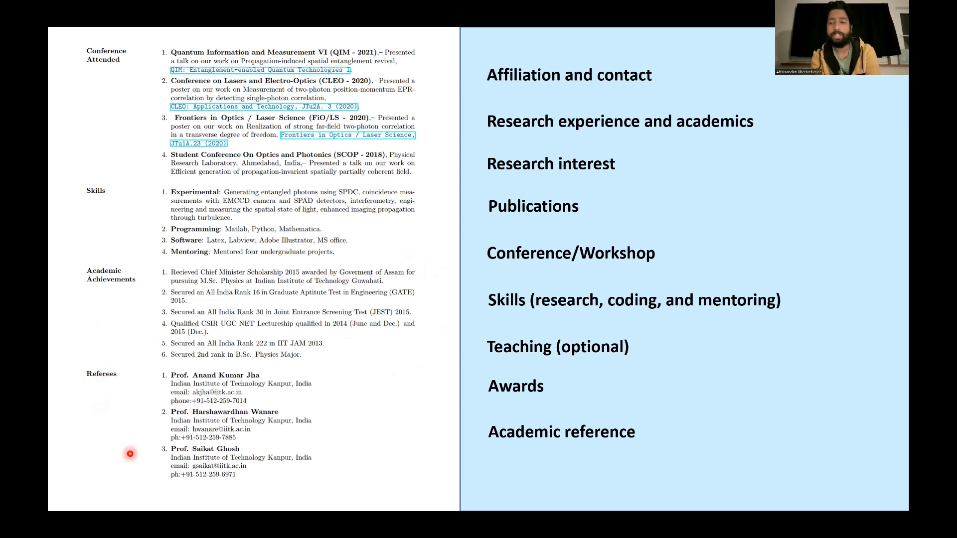
mouse_move(153, 428)
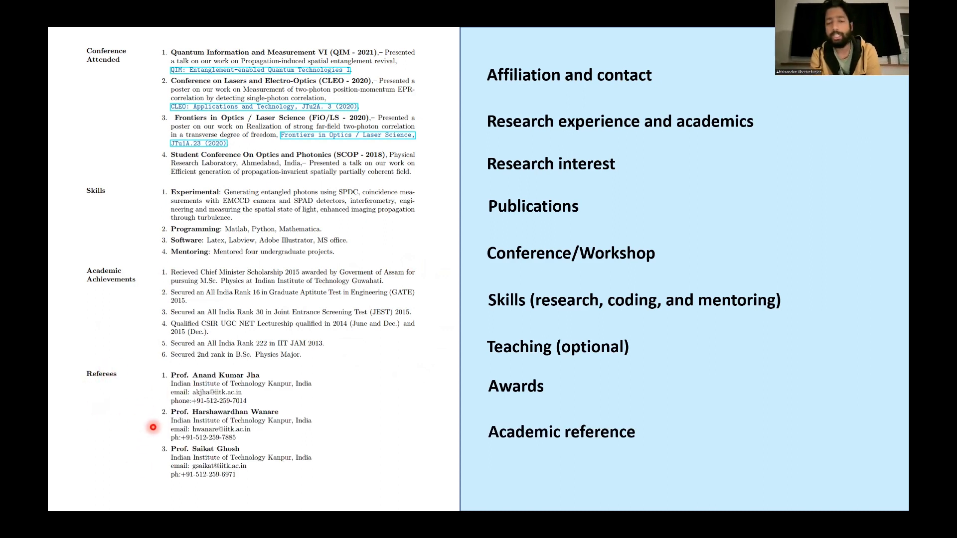
mouse_move(482, 487)
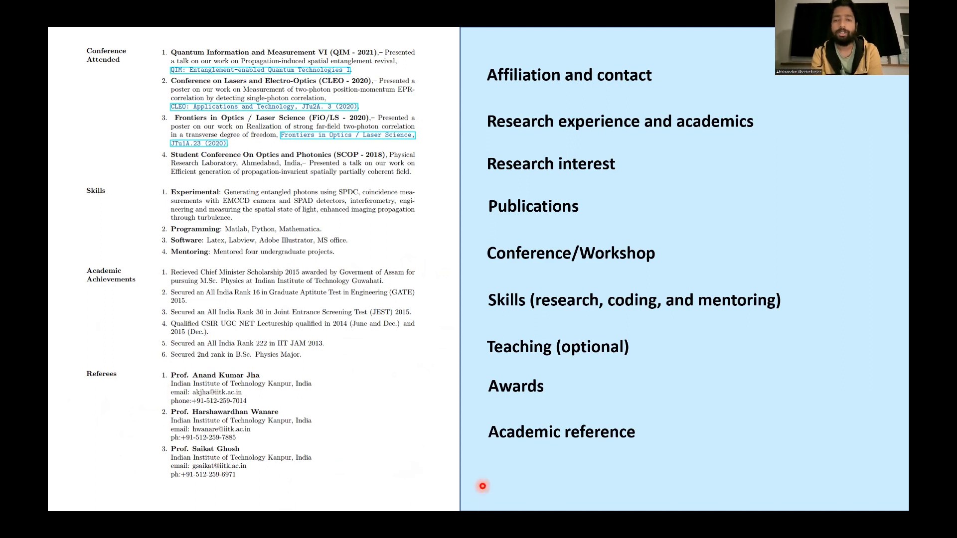
mouse_move(421, 278)
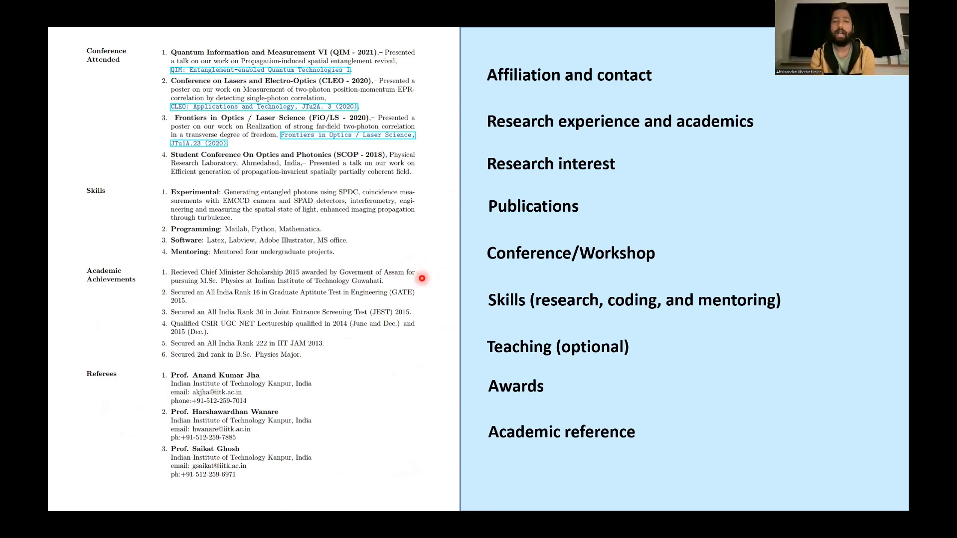
mouse_move(468, 349)
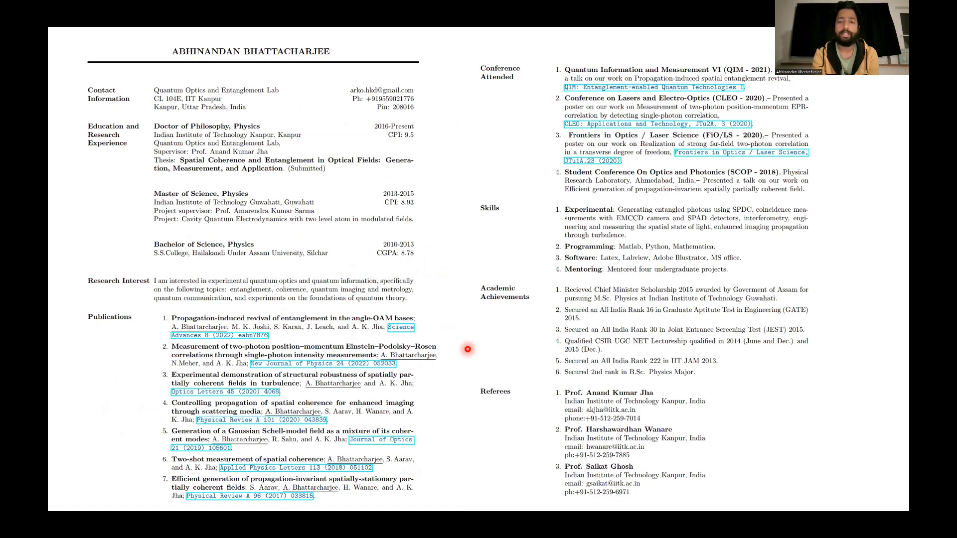
mouse_move(825, 226)
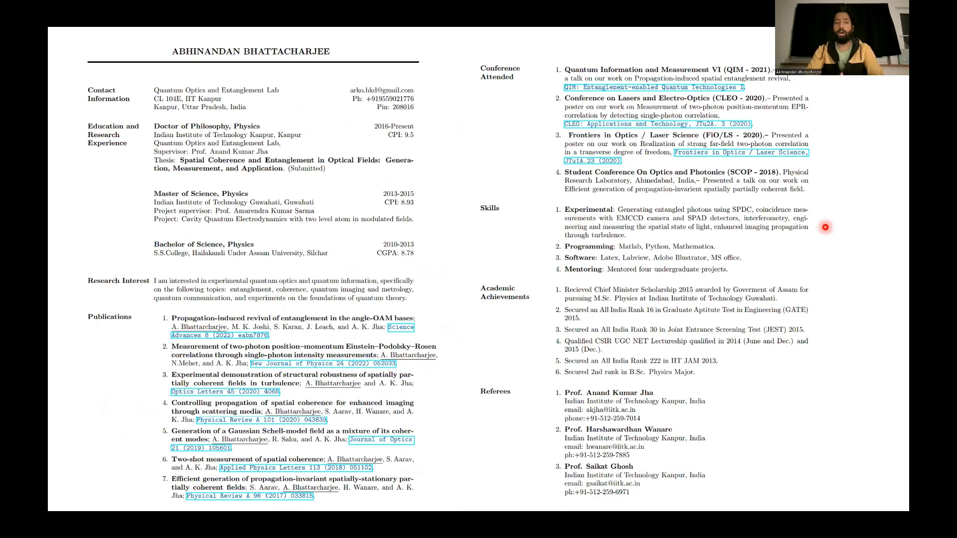